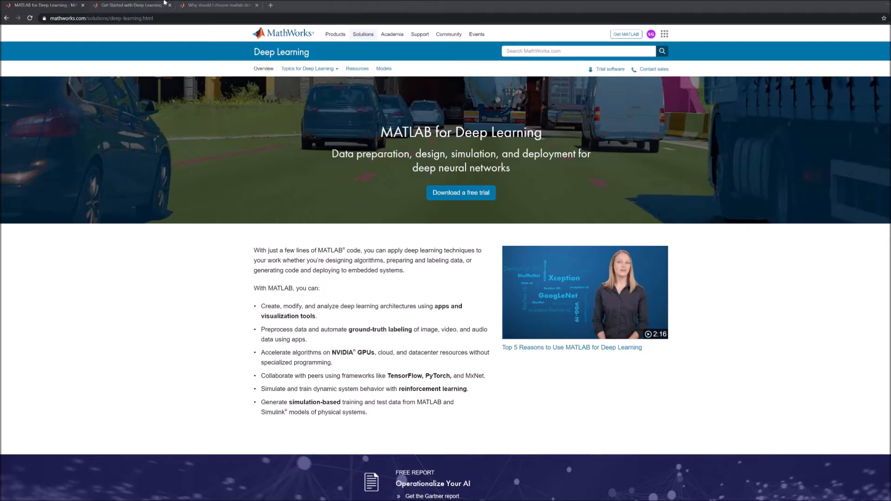
# - Switch to the Get Started with Deep Learning Toolbox documentation page
pyautogui.click(131, 5)
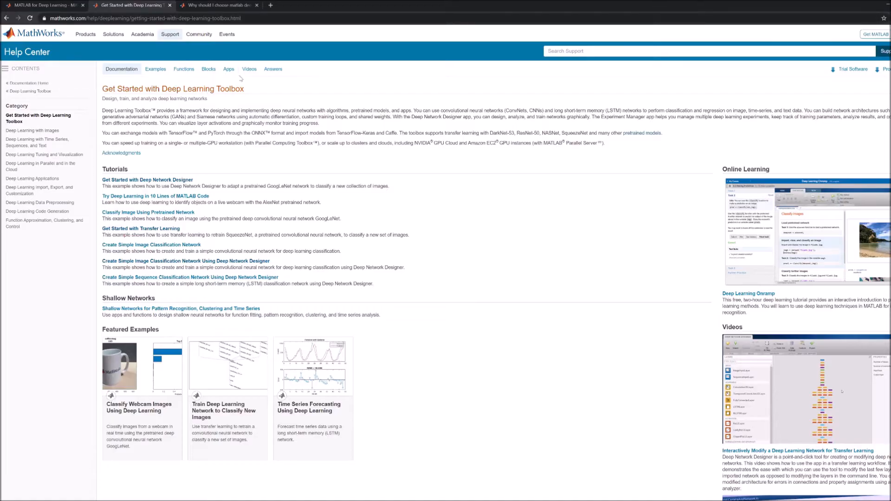
pyautogui.moveTo(262, 86)
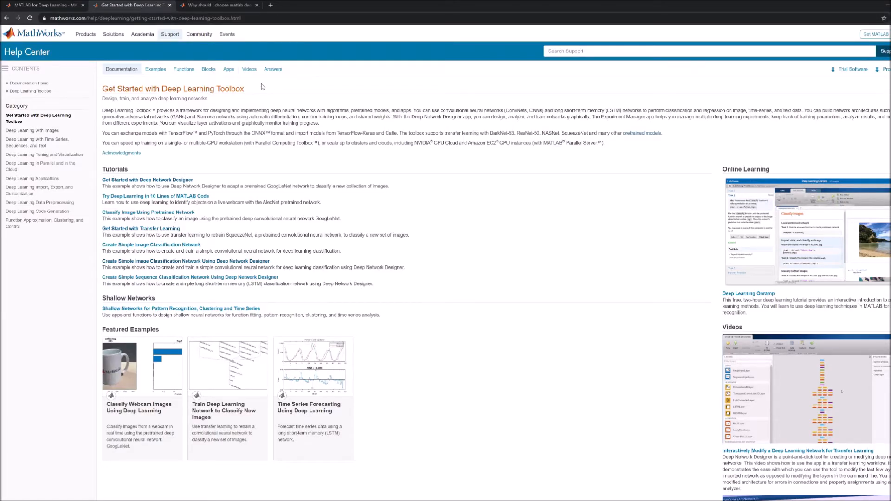
pyautogui.moveTo(188, 171)
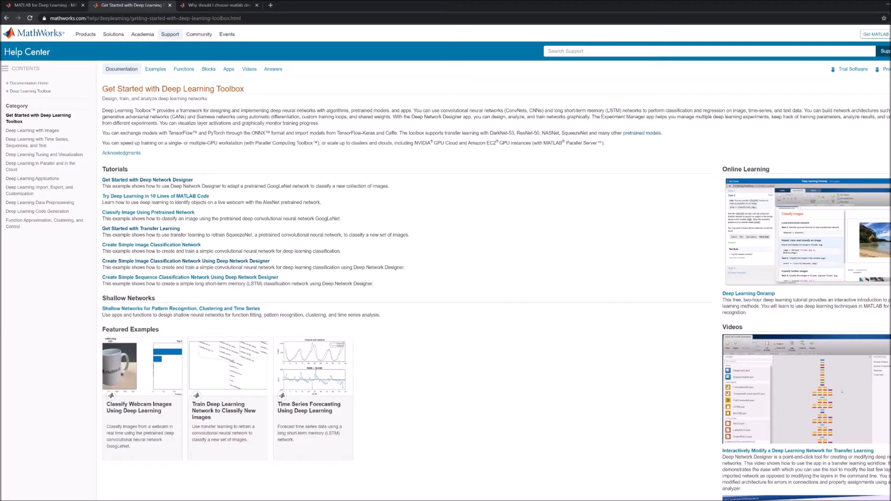
# - Switch to the MATLAB Answers thread and read through its accepted answer
pyautogui.click(219, 6)
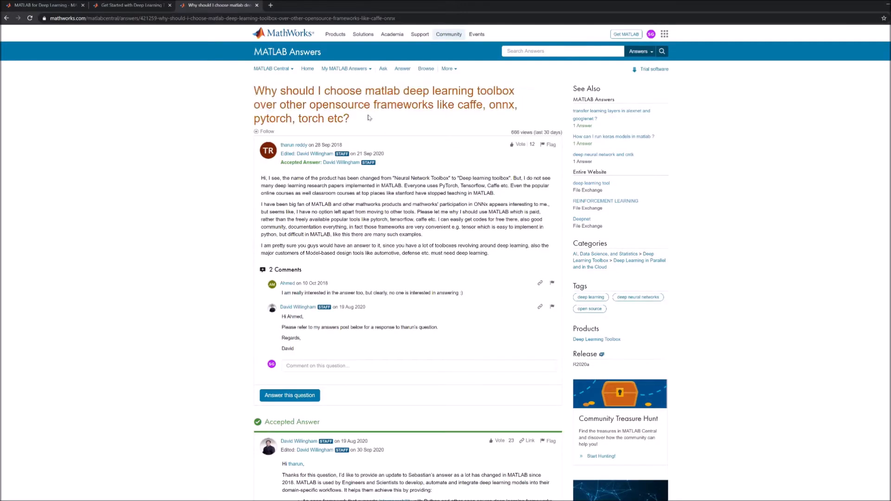
pyautogui.scroll(-3)
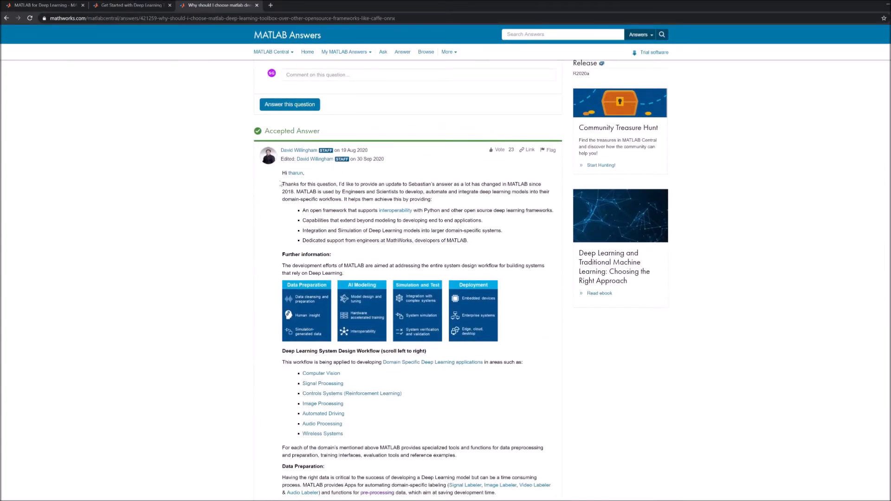
pyautogui.moveTo(305, 217)
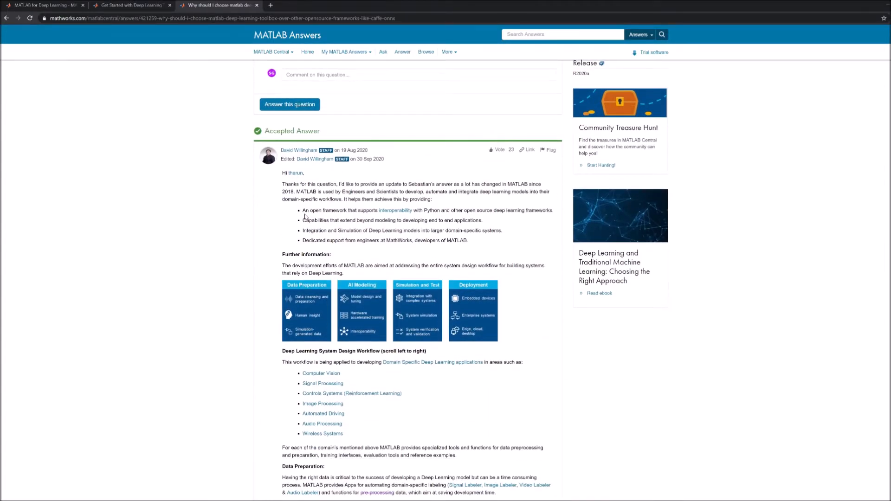
pyautogui.scroll(-3)
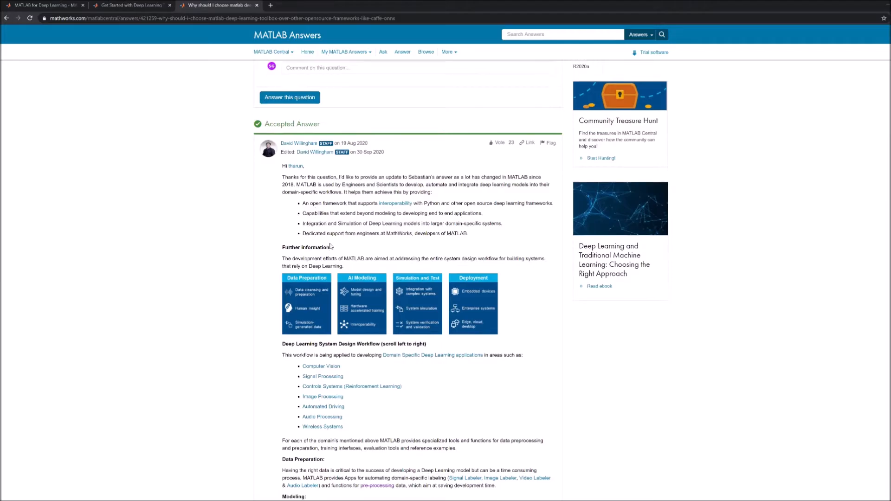
pyautogui.scroll(-3)
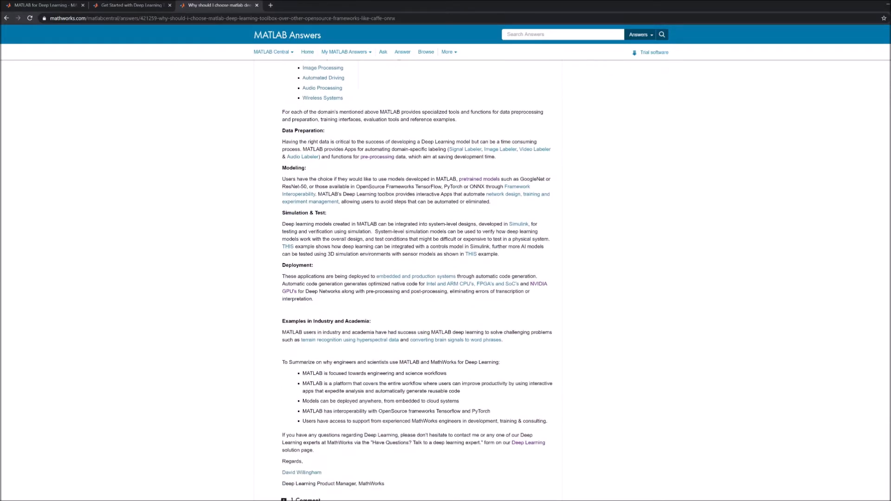
pyautogui.scroll(-3)
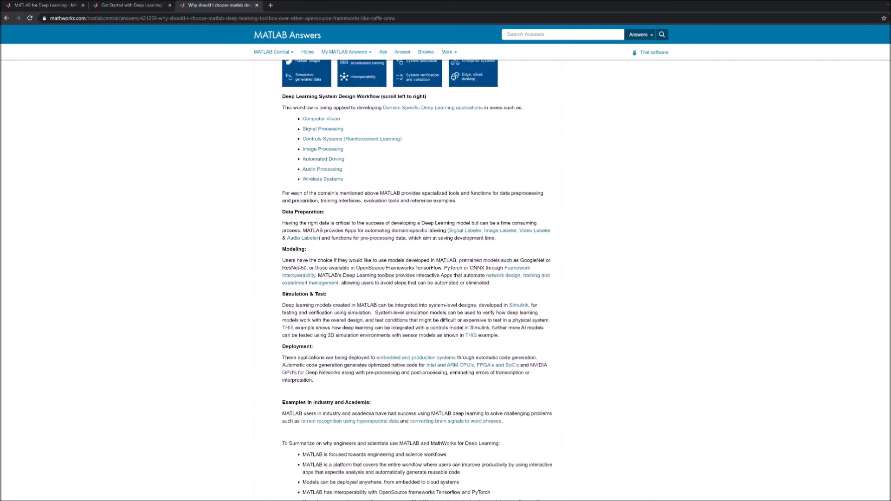
pyautogui.scroll(3)
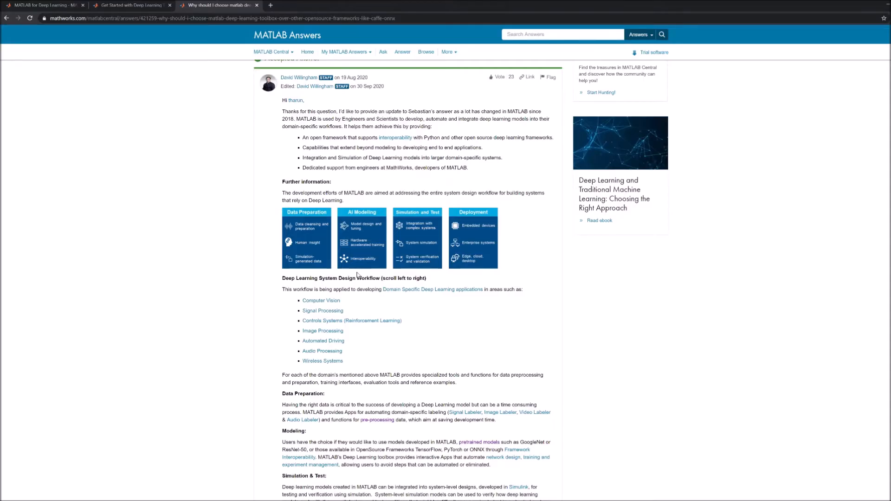
pyautogui.moveTo(447, 255)
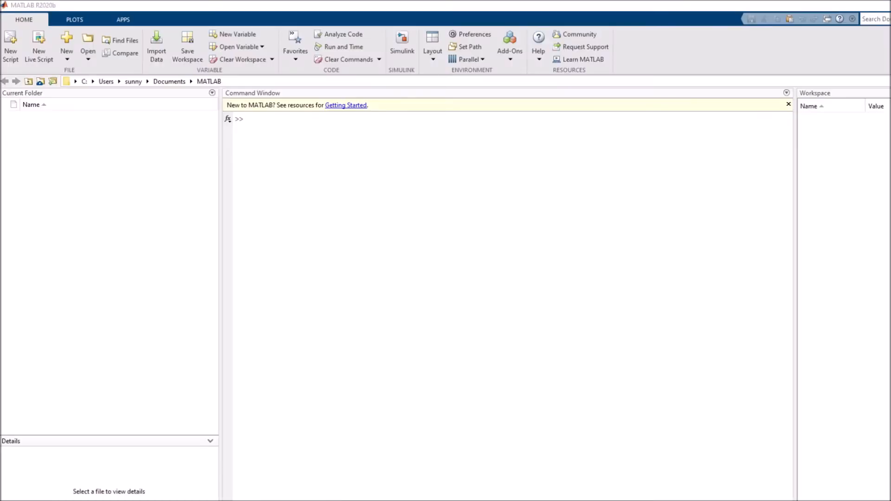
pyautogui.moveTo(600, 217)
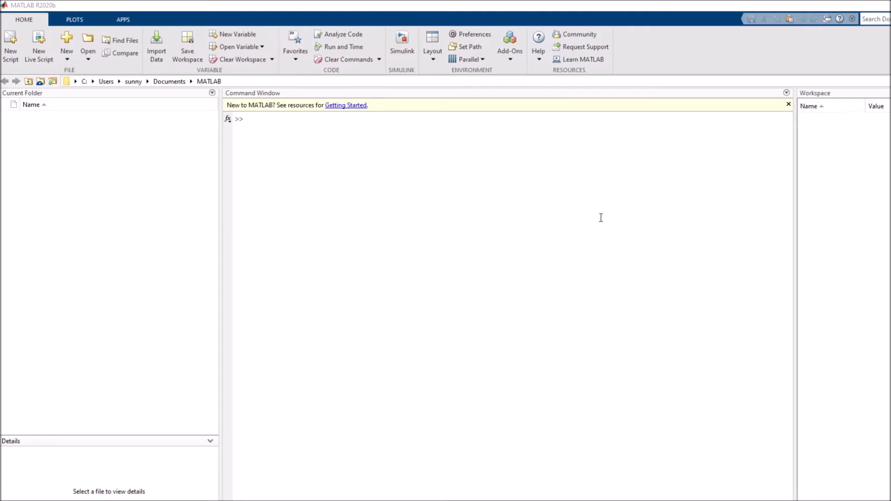
pyautogui.moveTo(382, 199)
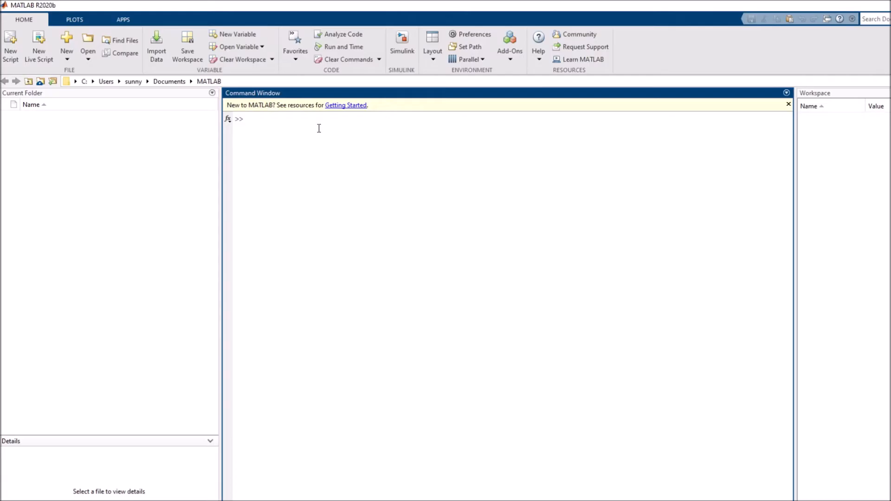
# - Run net = alexnet to load the pretrained 25-layer SeriesNetwork into the workspace
pyautogui.write('net =')
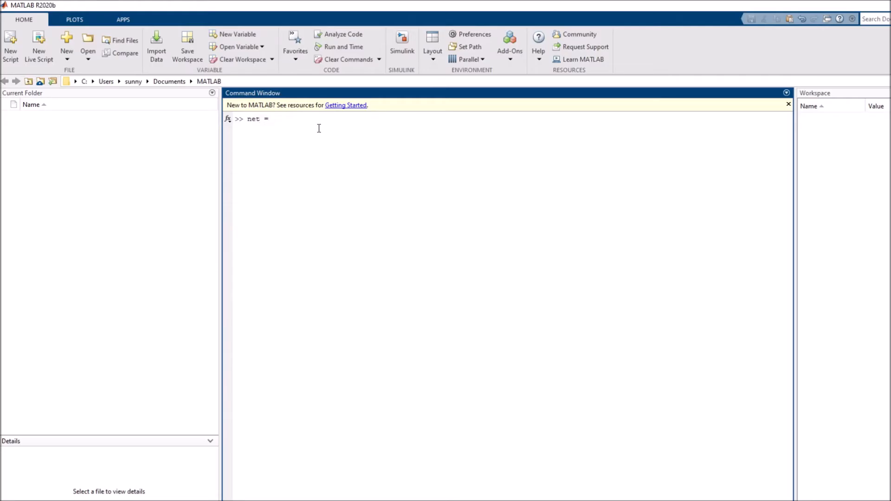
pyautogui.moveTo(262, 119)
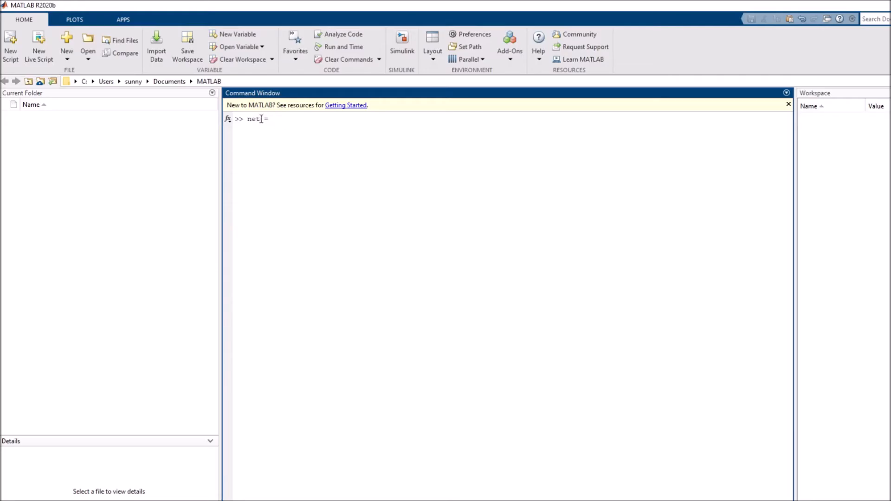
pyautogui.write('= alex')
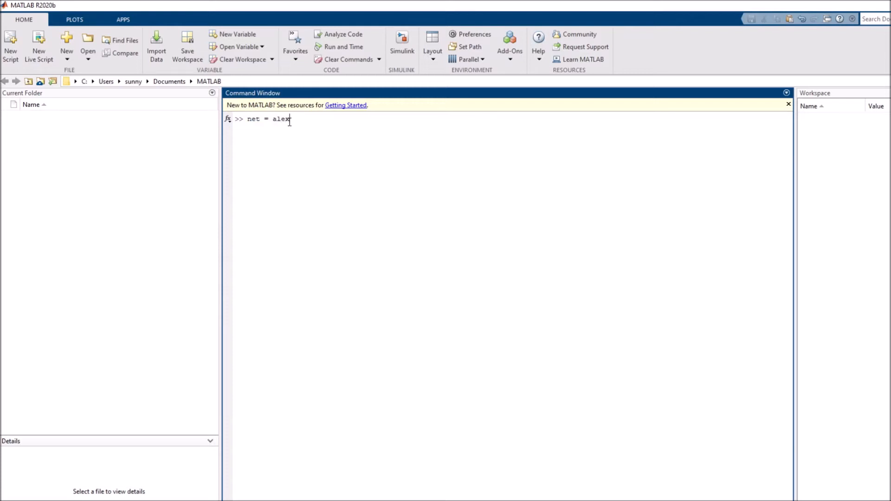
pyautogui.write('net')
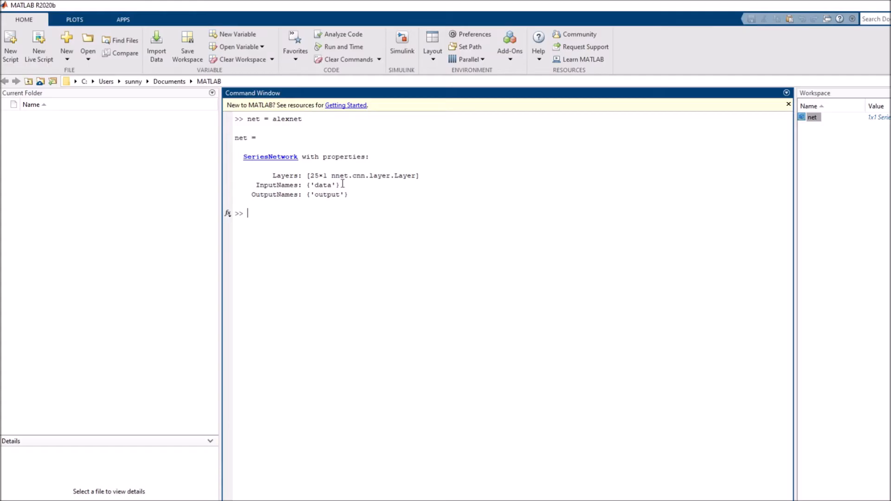
pyautogui.moveTo(360, 195)
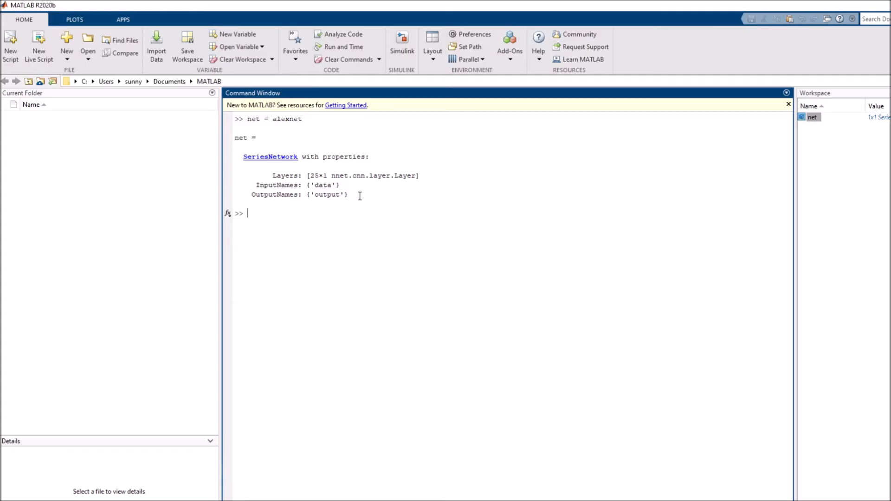
pyautogui.moveTo(298, 141)
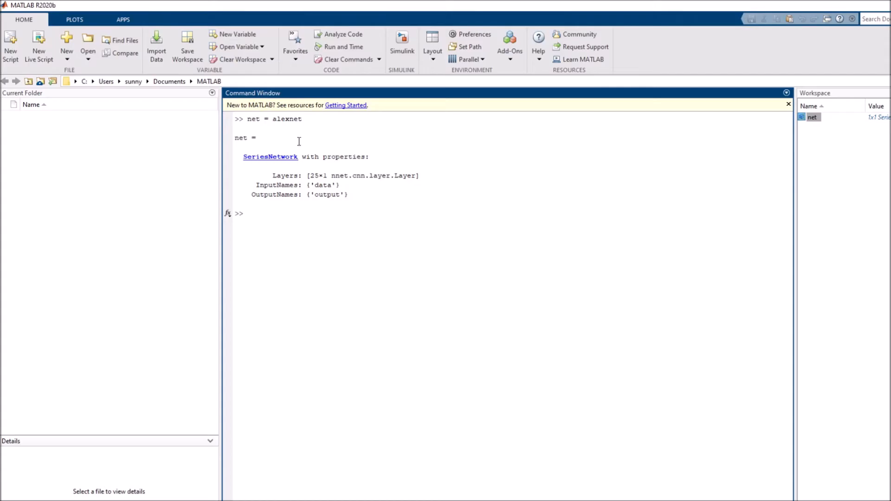
pyautogui.moveTo(287, 121)
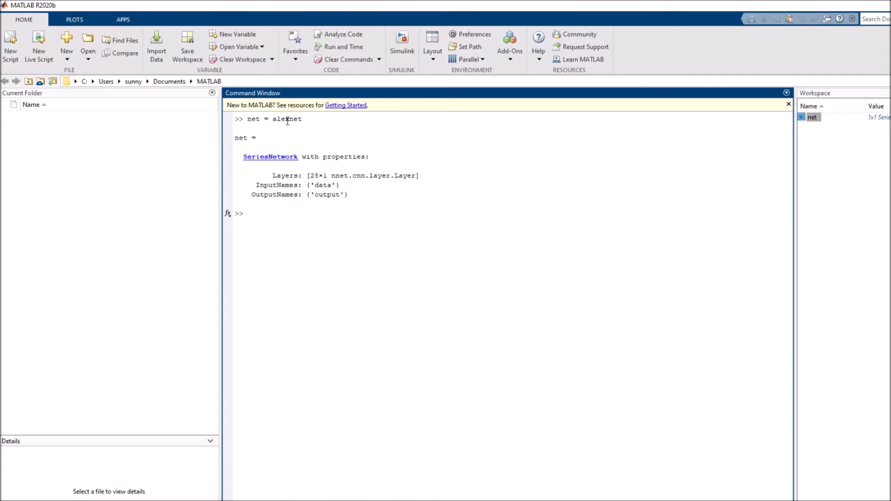
pyautogui.moveTo(496, 93)
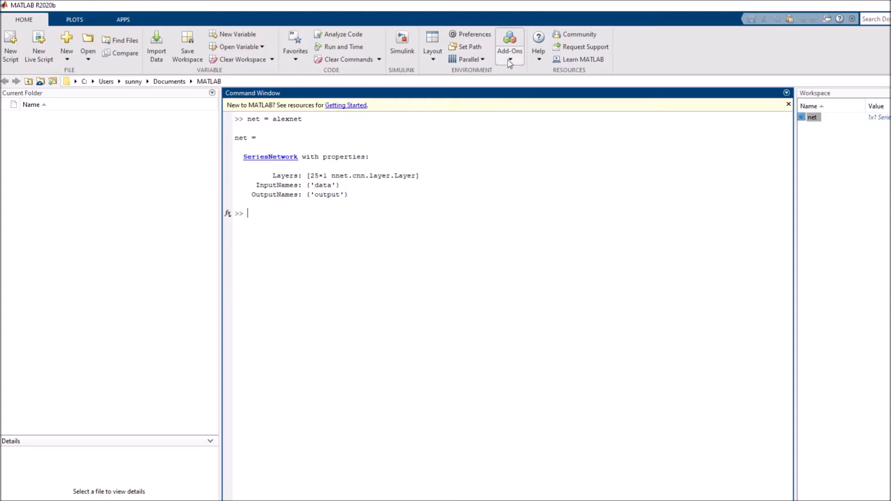
pyautogui.moveTo(355, 202)
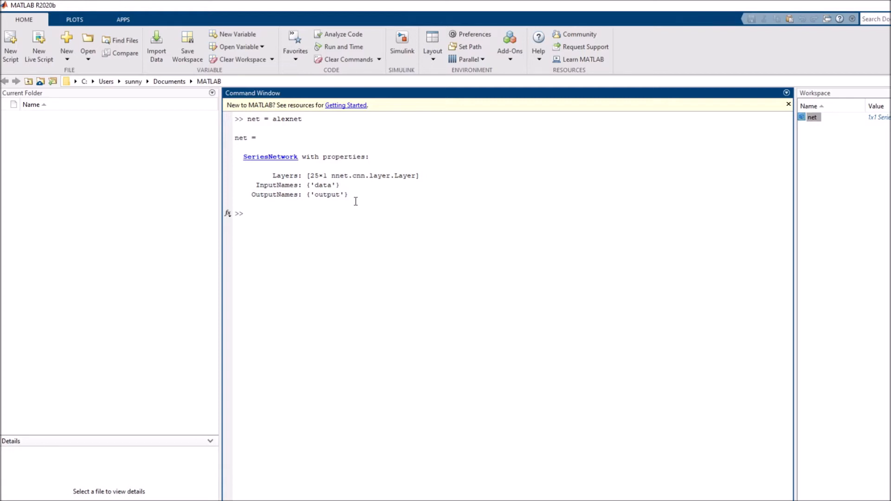
pyautogui.click(247, 214)
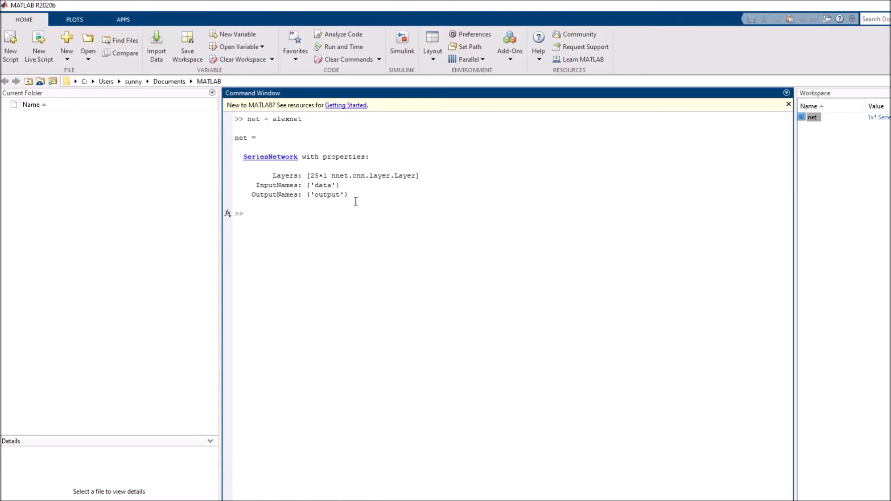
pyautogui.click(247, 214)
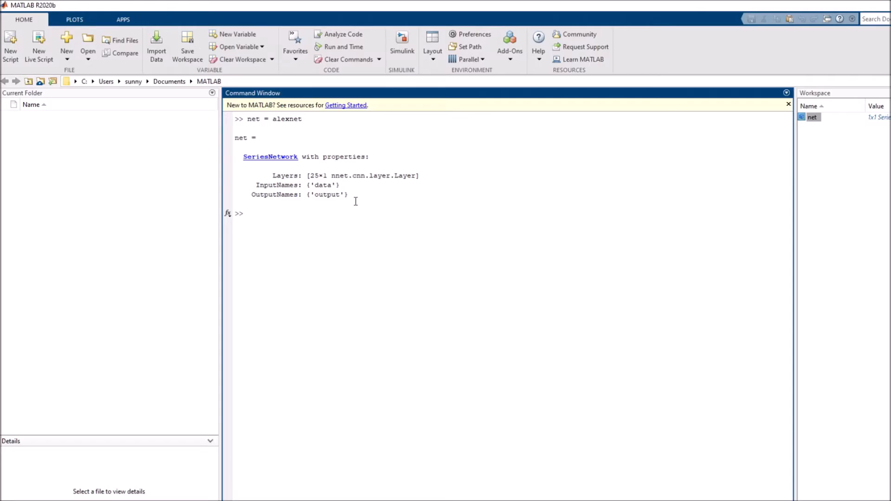
pyautogui.click(247, 213)
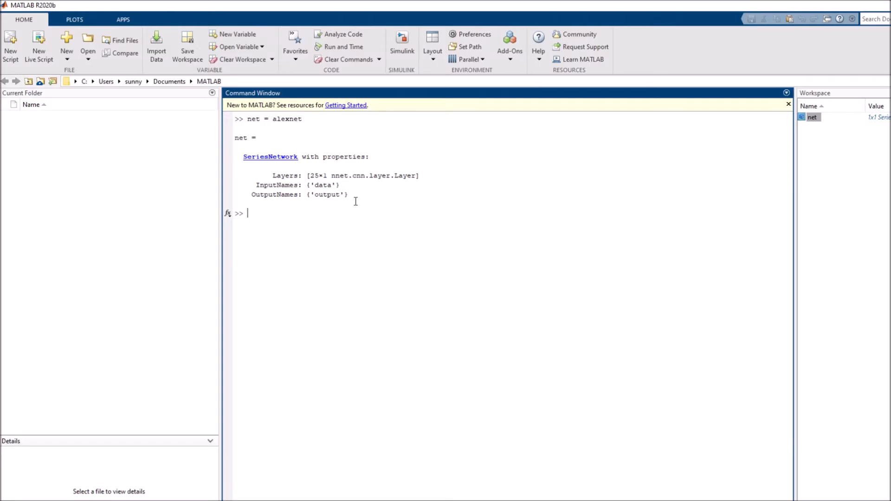
pyautogui.moveTo(254, 125)
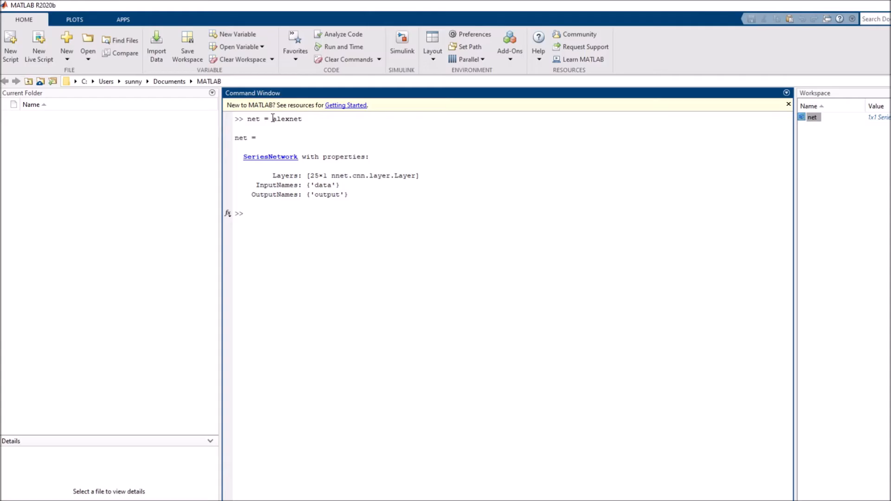
pyautogui.moveTo(263, 120)
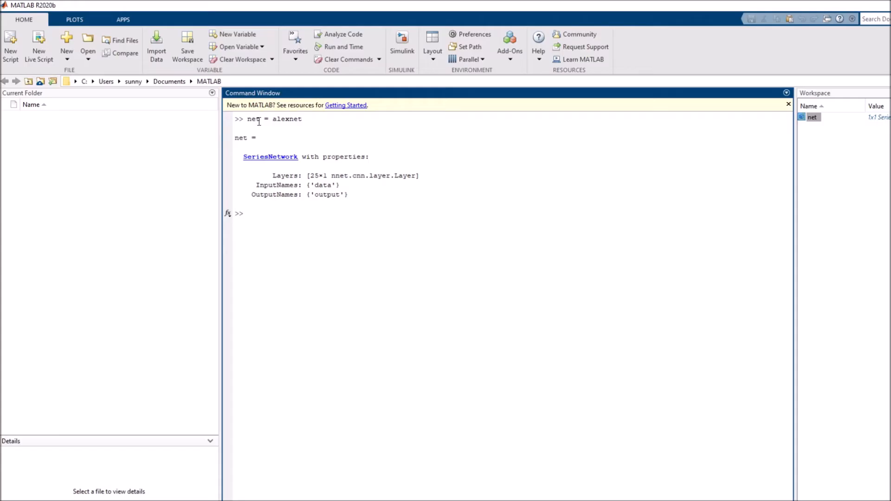
pyautogui.click(247, 214)
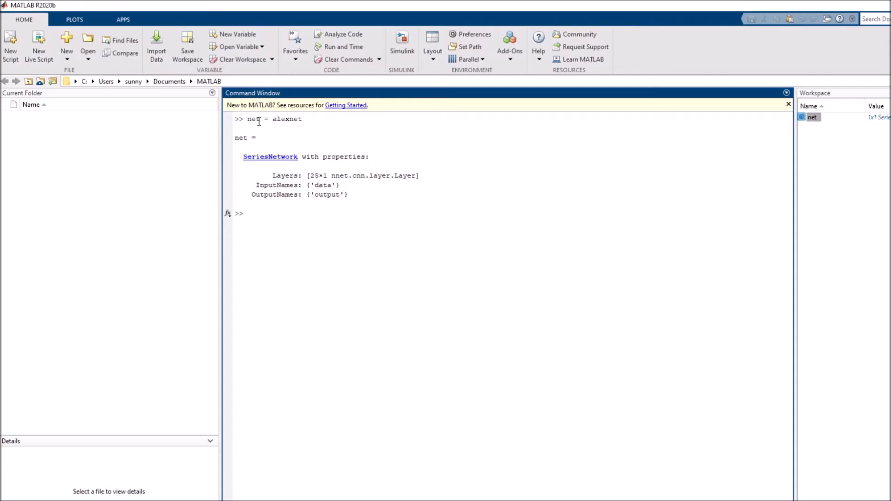
pyautogui.click(248, 213)
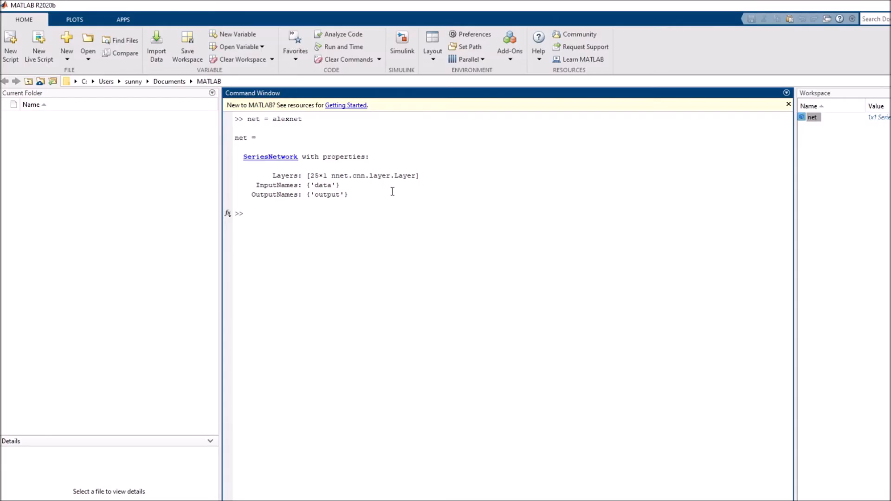
pyautogui.moveTo(276, 214)
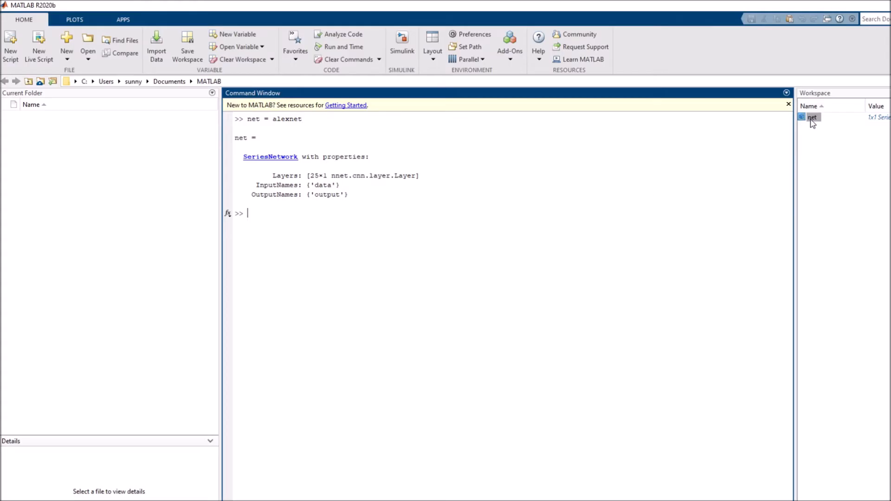
pyautogui.moveTo(823, 110)
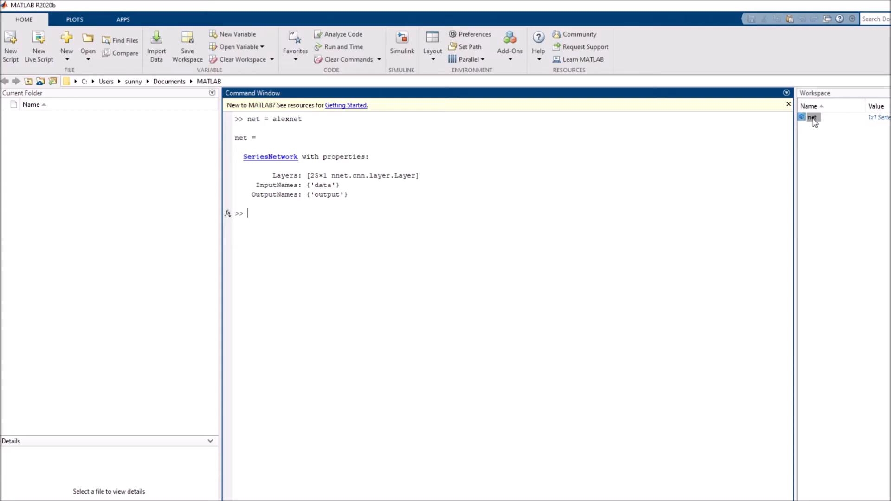
# - Inspect the net variable and browse its 25-layer Layers list
pyautogui.doubleClick(812, 117)
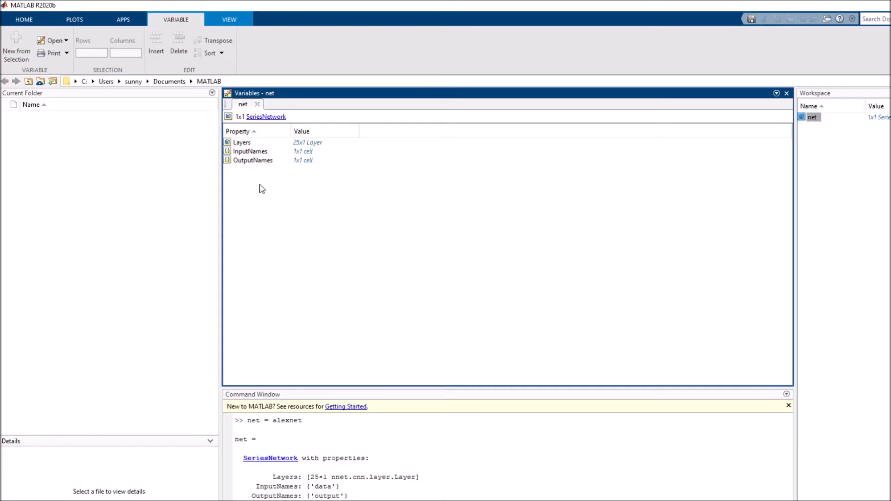
pyautogui.moveTo(245, 147)
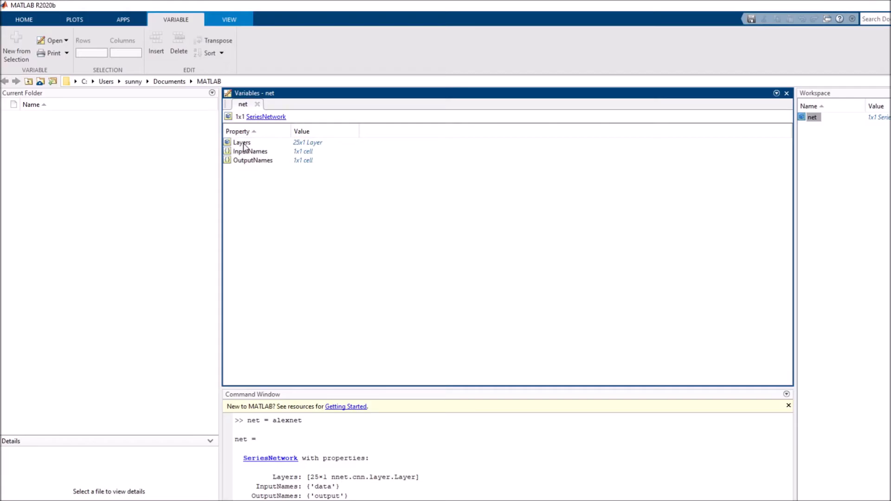
pyautogui.click(250, 151)
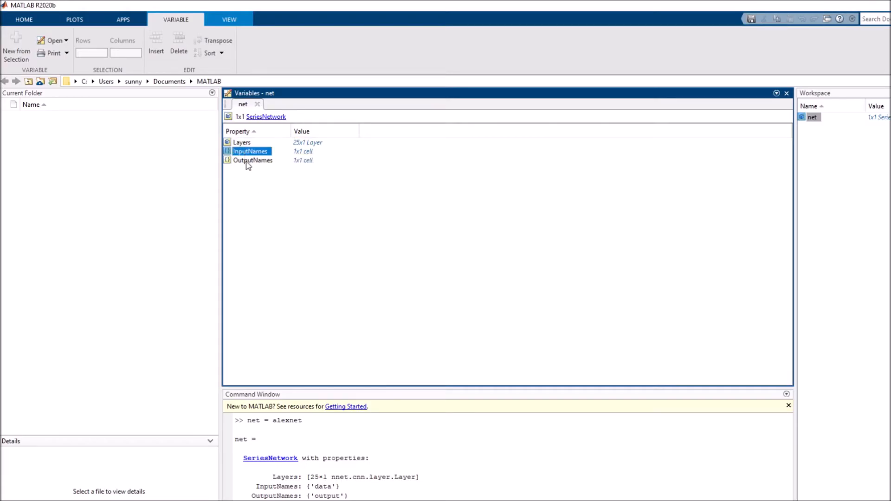
pyautogui.click(241, 142)
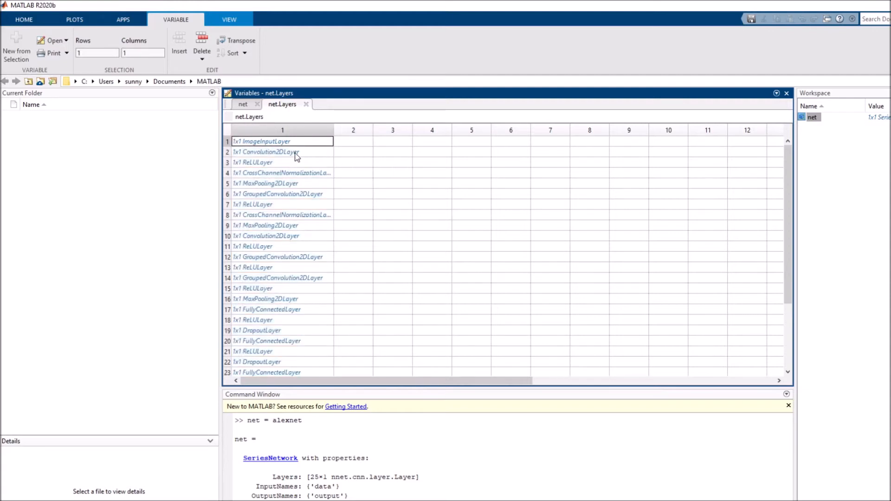
pyautogui.moveTo(281, 158)
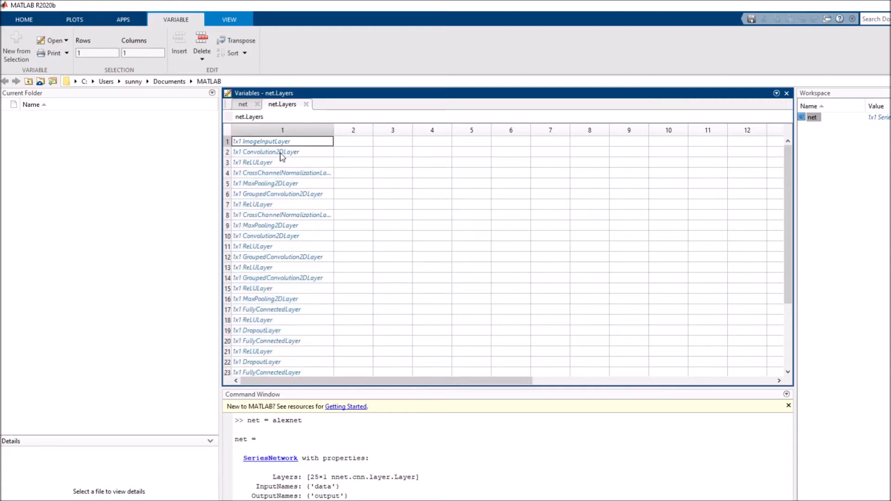
pyautogui.click(282, 162)
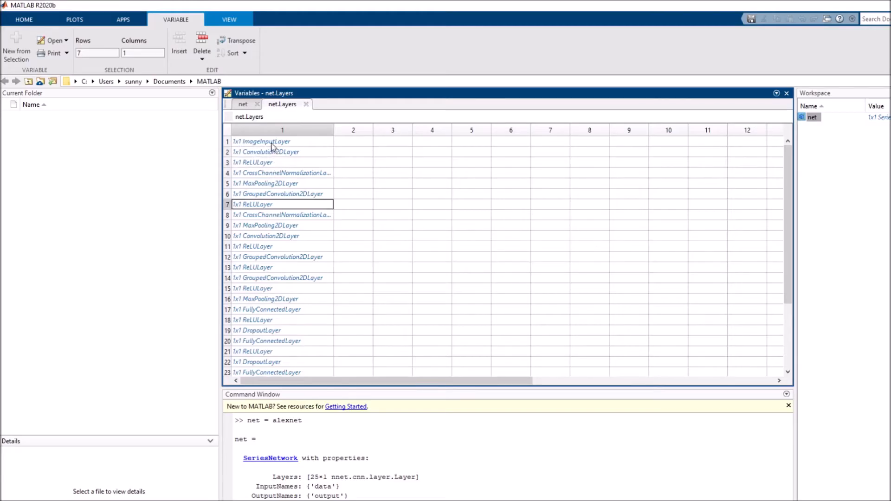
pyautogui.click(282, 141)
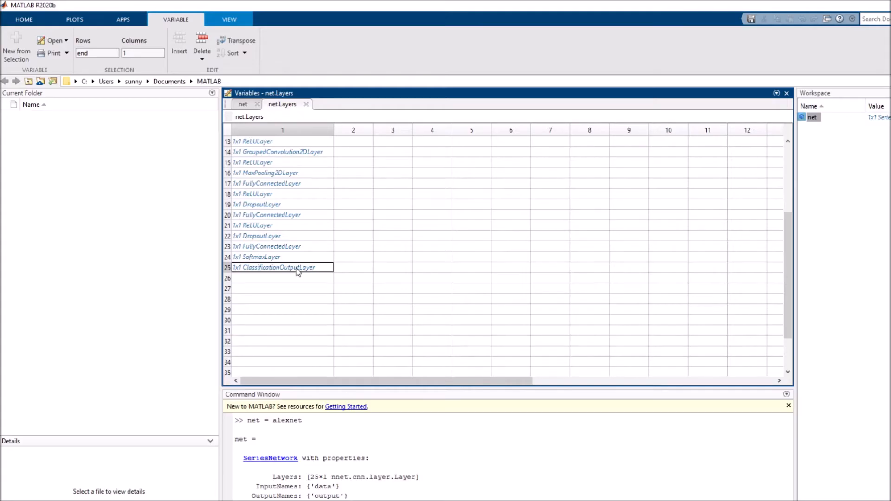
pyautogui.scroll(3)
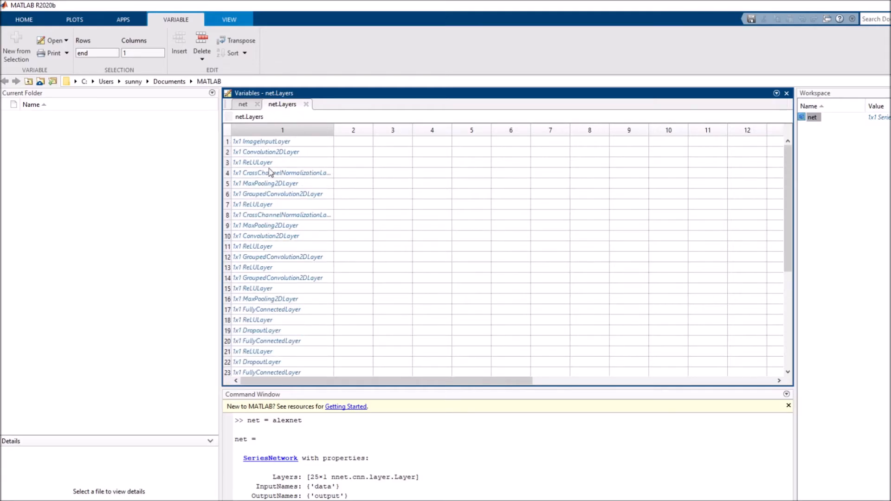
# - Inspect the first image input layer, showing InputSize [227,227,3]
pyautogui.doubleClick(261, 141)
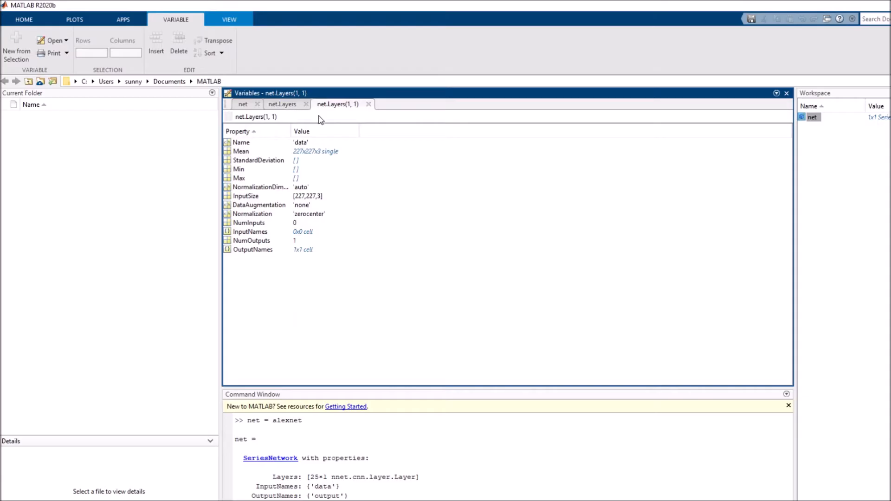
pyautogui.click(282, 103)
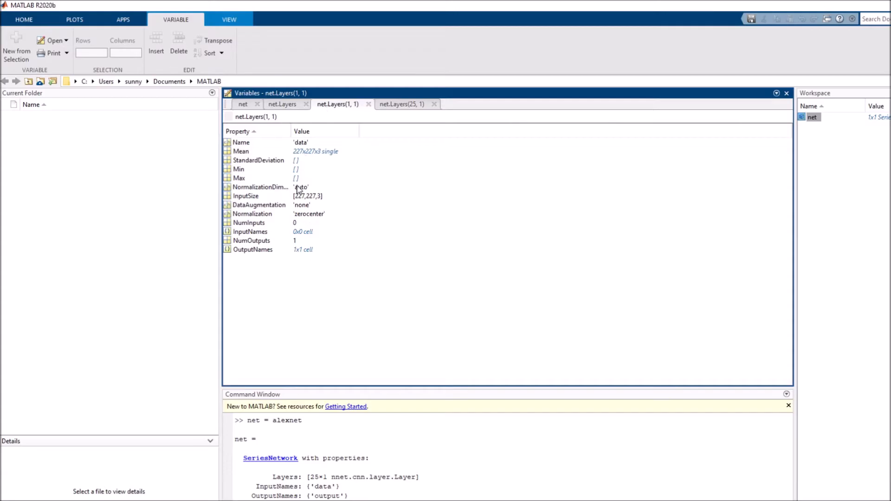
pyautogui.moveTo(245, 193)
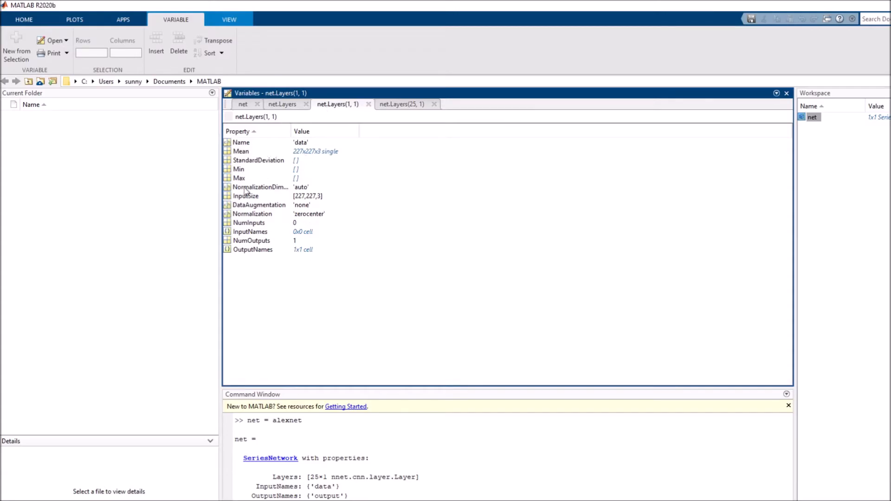
pyautogui.moveTo(268, 244)
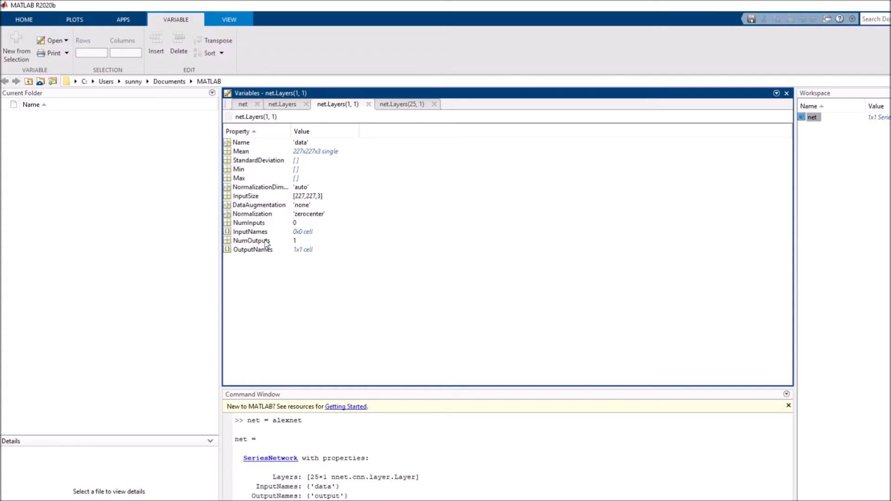
pyautogui.click(245, 196)
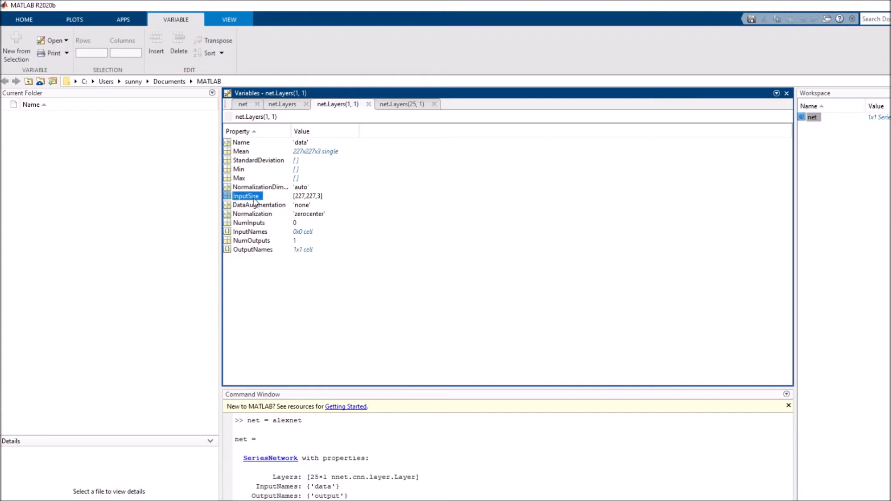
pyautogui.moveTo(312, 203)
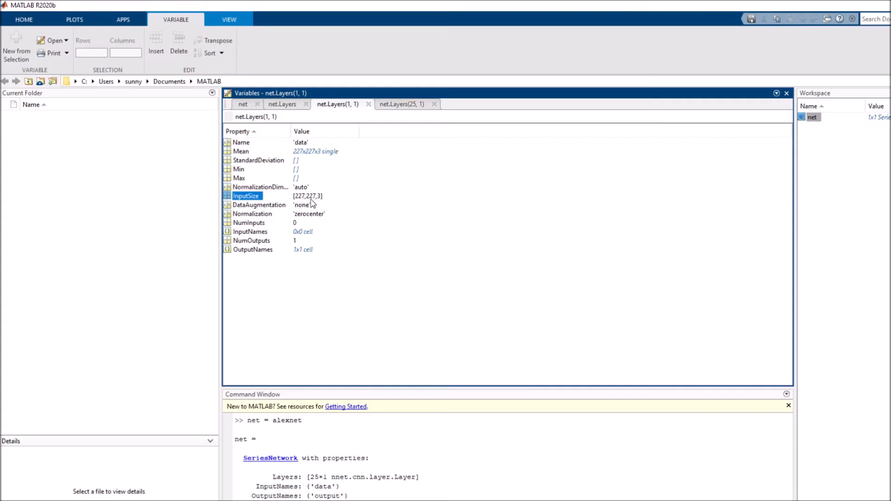
pyautogui.moveTo(324, 201)
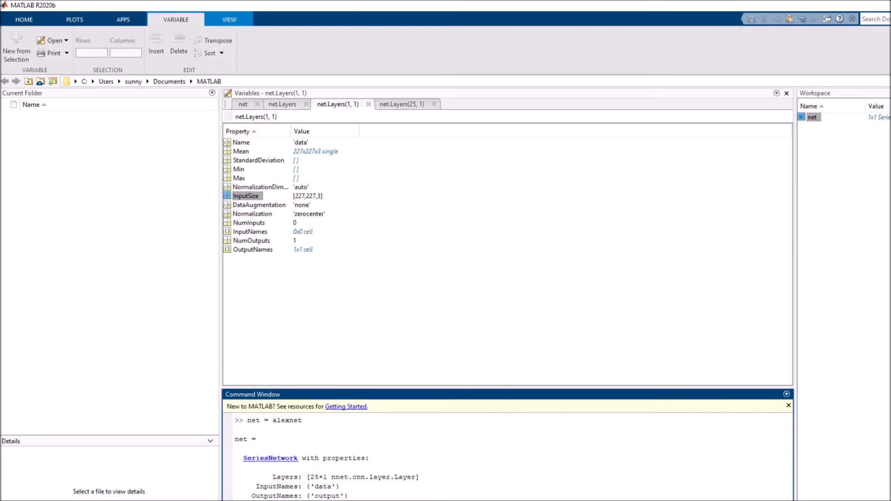
pyautogui.moveTo(249, 203)
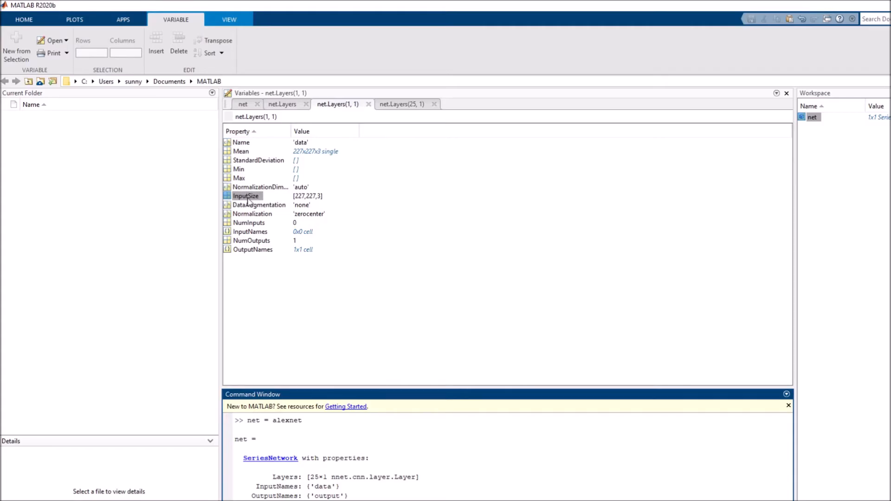
pyautogui.moveTo(267, 211)
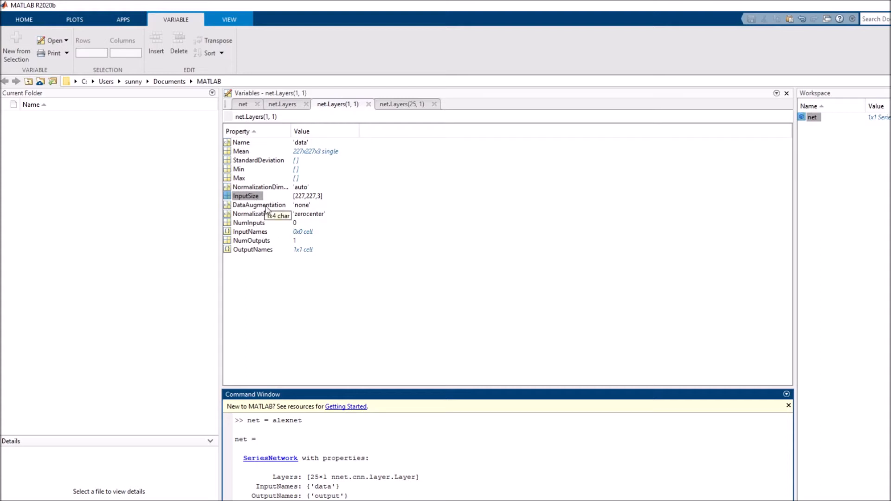
pyautogui.moveTo(300, 196)
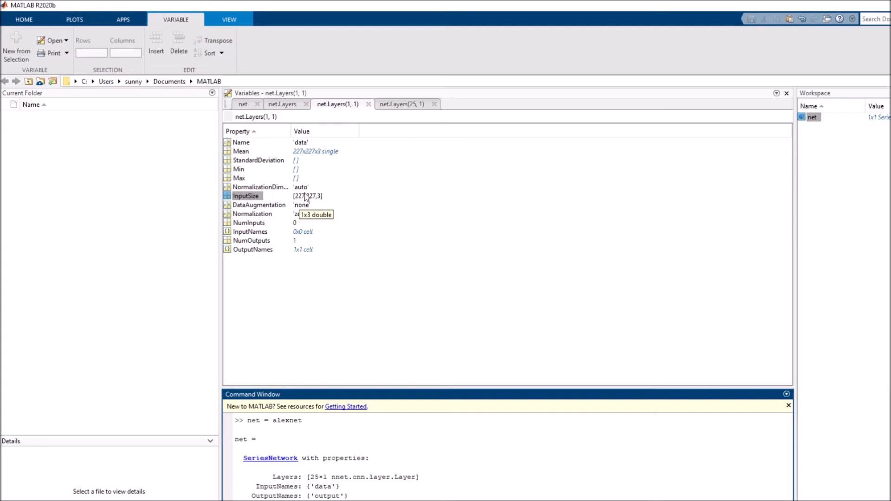
# - Browse the output layer's 1000 ImageNet class names, such as tench and goldfish
pyautogui.click(402, 104)
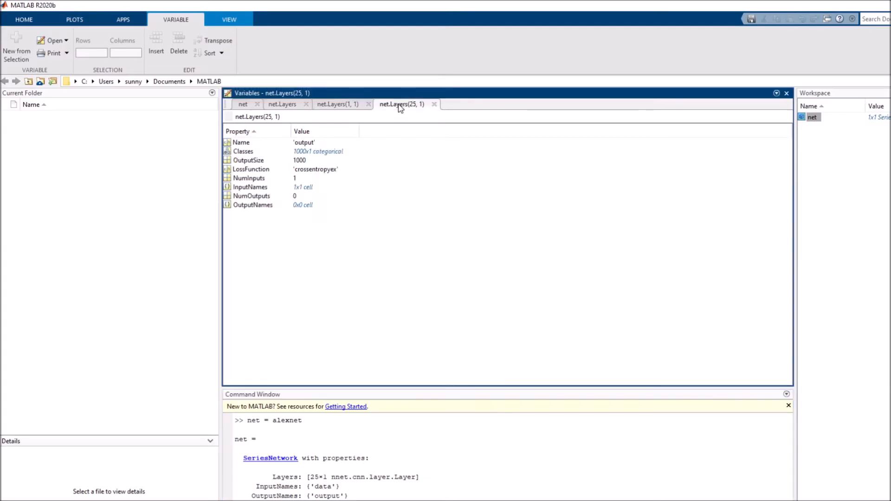
pyautogui.moveTo(358, 142)
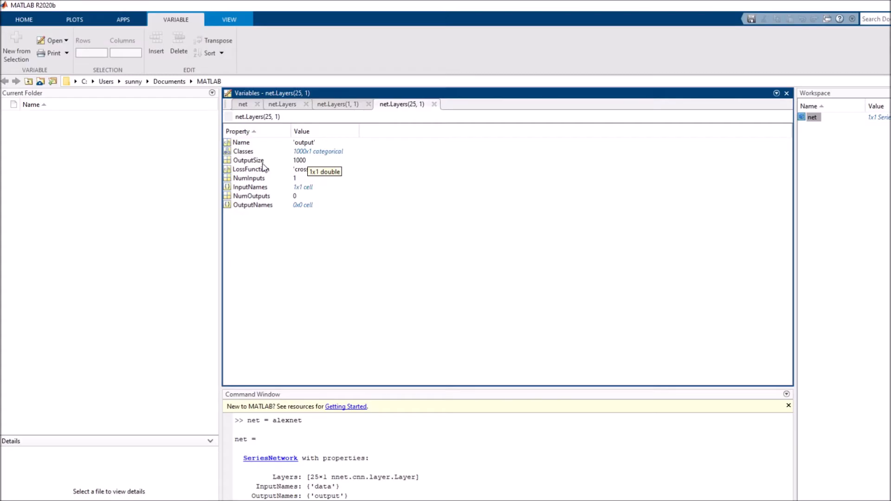
pyautogui.click(243, 151)
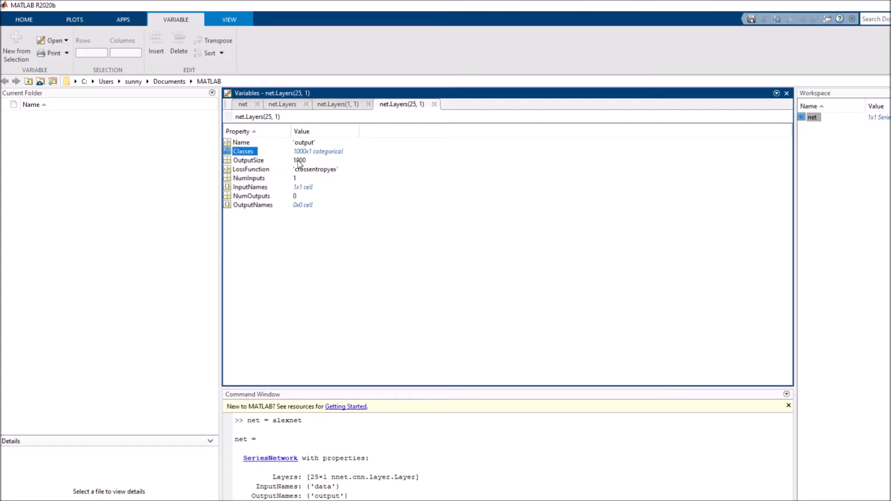
pyautogui.click(300, 160)
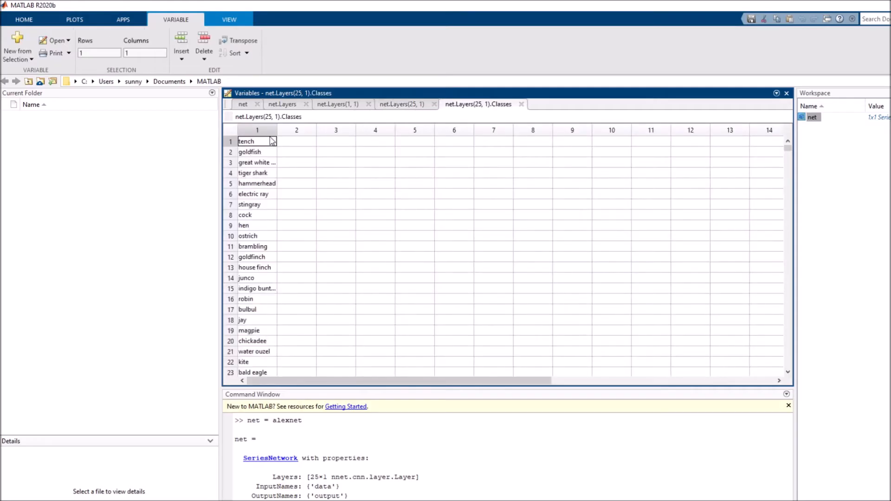
pyautogui.click(257, 152)
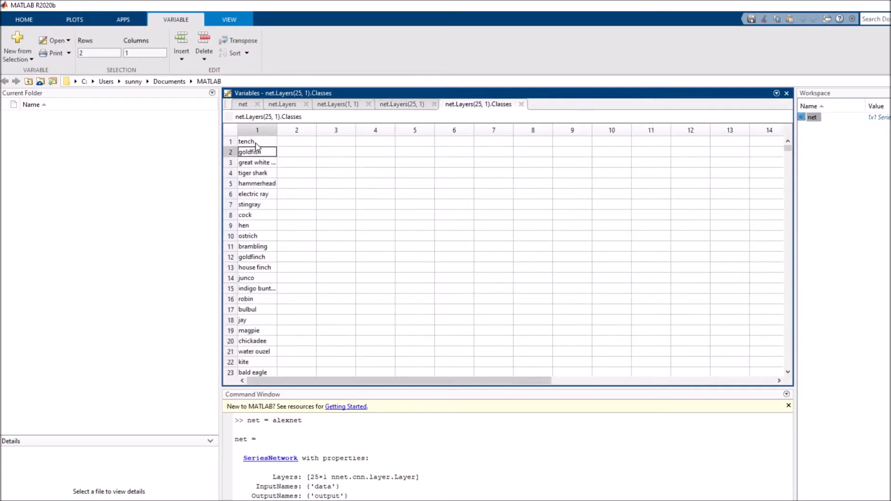
pyautogui.click(257, 141)
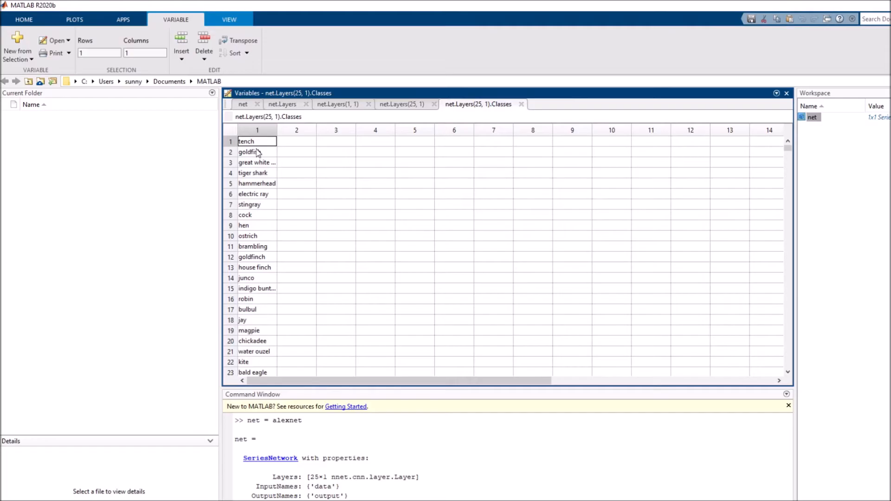
pyautogui.scroll(-3)
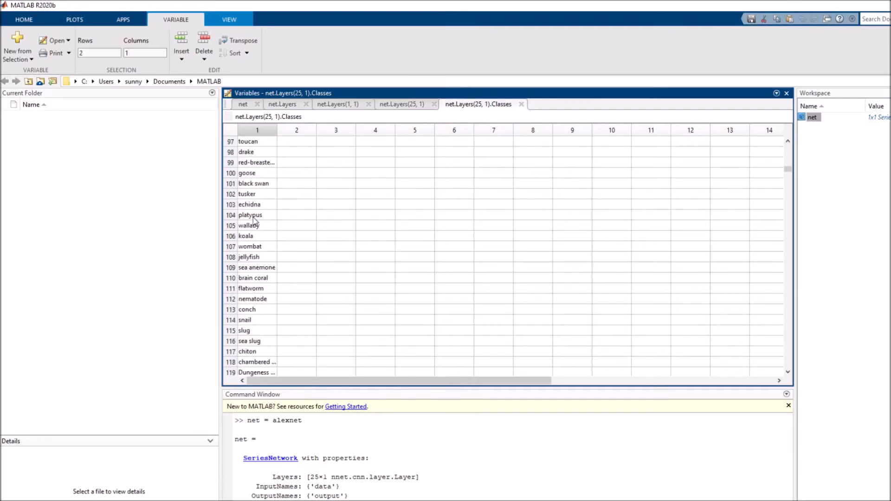
pyautogui.scroll(-3)
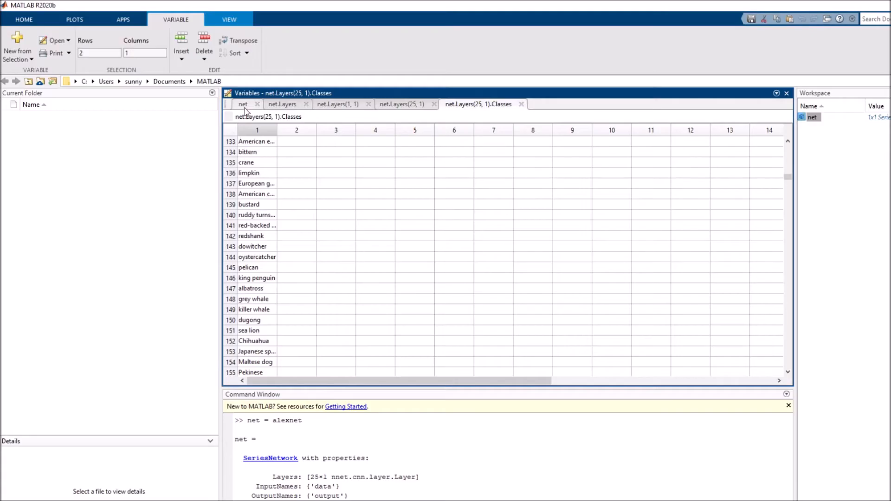
# - Return to the net variable and show its 25x1 layer array again
pyautogui.click(242, 103)
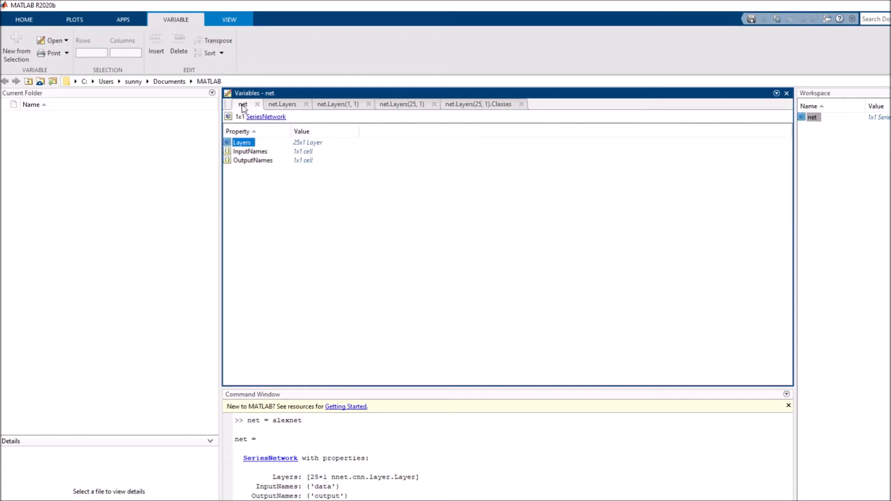
pyautogui.moveTo(376, 171)
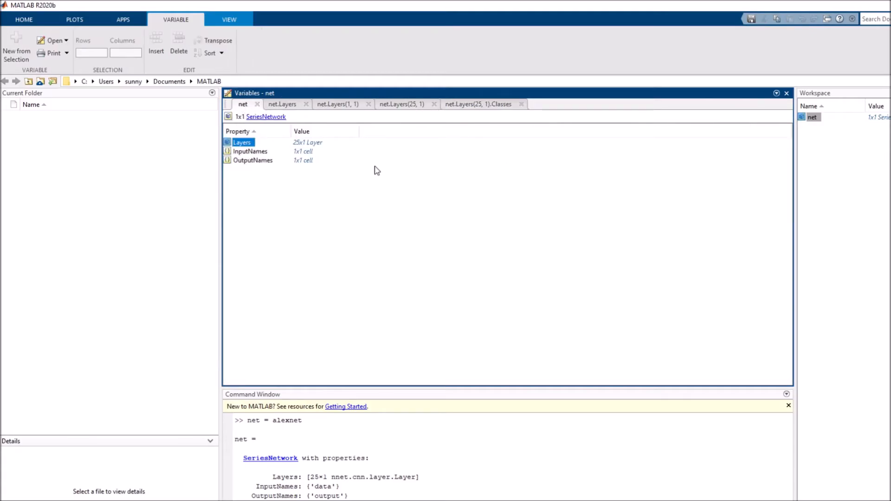
pyautogui.click(282, 104)
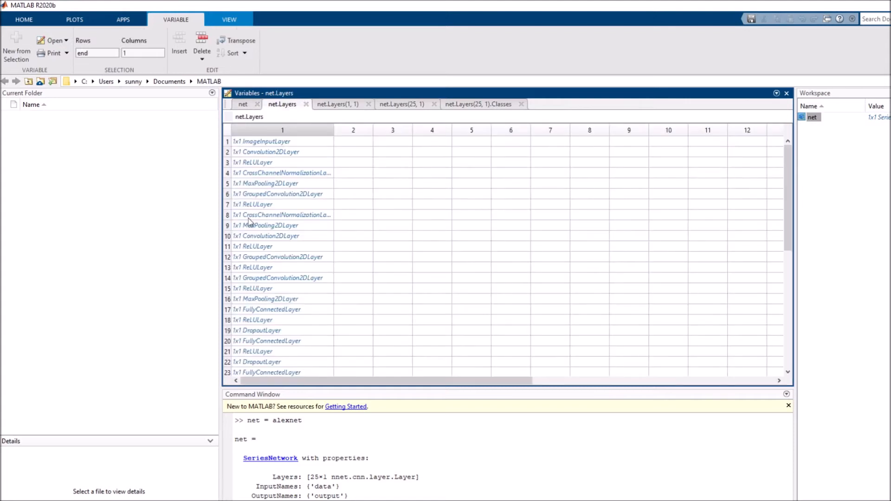
pyautogui.moveTo(252, 236)
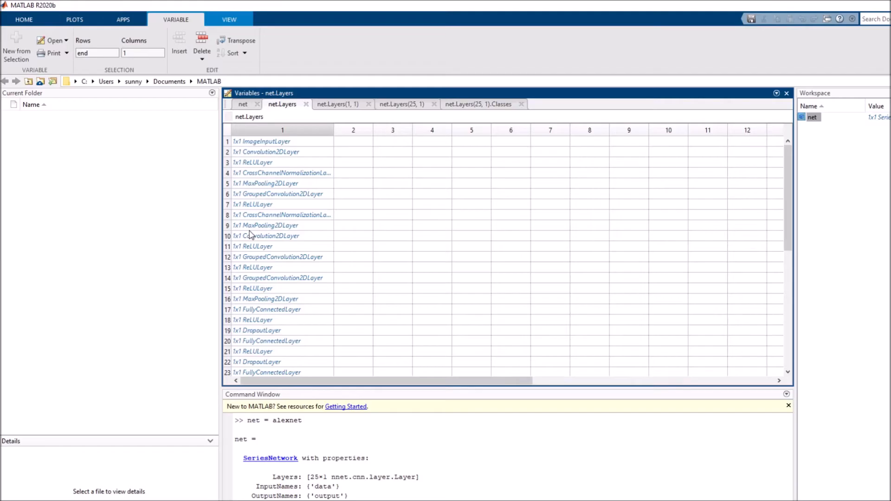
pyautogui.moveTo(392, 207)
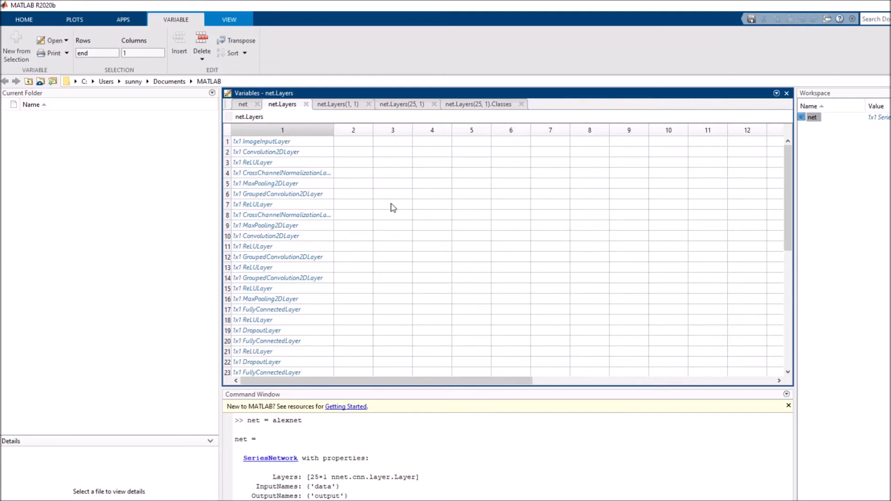
pyautogui.moveTo(786, 94)
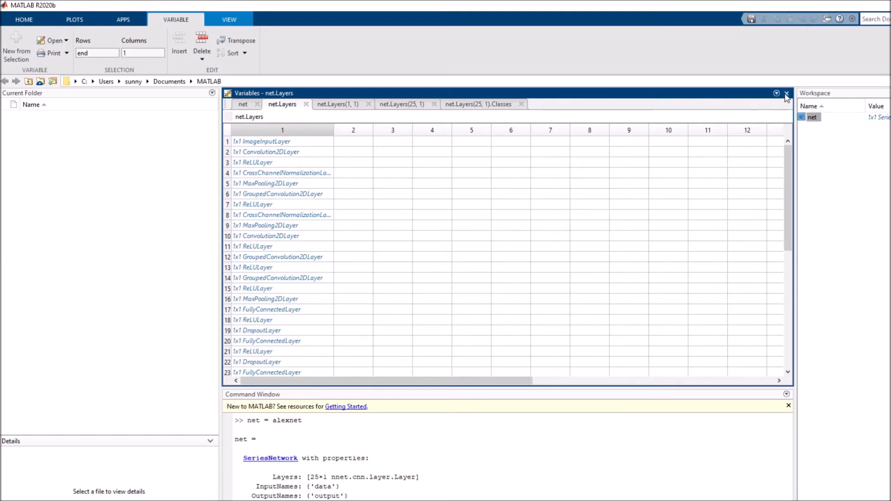
# - Close the variable viewer and launch the Deep Network Designer app with deepNetworkDesigner
pyautogui.click(786, 93)
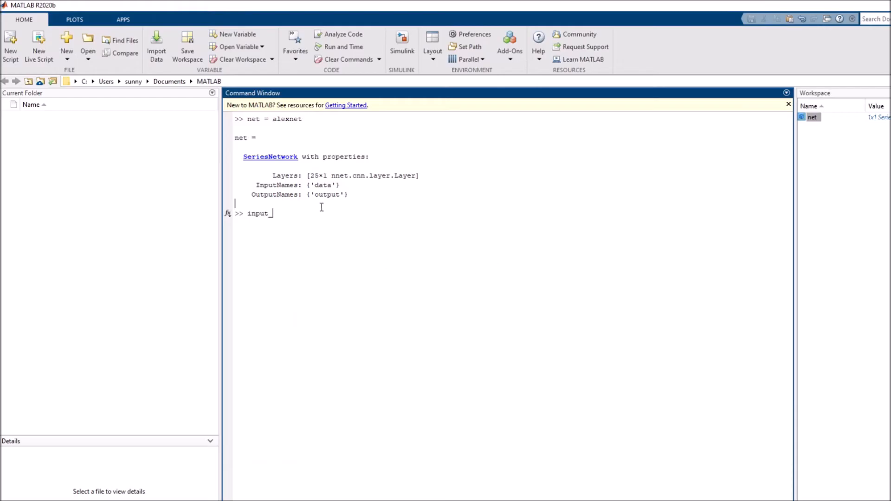
pyautogui.doubleClick(257, 213)
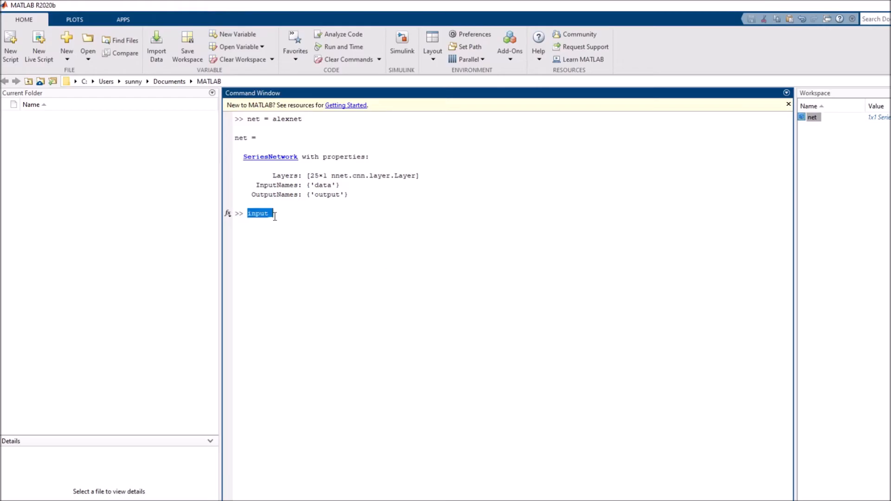
pyautogui.write('deep')
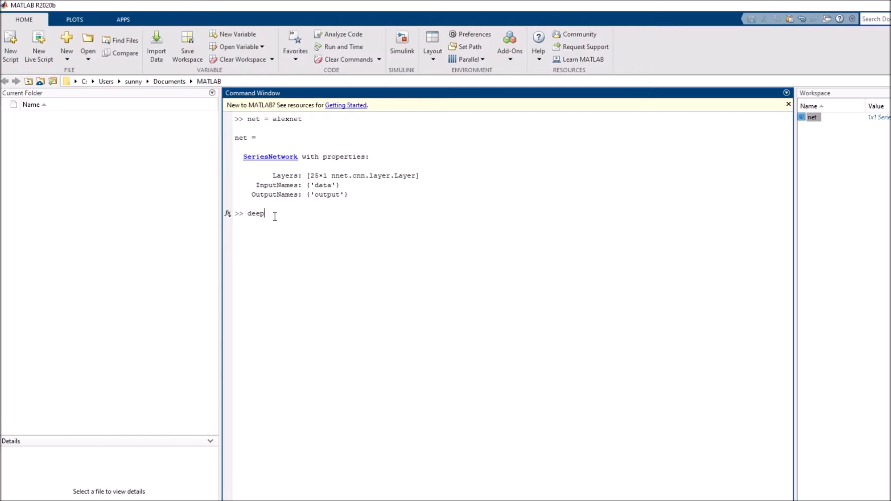
pyautogui.write('NetworkDesigner')
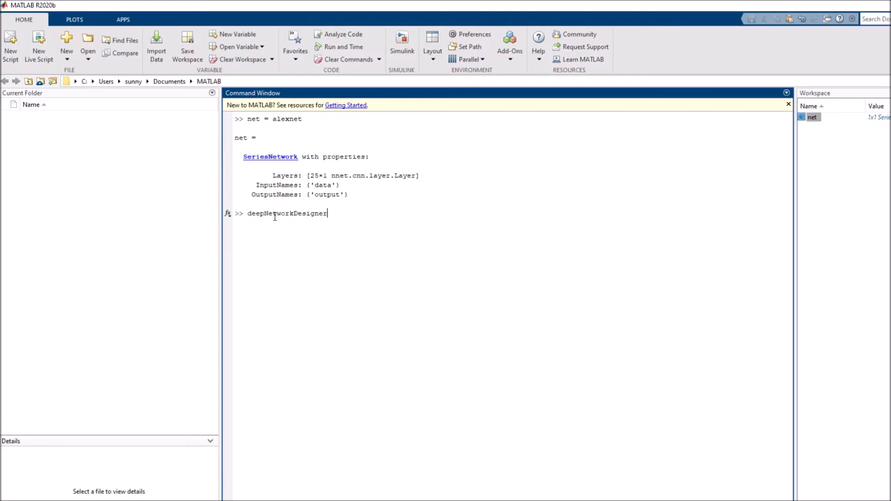
pyautogui.press('Return')
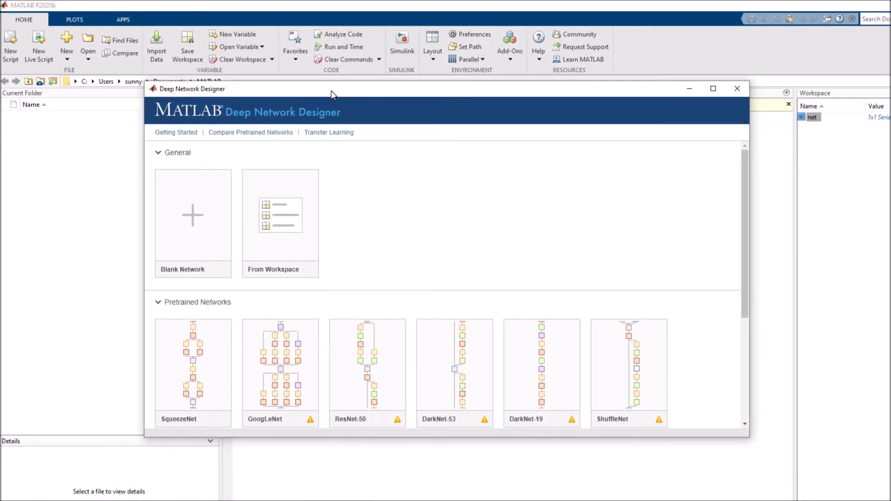
pyautogui.moveTo(333, 89); pyautogui.dragTo(344, 125)
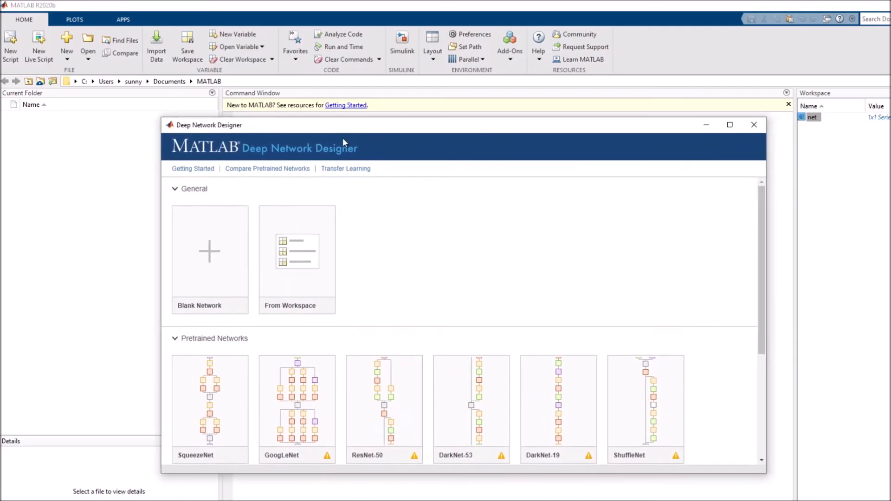
pyautogui.moveTo(297, 251)
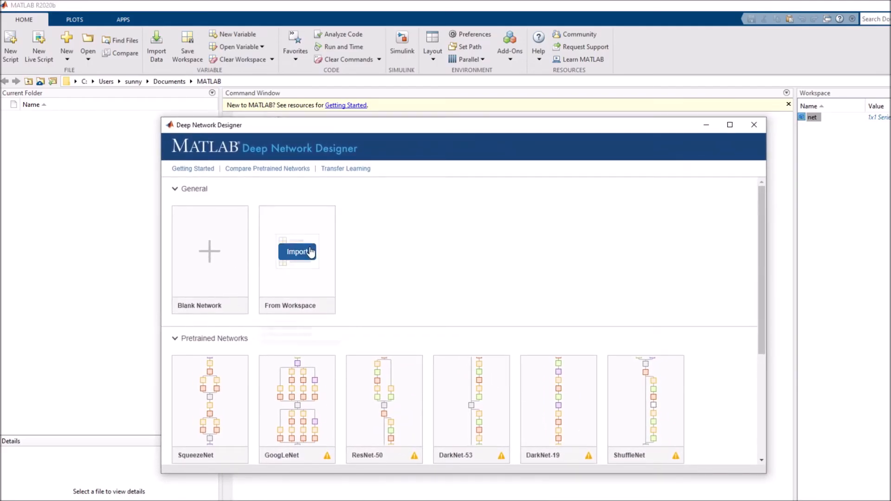
# - Import the 25-layer net from the workspace into the Deep Network Designer canvas
pyautogui.click(296, 252)
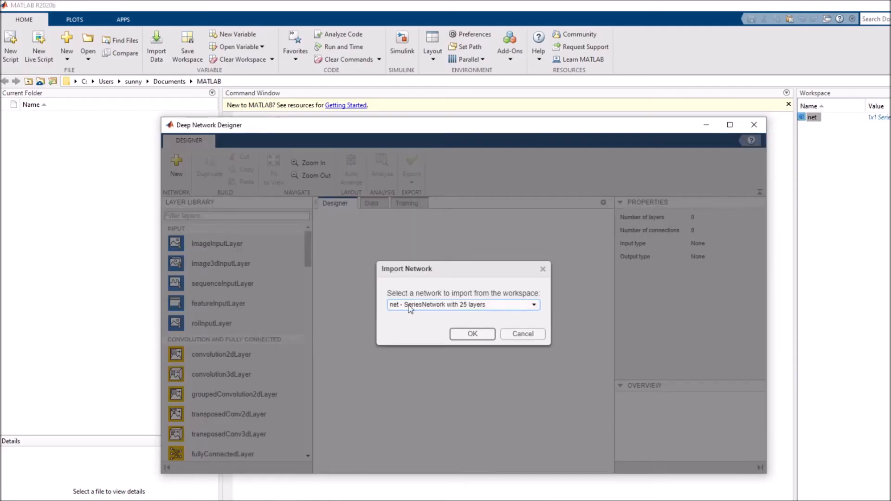
pyautogui.click(472, 333)
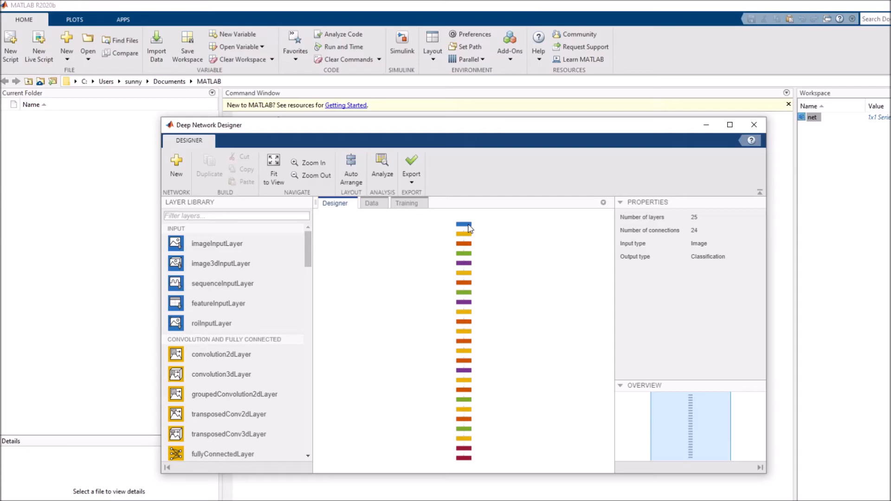
pyautogui.moveTo(477, 291)
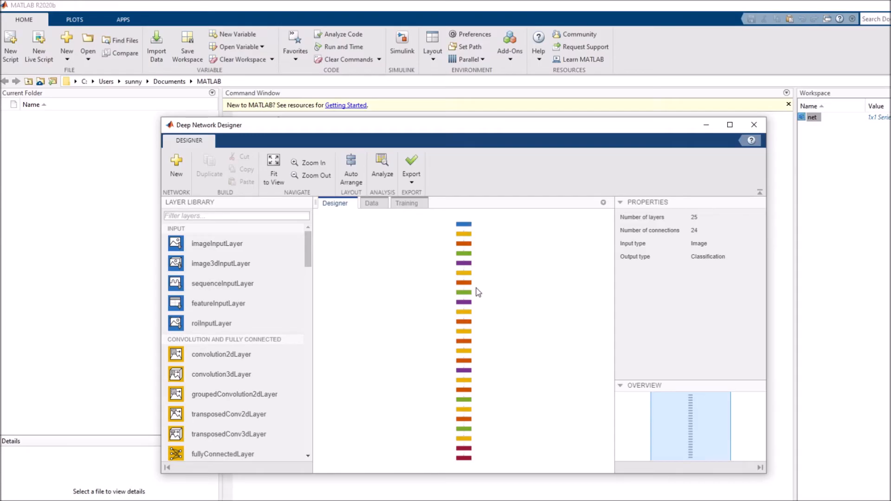
pyautogui.moveTo(476, 291)
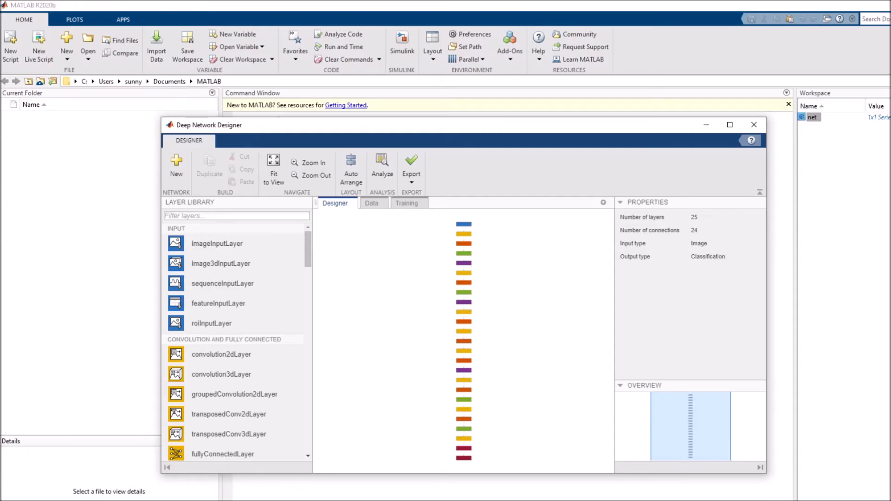
pyautogui.moveTo(214, 401)
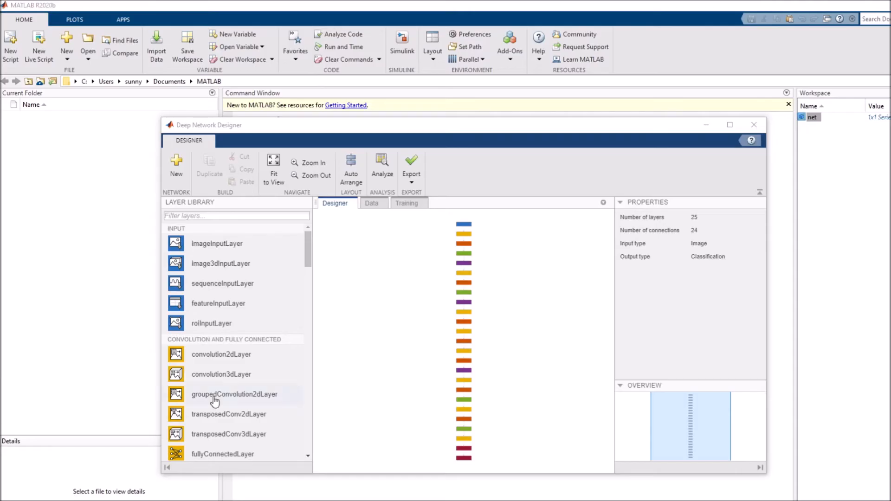
pyautogui.moveTo(321, 151)
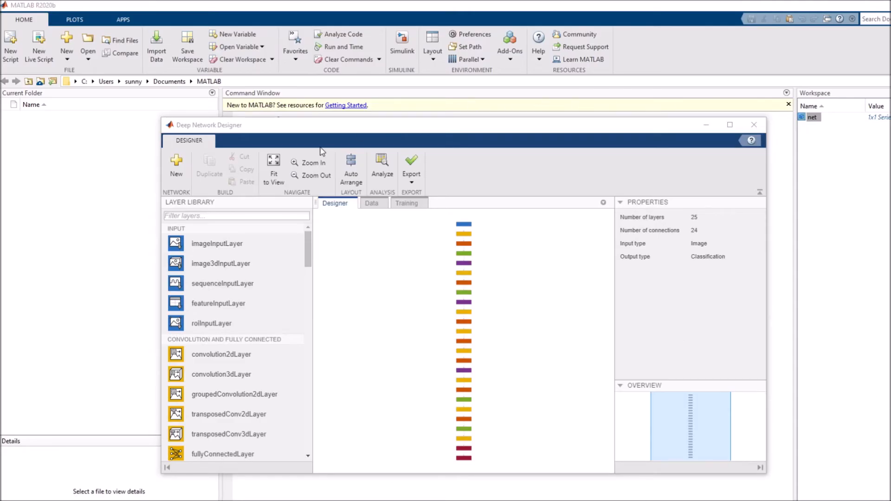
pyautogui.click(308, 162)
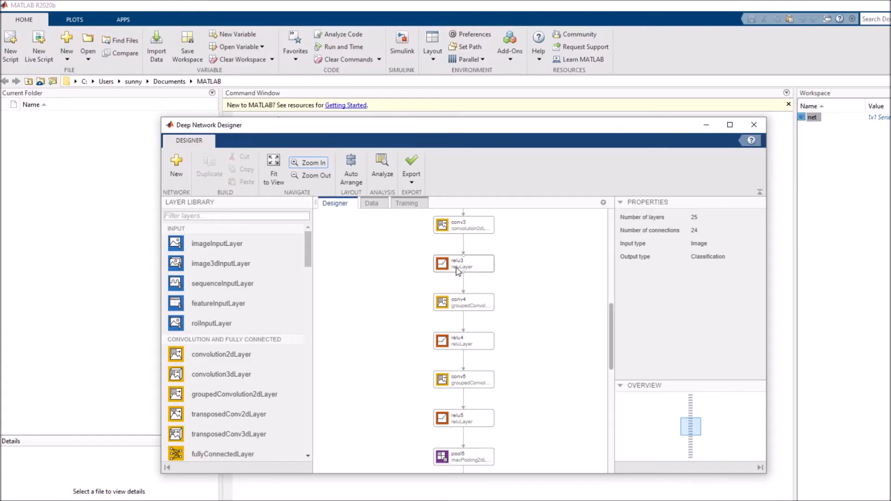
pyautogui.scroll(3)
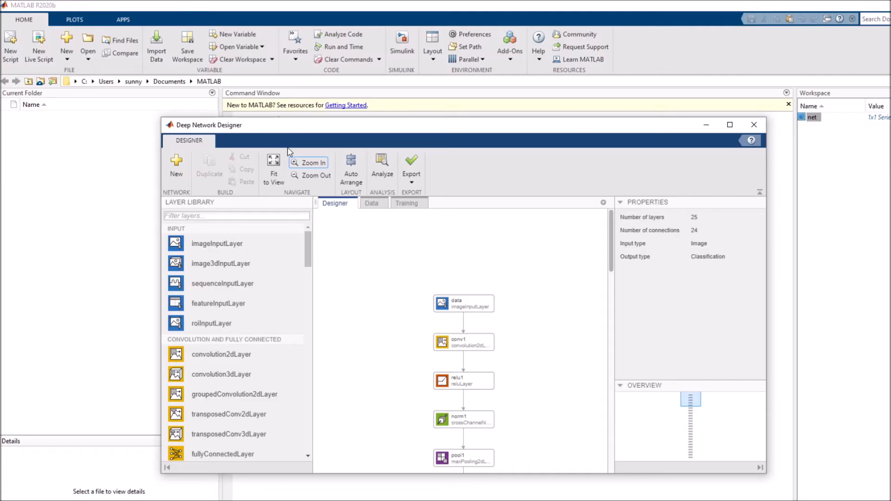
# - Inspect the data input layer and the output classification layer with OutputSize 1000
pyautogui.click(463, 303)
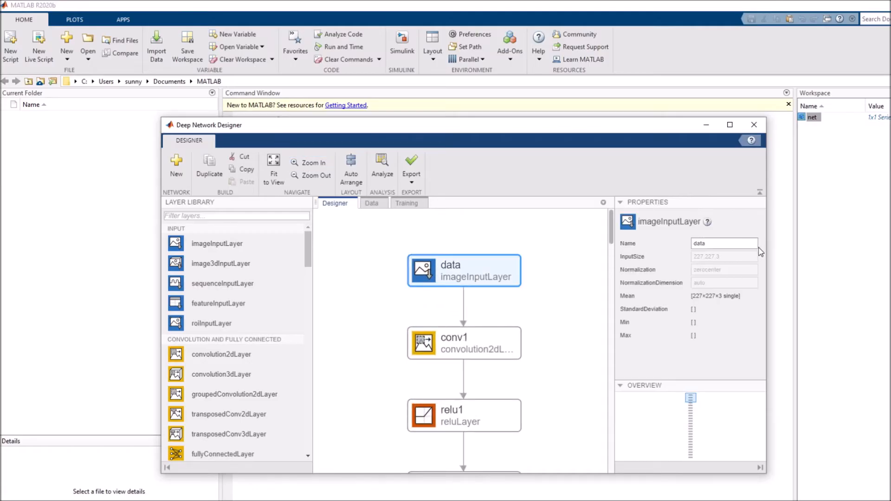
pyautogui.scroll(-3)
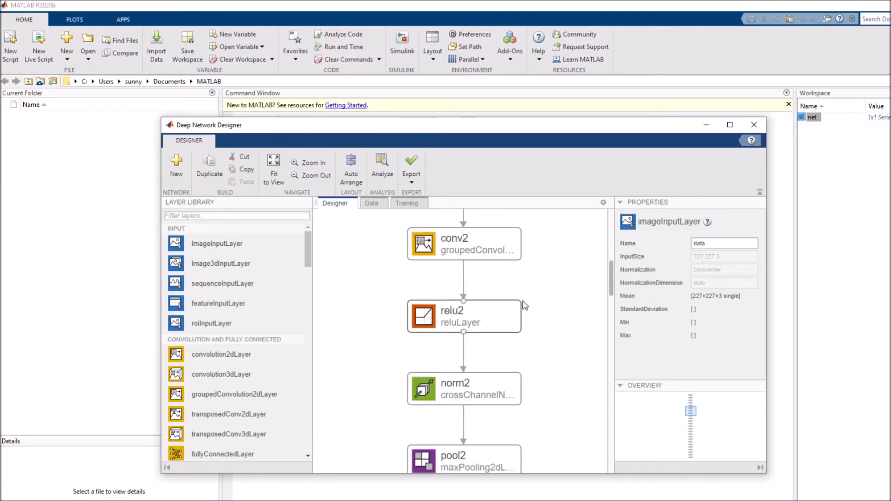
pyautogui.scroll(-3)
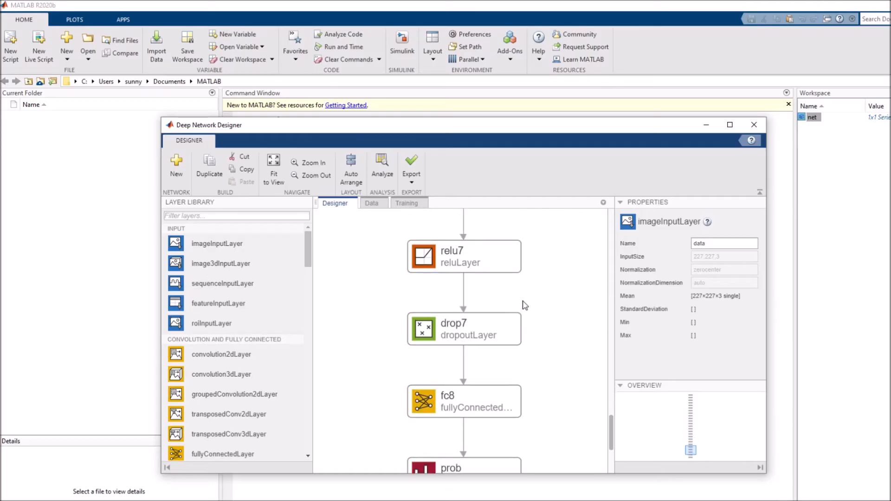
pyautogui.click(463, 361)
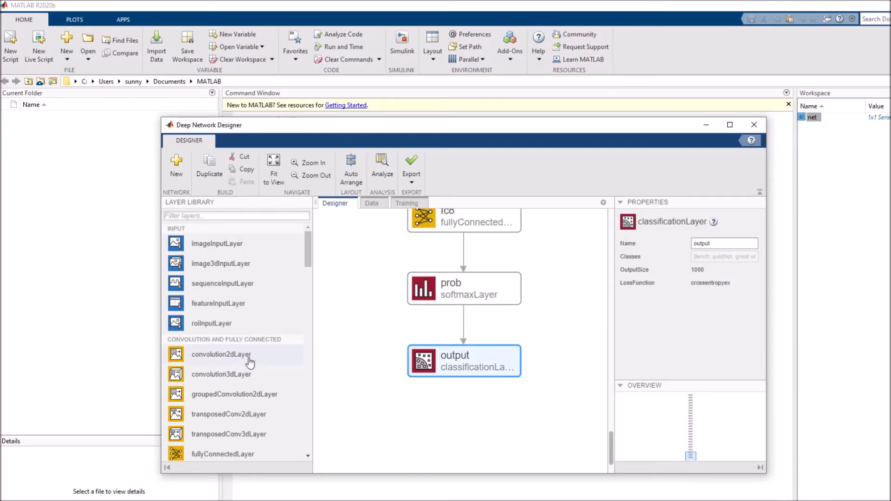
pyautogui.moveTo(332, 334)
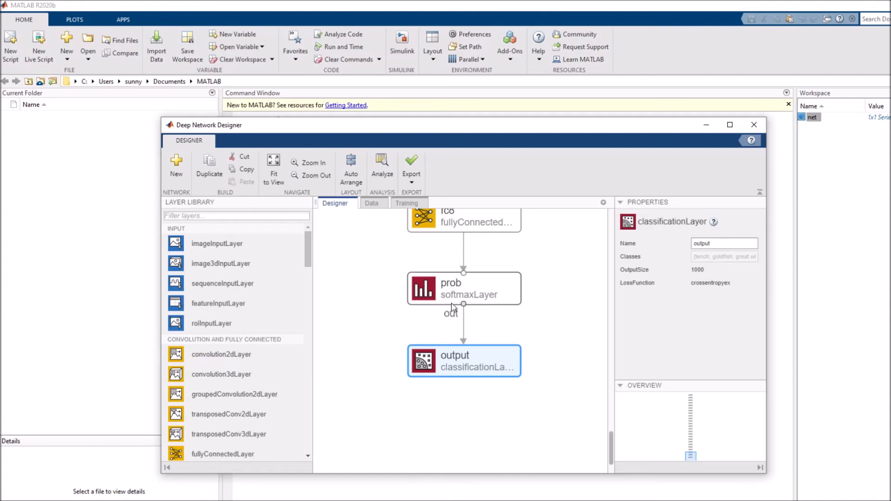
pyautogui.moveTo(533, 312)
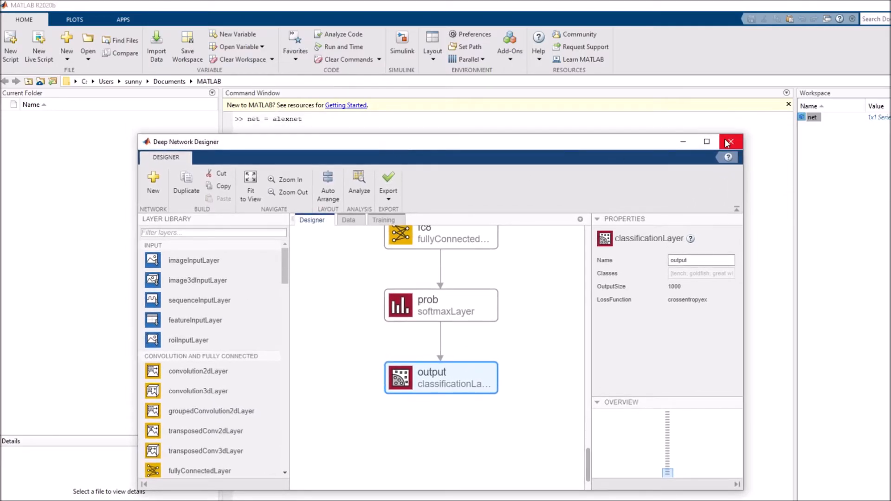
pyautogui.moveTo(732, 142)
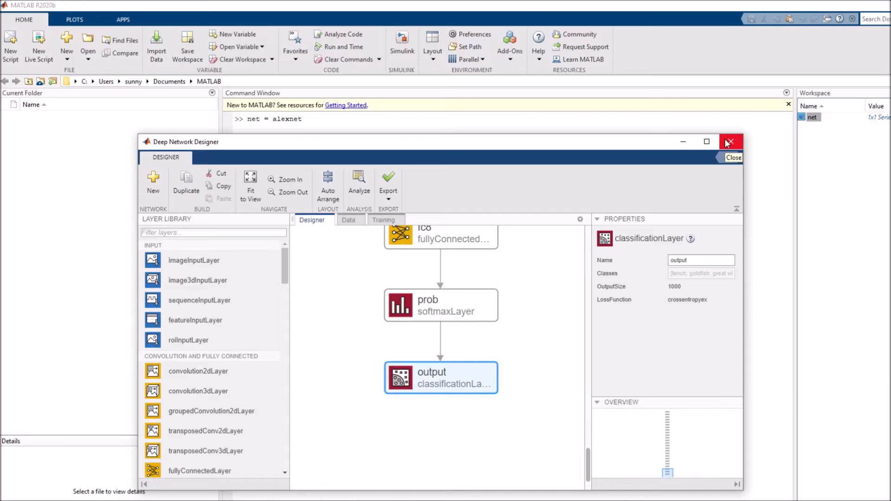
# - Close the designer and set input_size = [227,227];
pyautogui.click(730, 141)
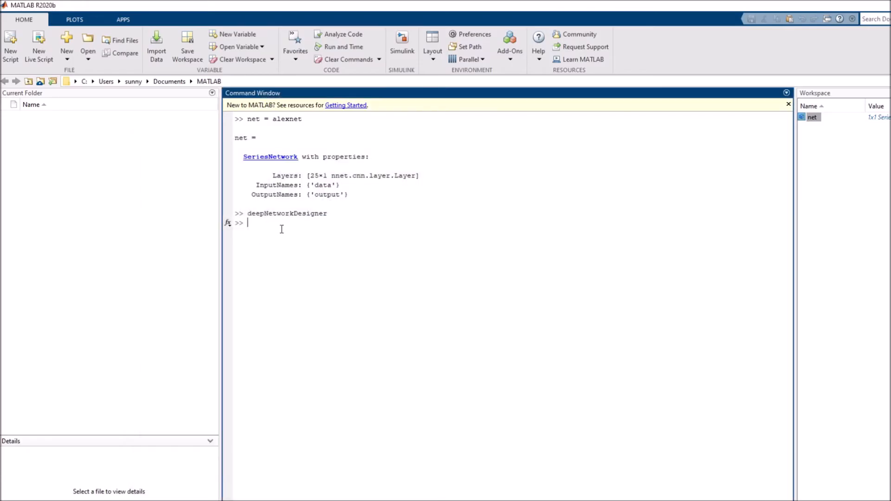
pyautogui.write('input')
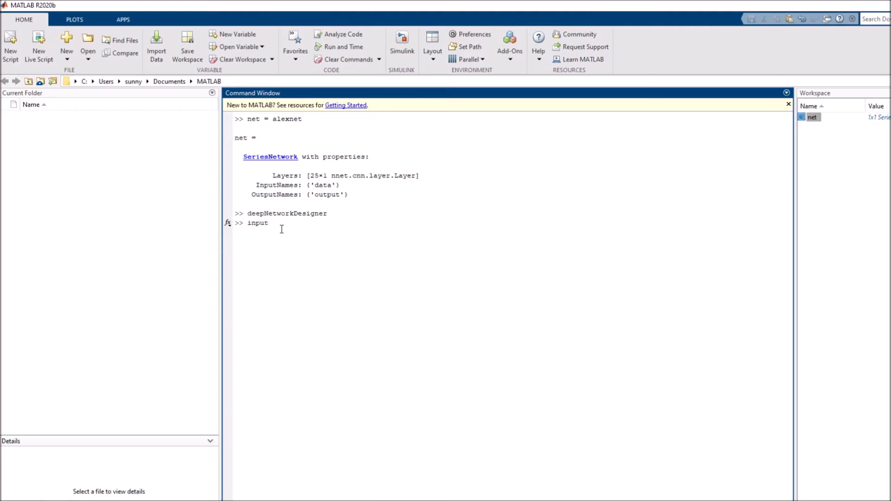
pyautogui.write('_size')
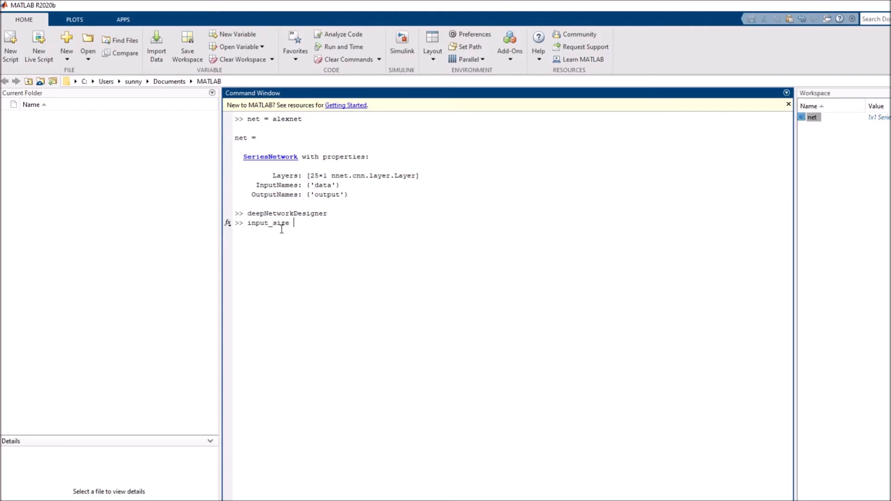
pyautogui.write('= [22')
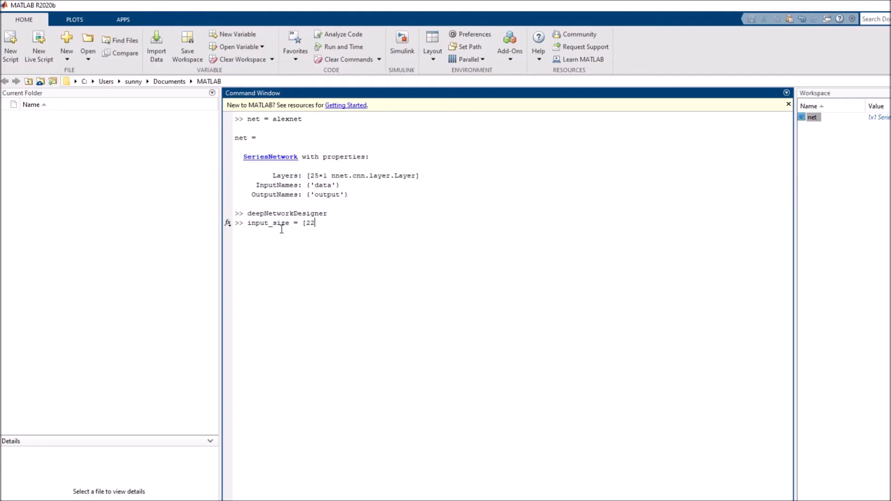
pyautogui.write('7,227')
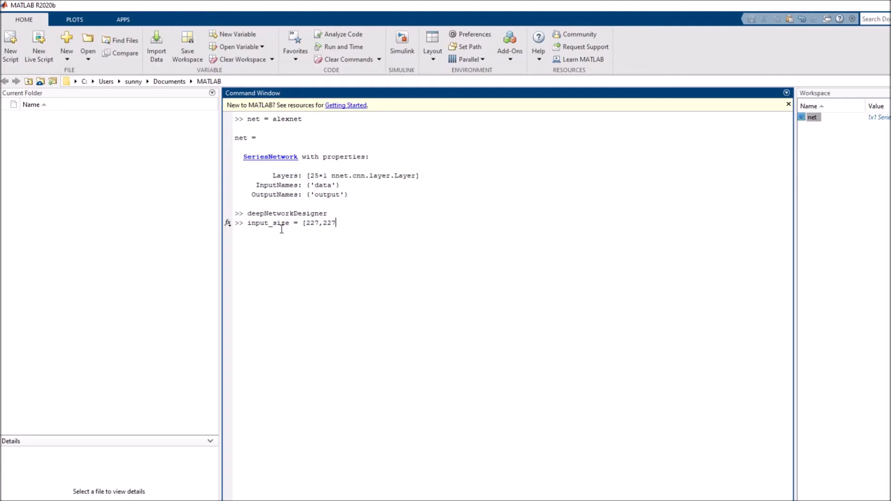
pyautogui.write('];')
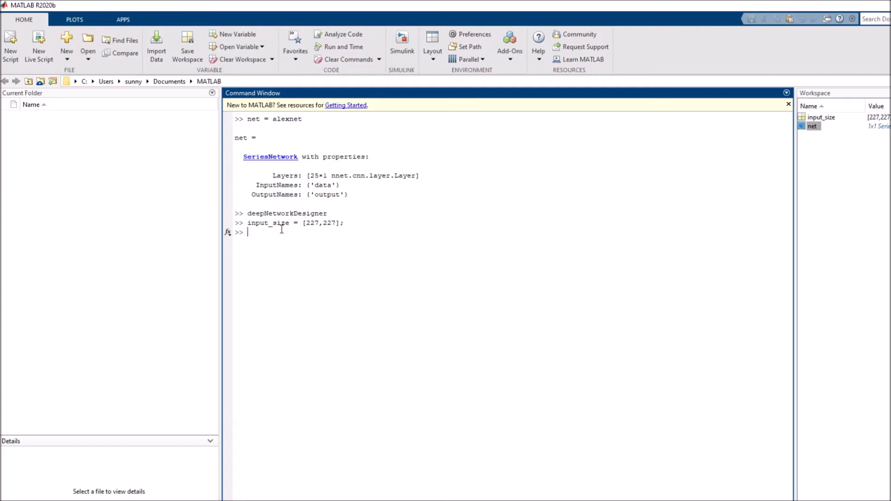
# - Read peppers.png into I with imread, dumping its pixel values to the Command Window
pyautogui.write('I =')
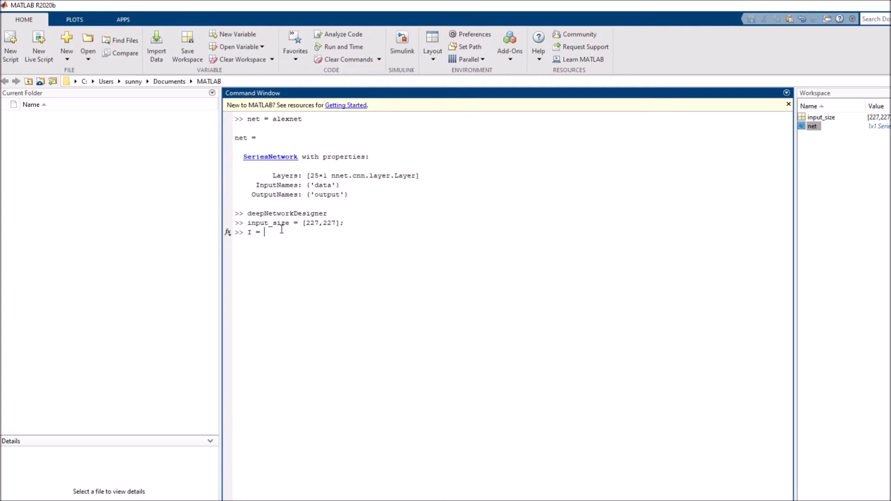
pyautogui.write('imread')
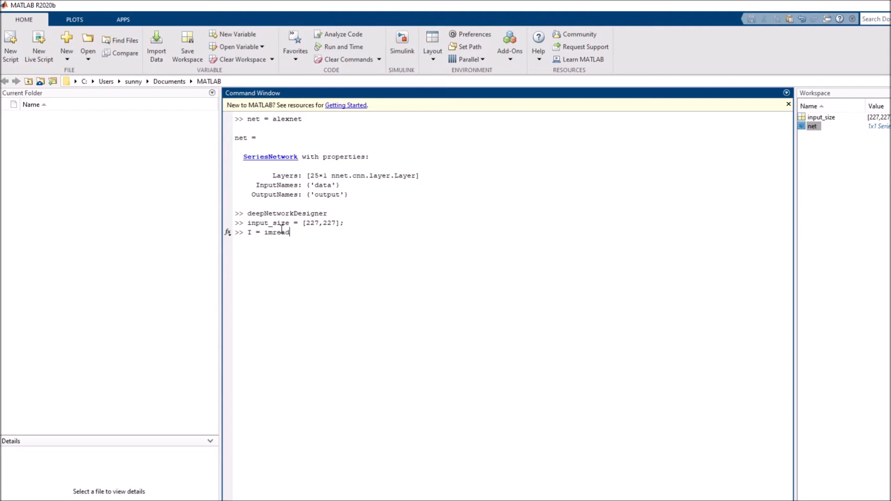
pyautogui.write("('p")
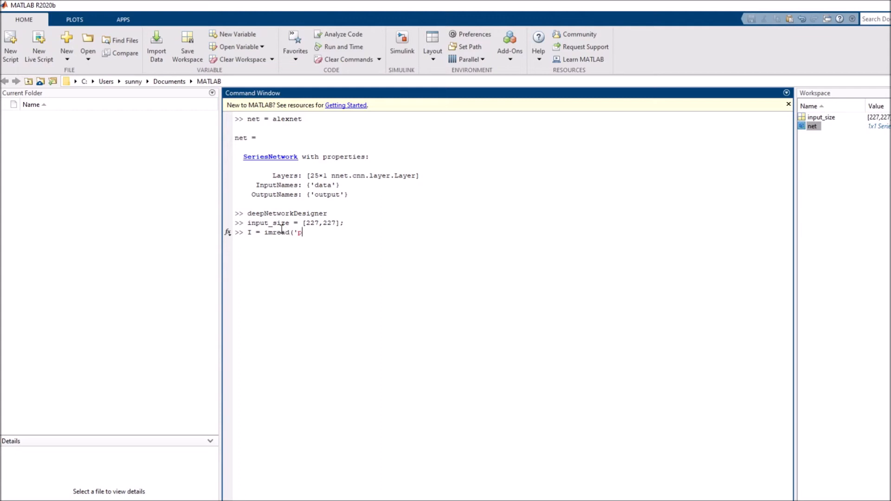
pyautogui.write('eppers')
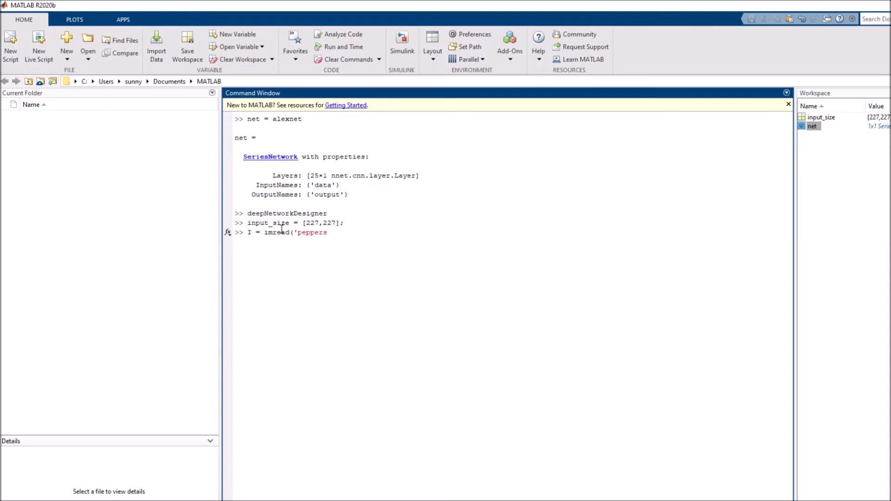
pyautogui.write('.png')
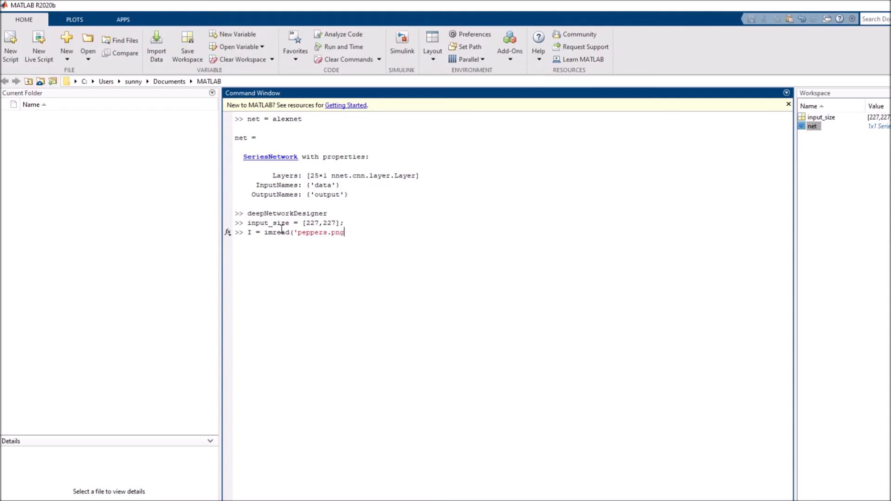
pyautogui.press('Return')
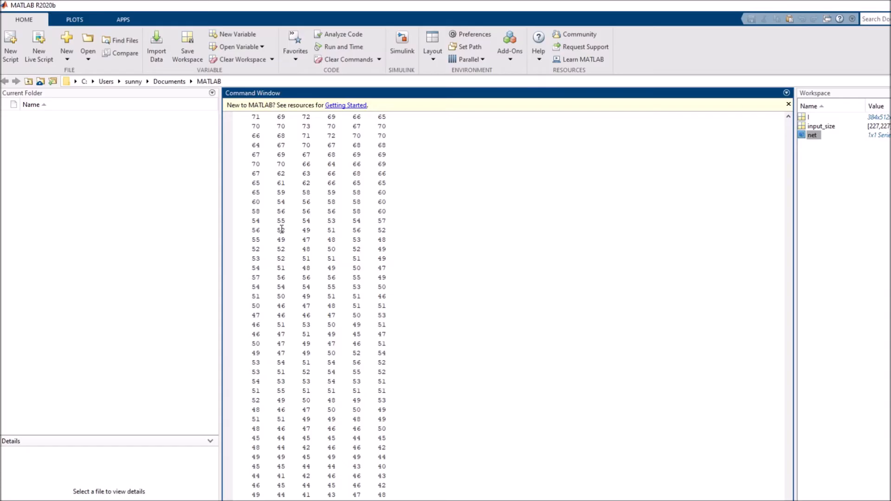
# - Clear the Command Window, display I with imshow, then close the figure
pyautogui.click(346, 59)
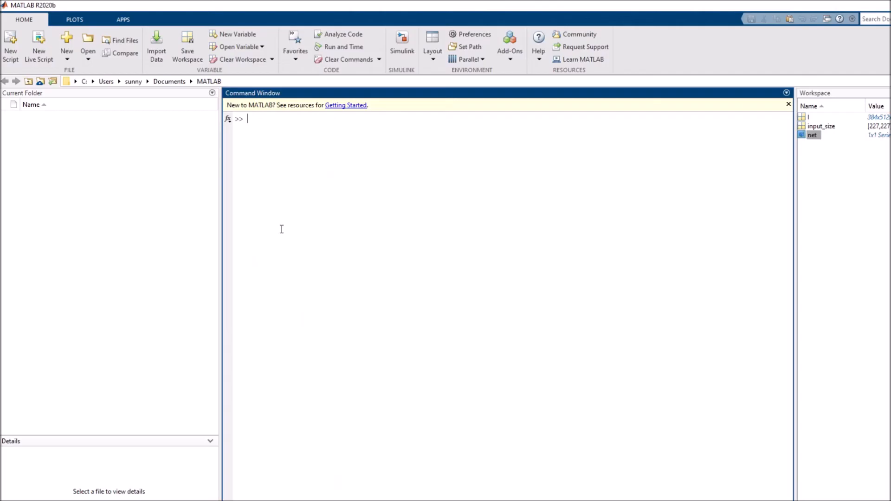
pyautogui.moveTo(806, 109)
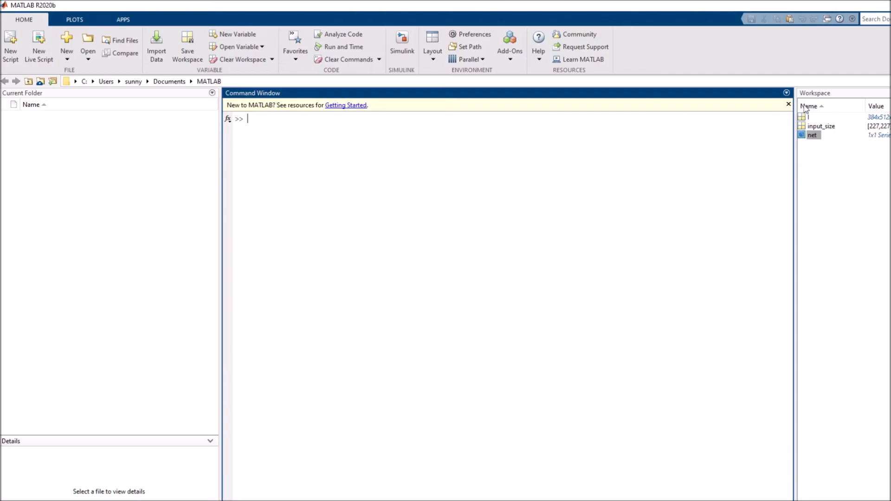
pyautogui.moveTo(807, 118)
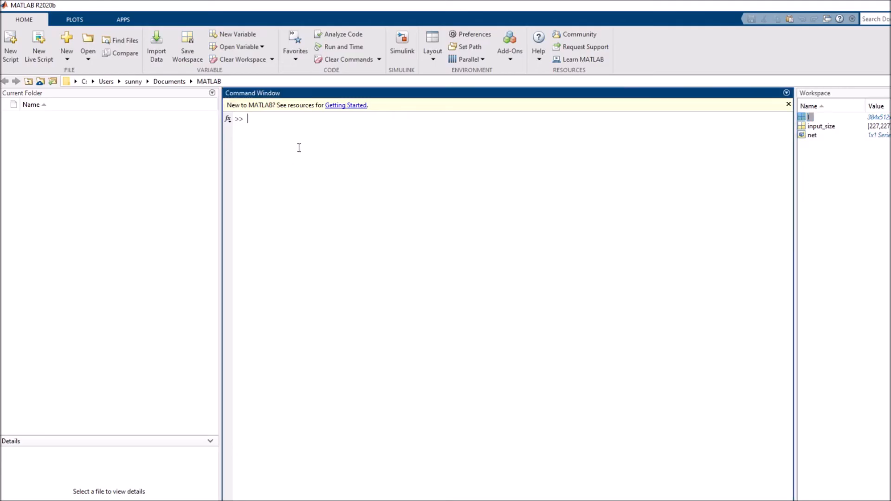
pyautogui.write('i')
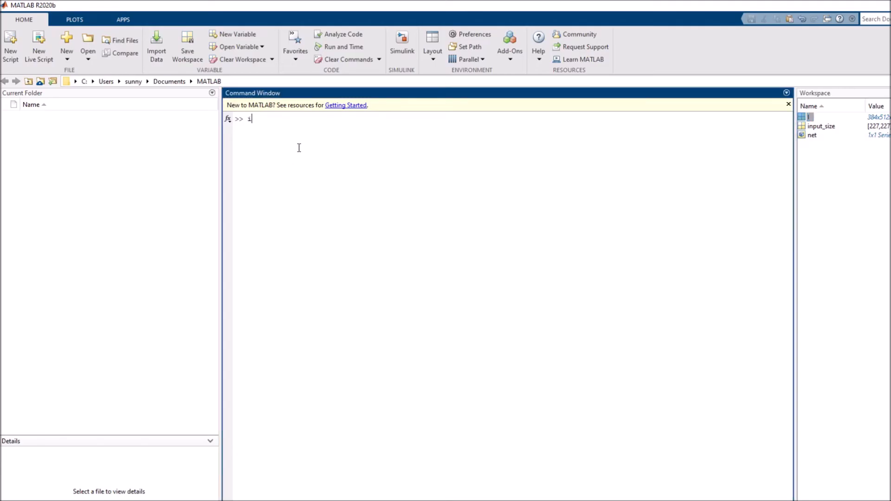
pyautogui.write('mshow(I')
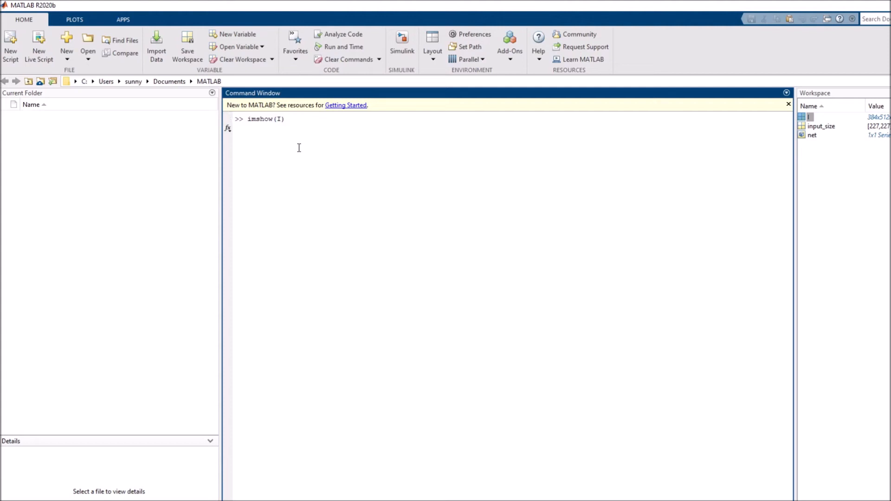
pyautogui.press('Return')
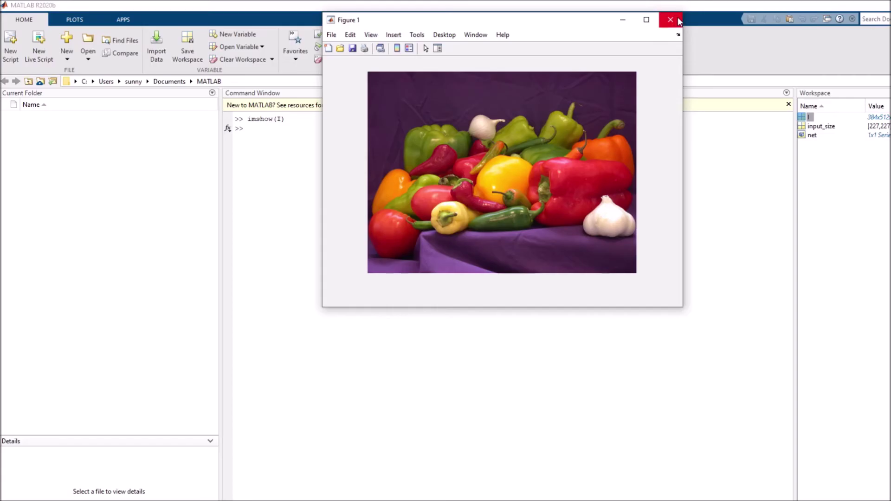
pyautogui.click(670, 20)
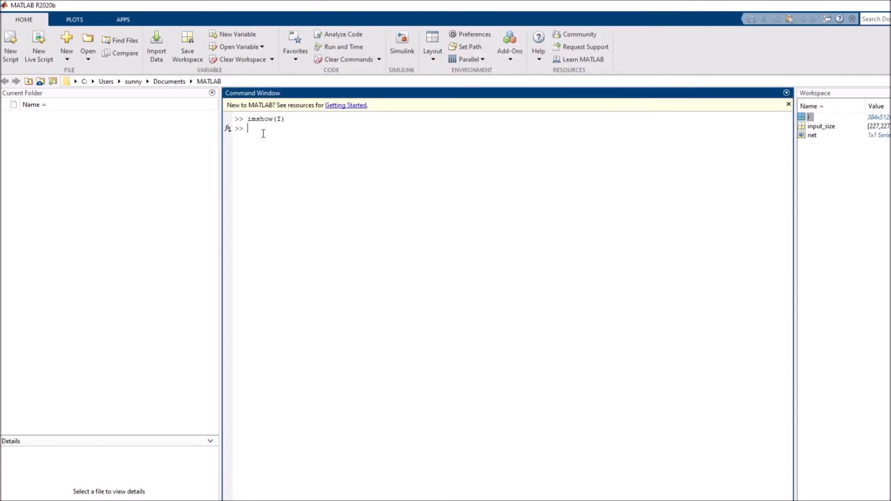
# - Resize I with imresize to input_size, its size changing from 384 512 3 to 227 227 3
pyautogui.write('size(')
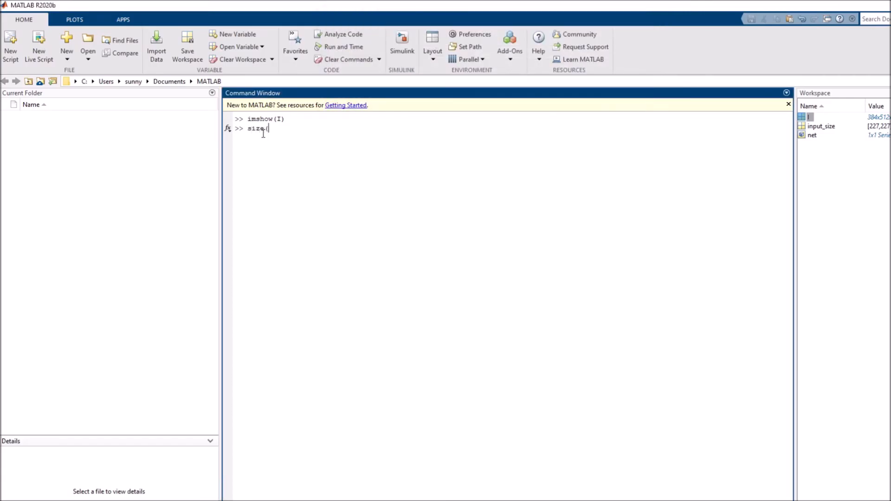
pyautogui.write('I)')
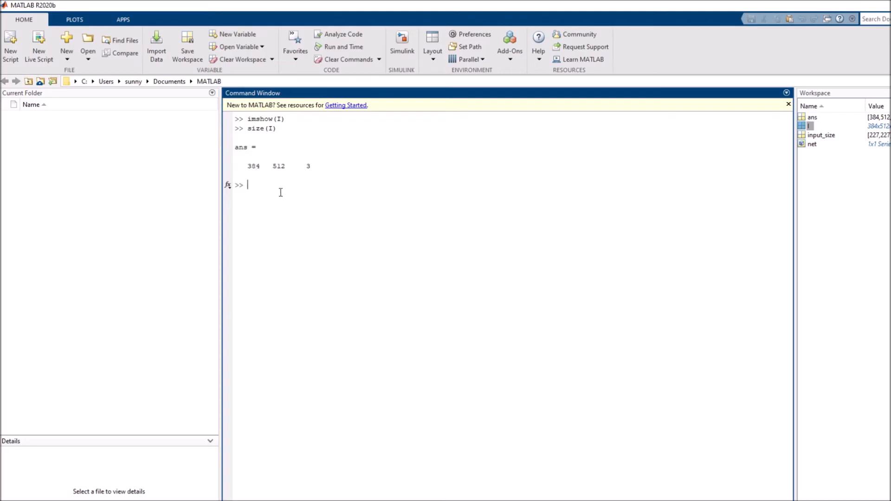
pyautogui.write('I =')
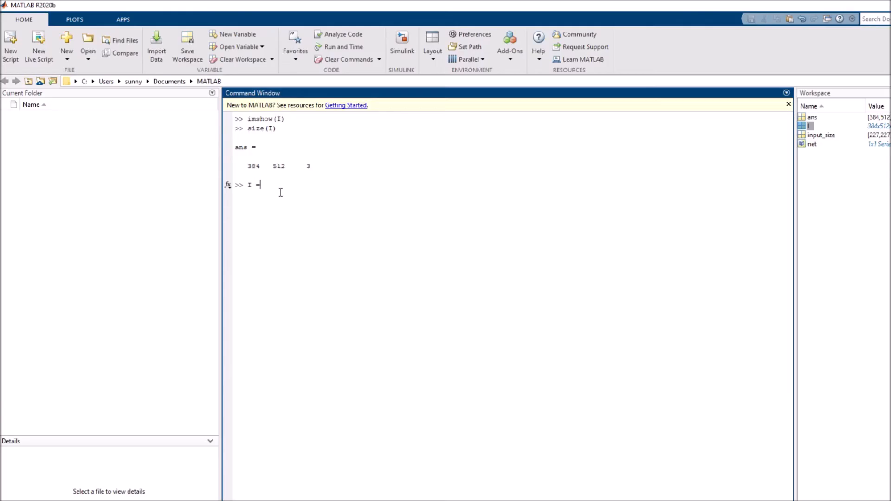
pyautogui.write('imresize')
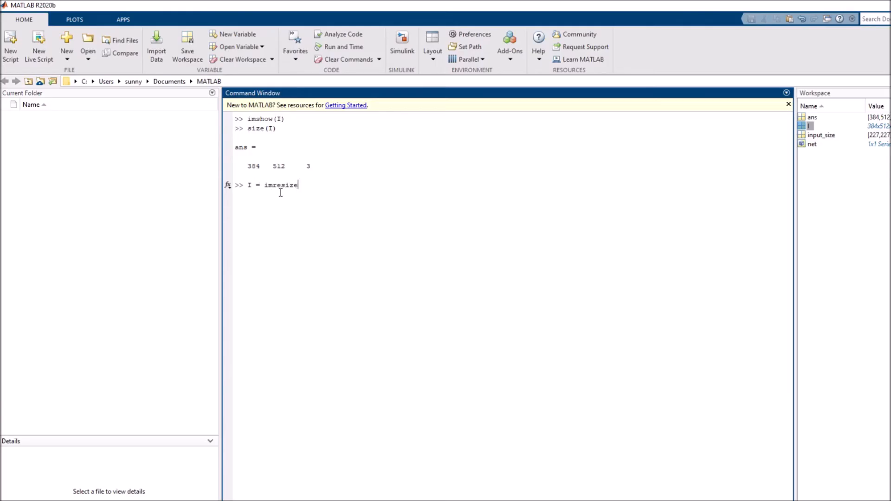
pyautogui.write('(')
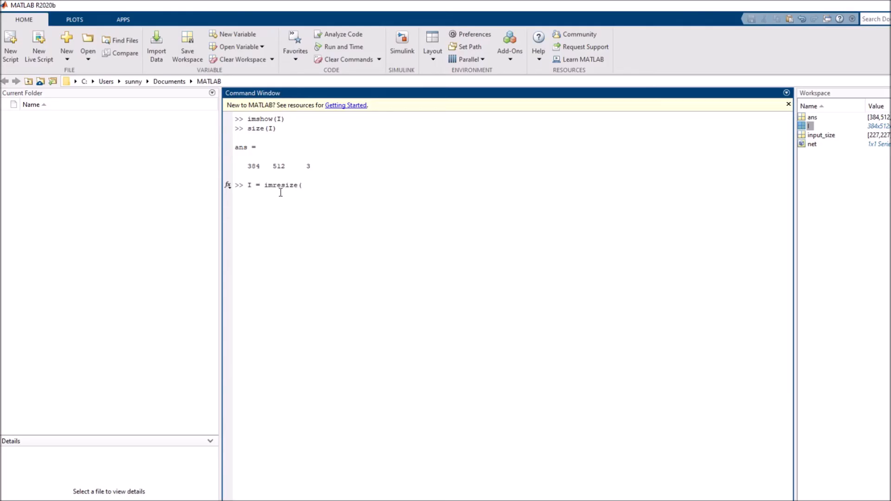
pyautogui.write('I,')
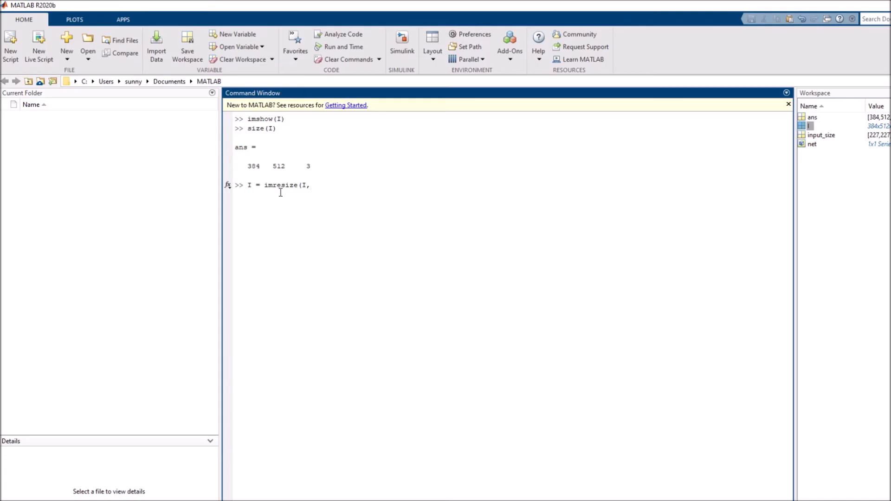
pyautogui.write('input')
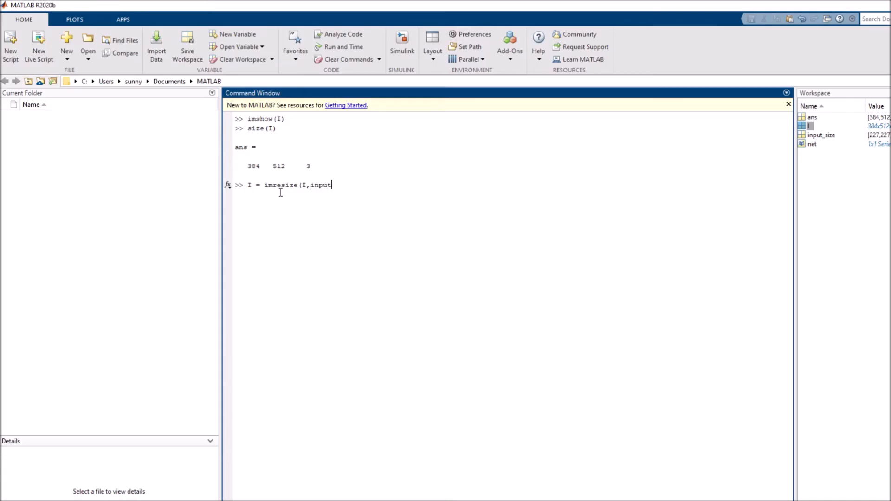
pyautogui.write('_size)')
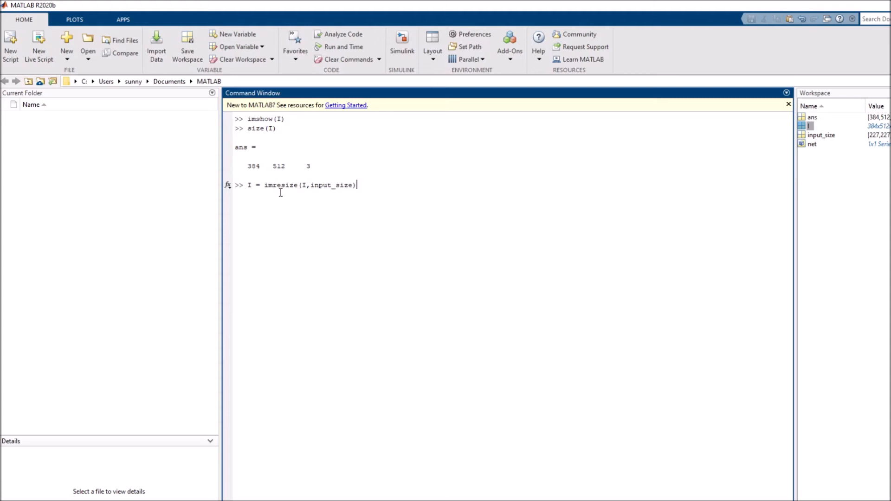
pyautogui.write(';')
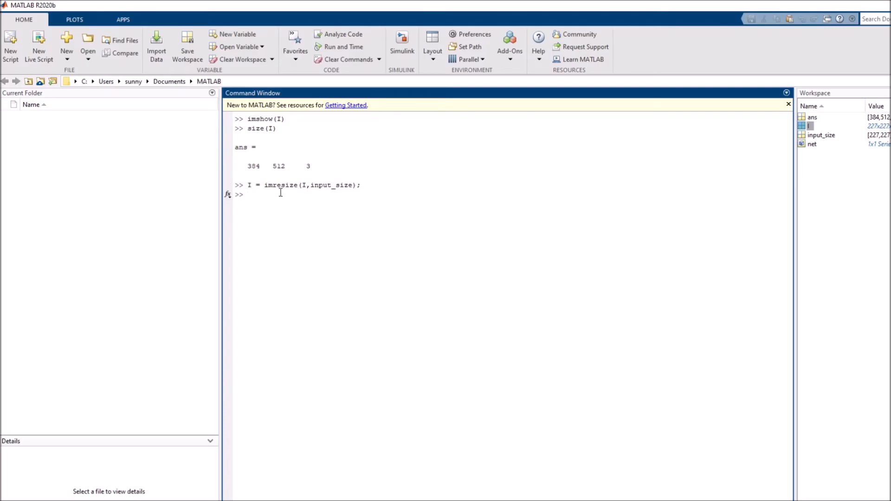
pyautogui.write('size(I')
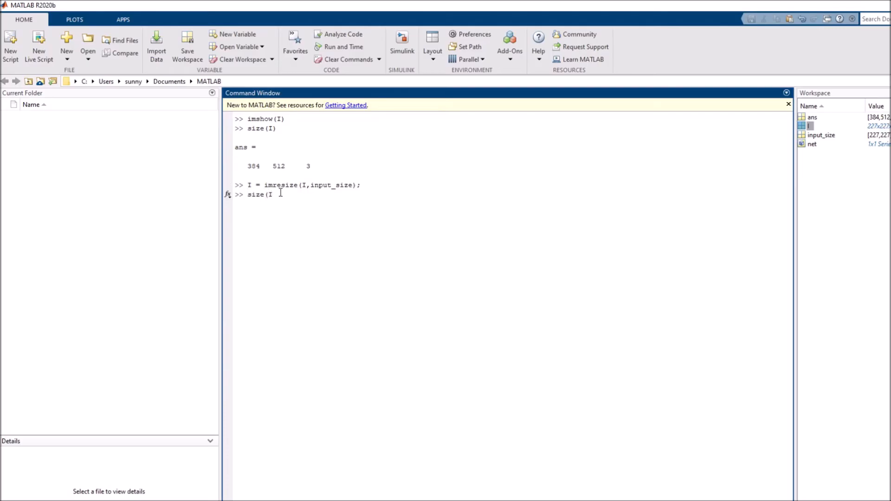
pyautogui.press('Return')
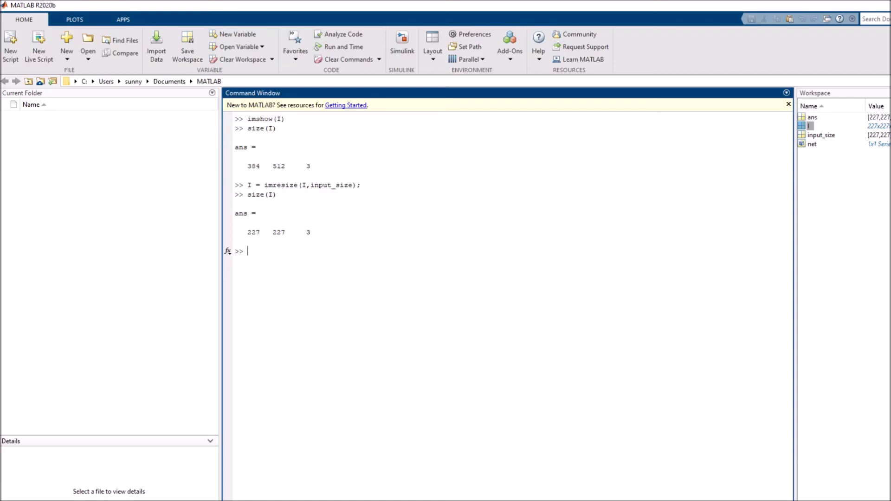
pyautogui.moveTo(290, 252)
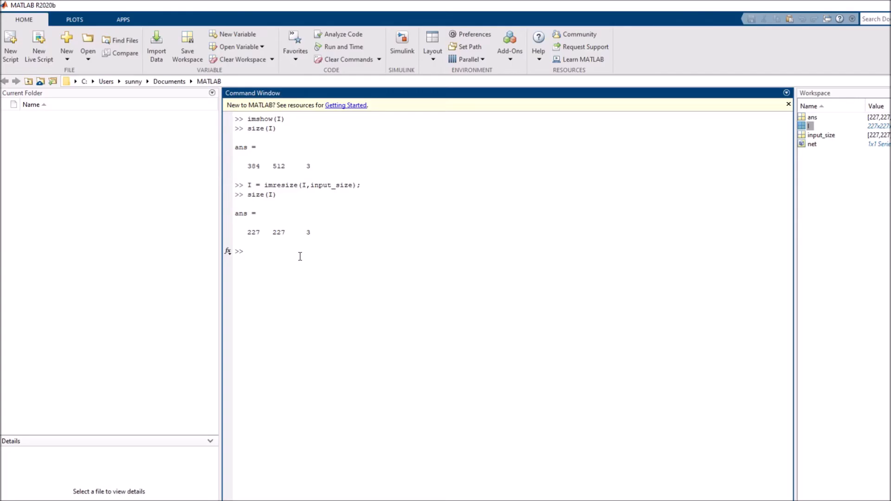
# - Run classify(net,I), which predicts the image as bell pepper
pyautogui.write('clas')
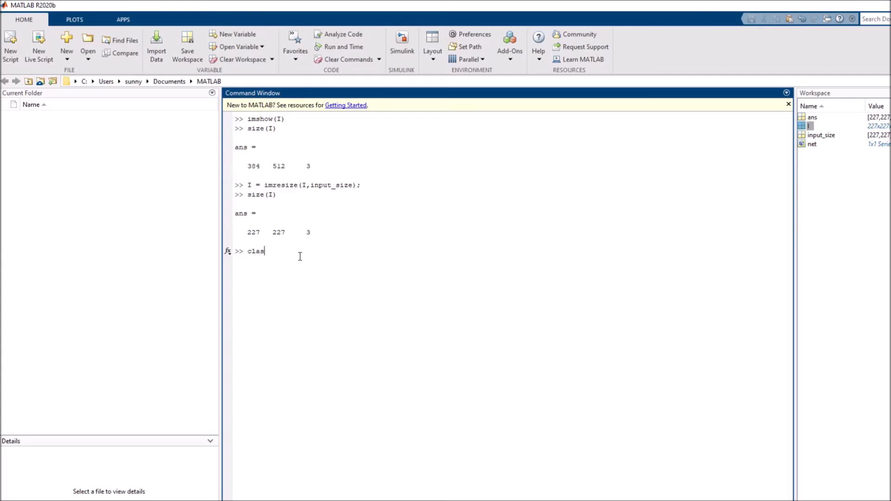
pyautogui.write('sify')
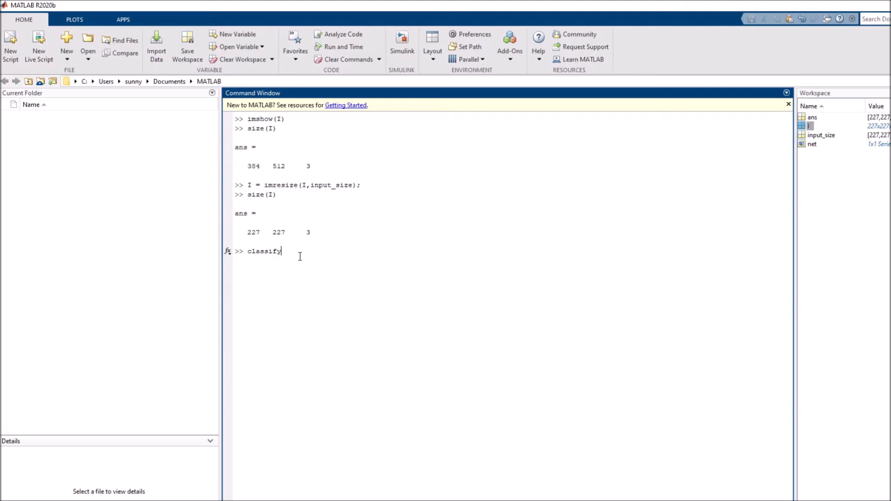
pyautogui.write('(net')
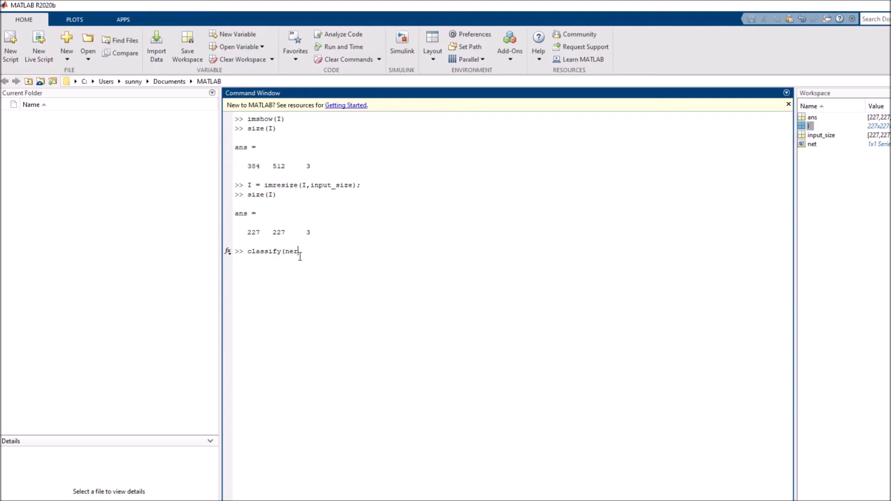
pyautogui.write('t,I')
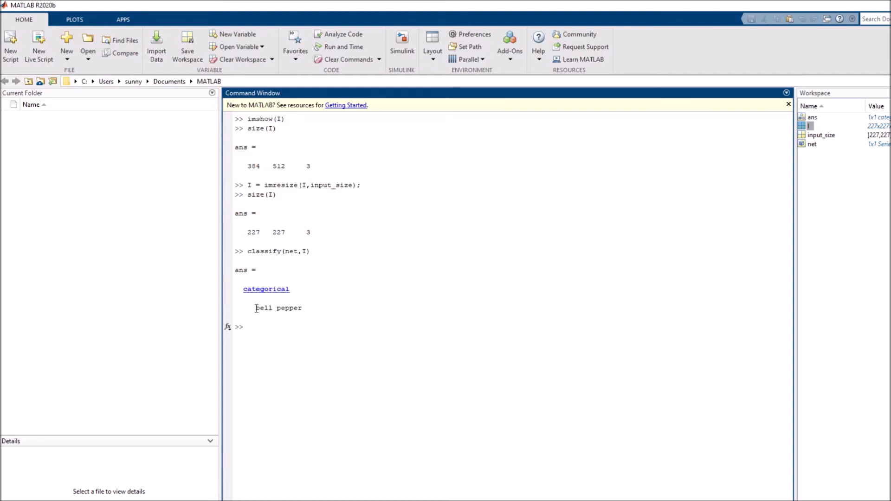
pyautogui.doubleClick(278, 307)
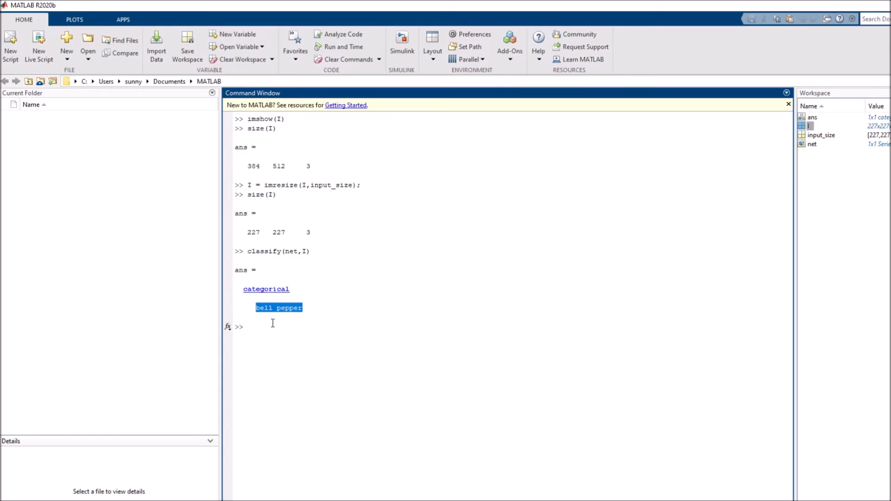
pyautogui.click(247, 325)
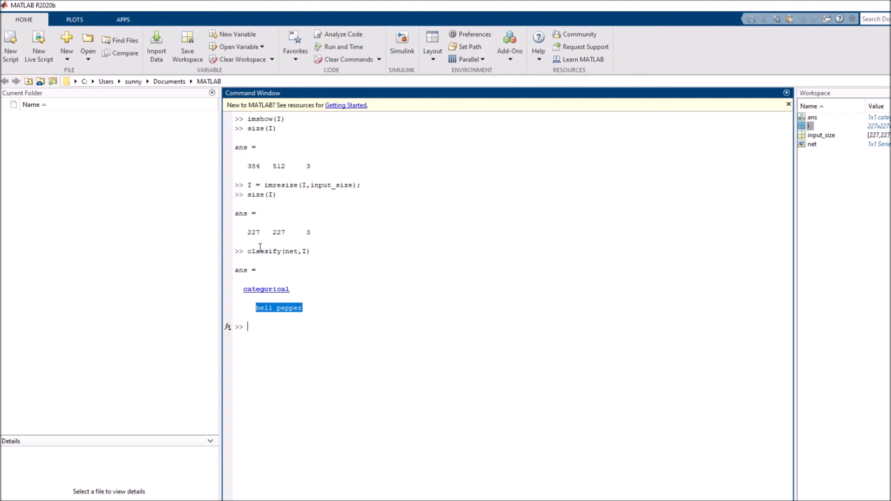
pyautogui.moveTo(262, 252)
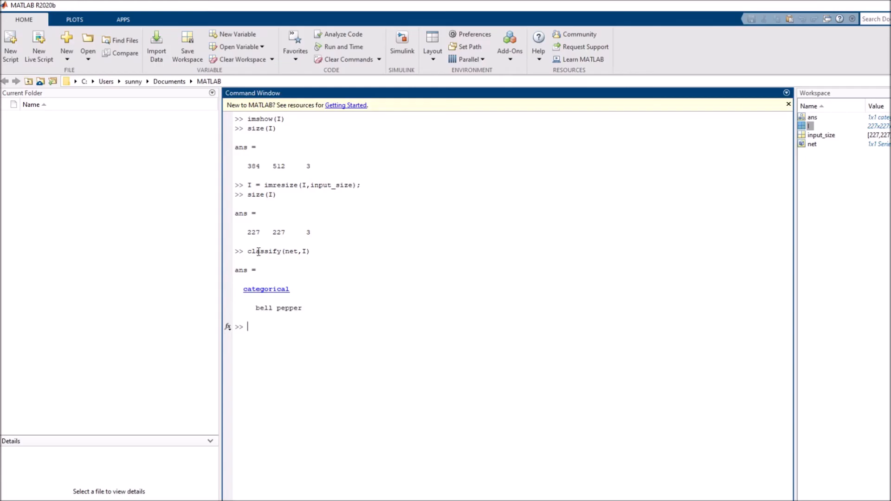
pyautogui.moveTo(306, 308)
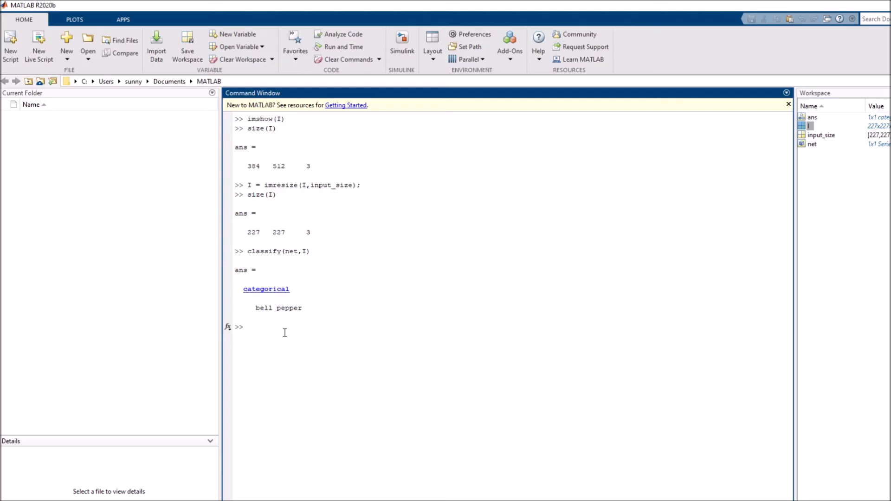
# - Run [label,score] = classify(net,I); to keep the label and scores in the workspace
pyautogui.write('t')
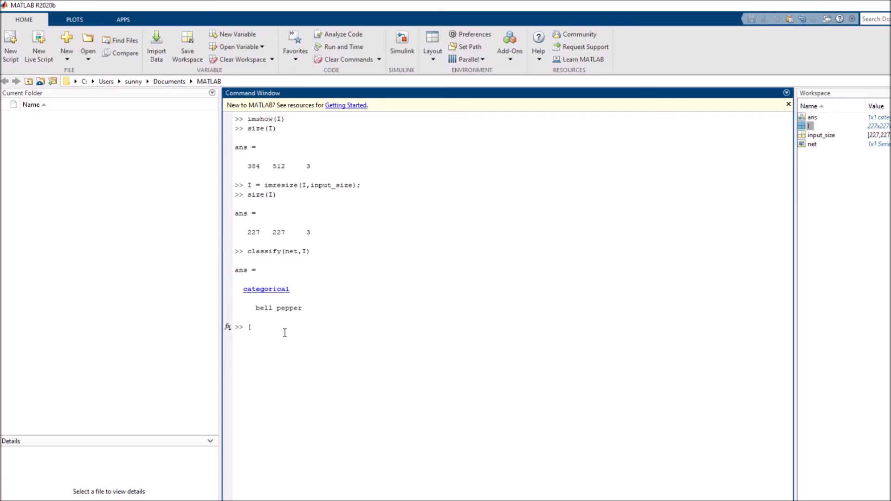
pyautogui.write('label,')
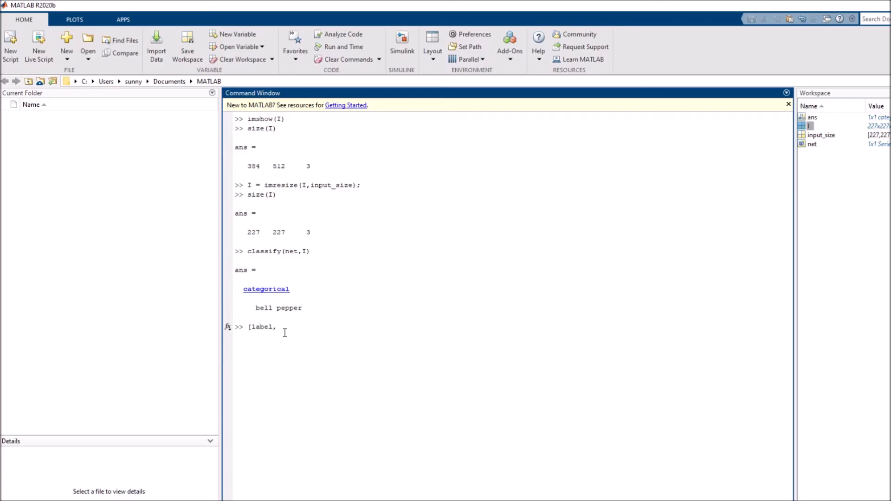
pyautogui.write('score] = c')
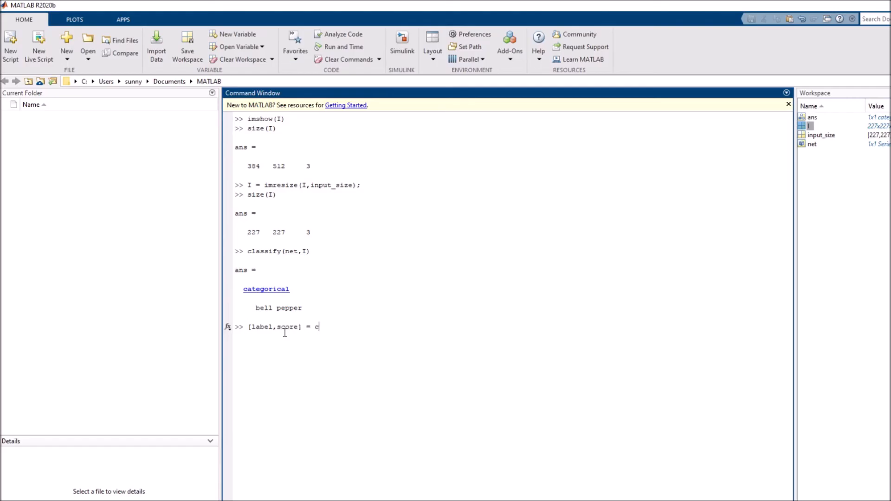
pyautogui.write('lassify(n')
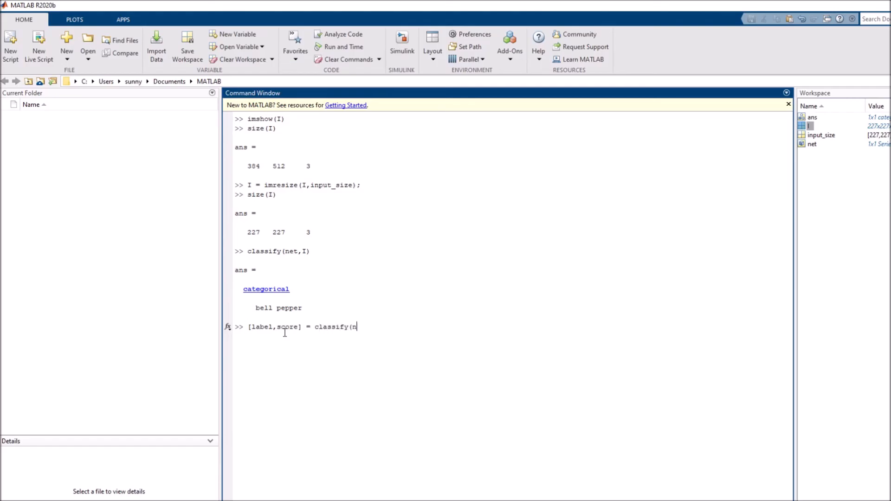
pyautogui.write('et,I')
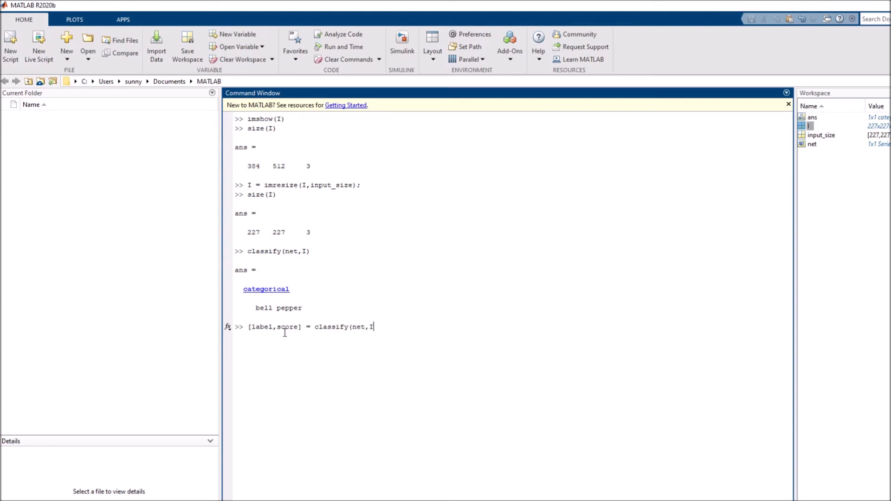
pyautogui.write(');')
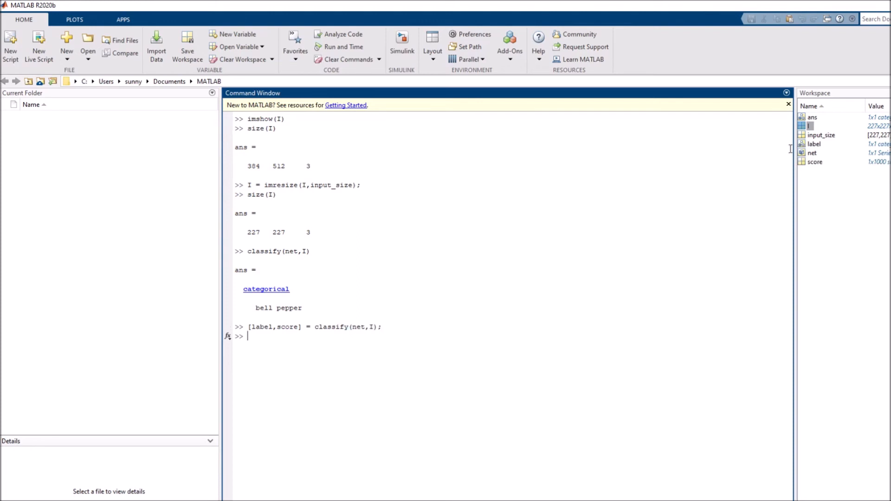
pyautogui.doubleClick(814, 144)
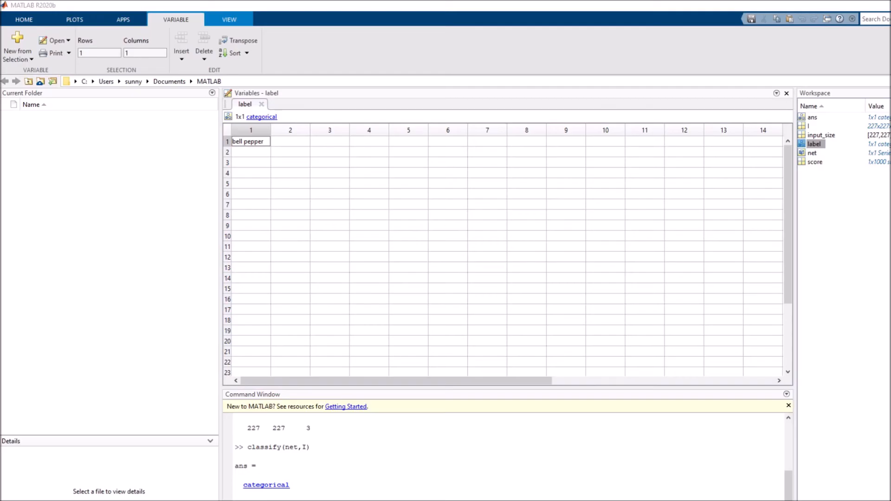
pyautogui.click(815, 162)
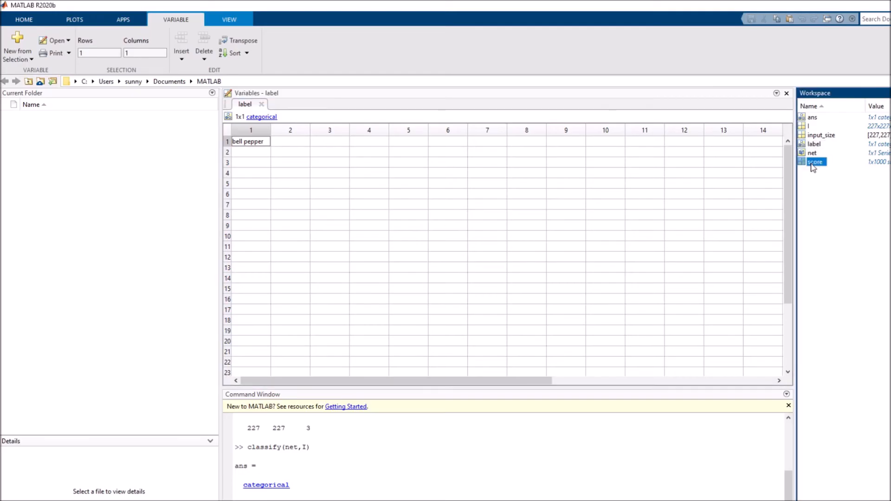
pyautogui.doubleClick(815, 161)
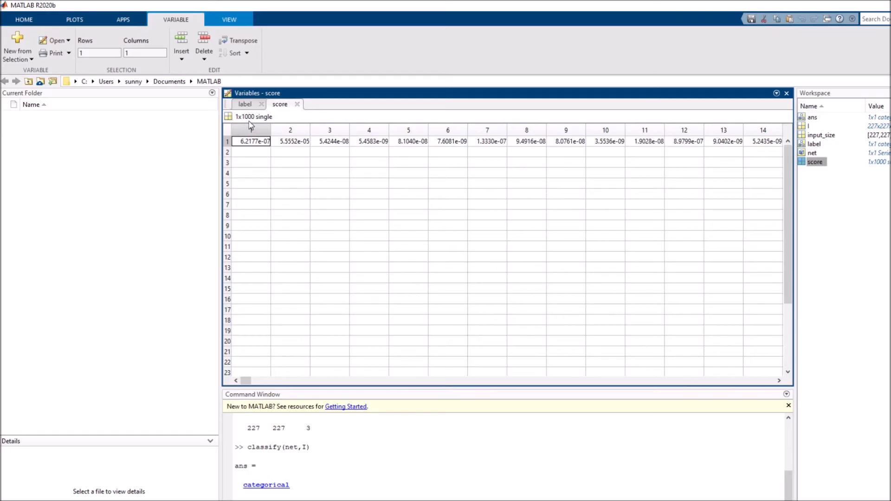
pyautogui.click(330, 141)
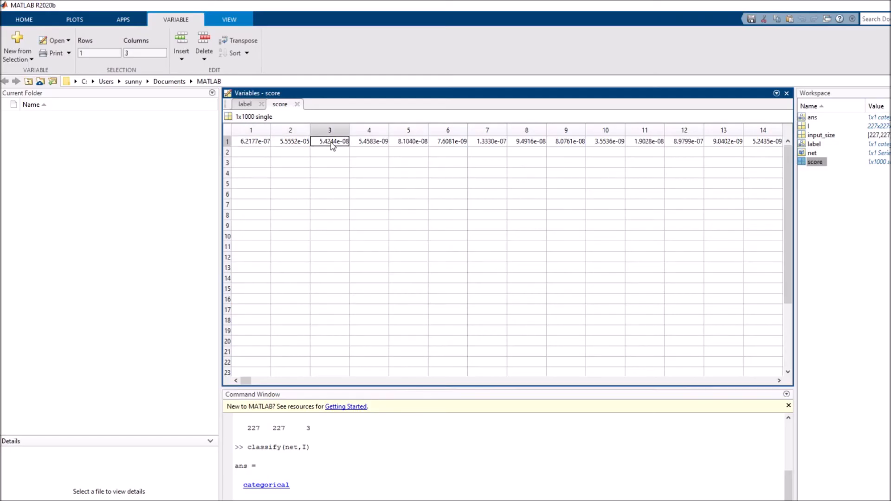
pyautogui.click(487, 141)
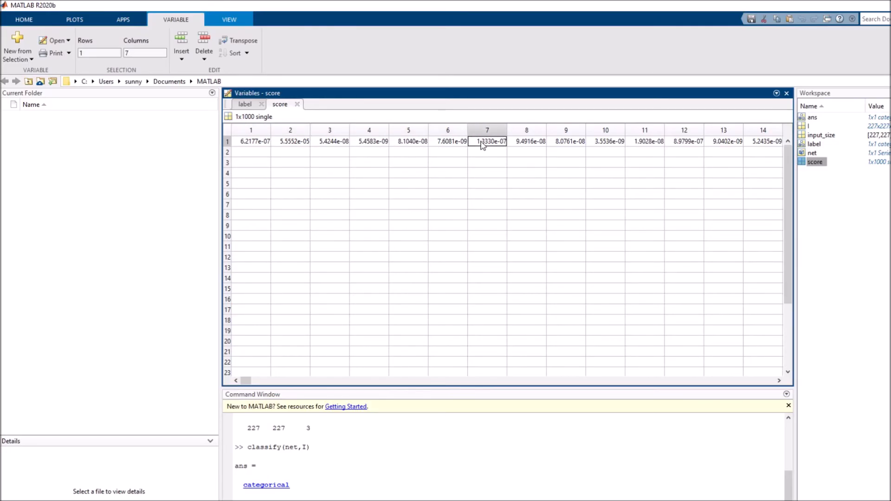
pyautogui.click(526, 141)
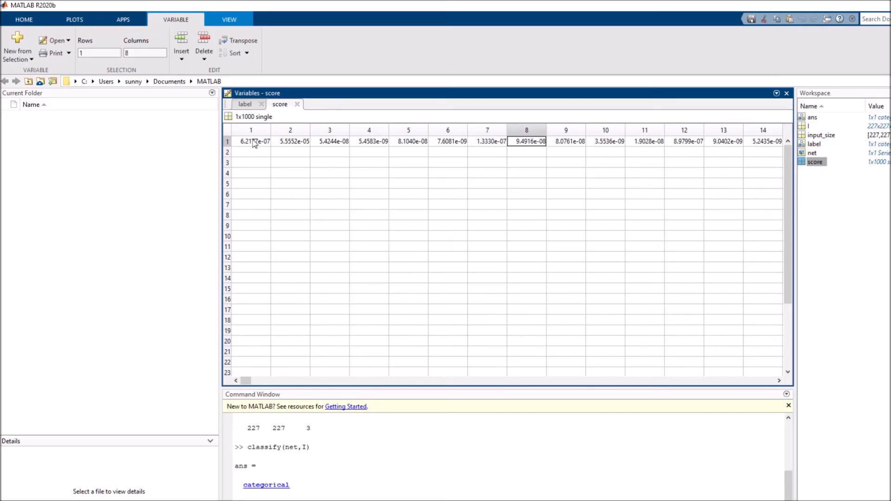
pyautogui.moveTo(259, 145)
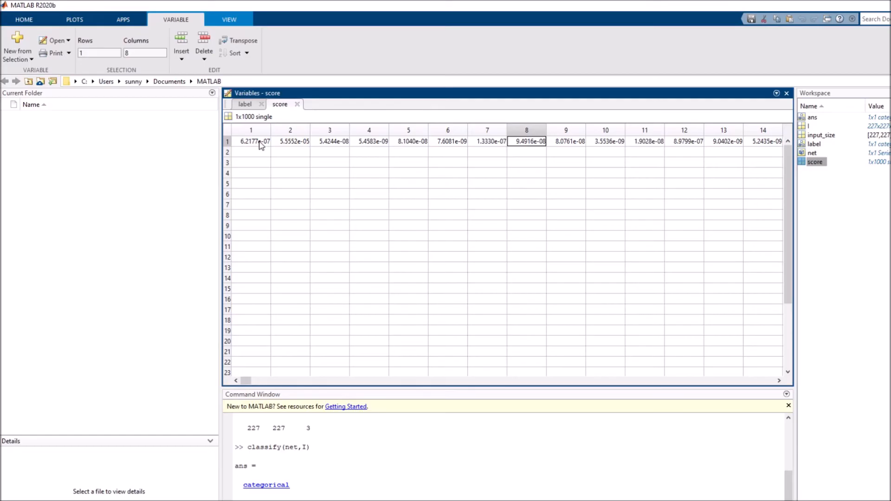
pyautogui.moveTo(260, 148)
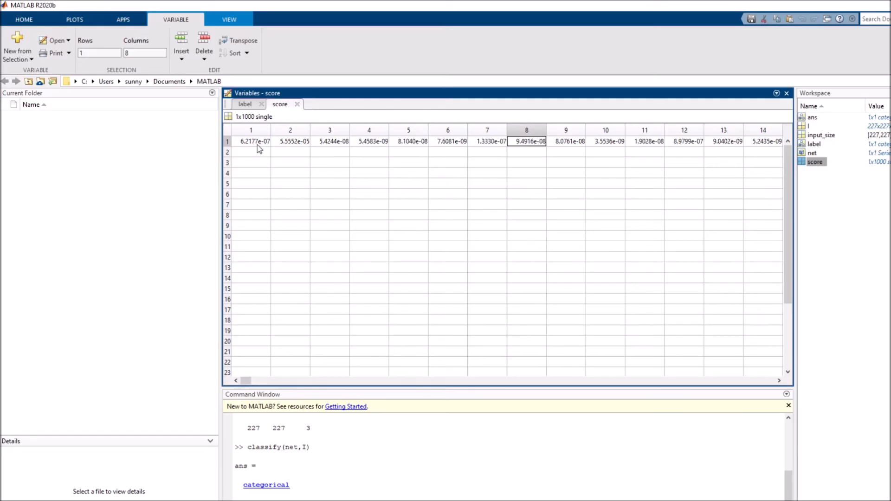
pyautogui.moveTo(297, 104)
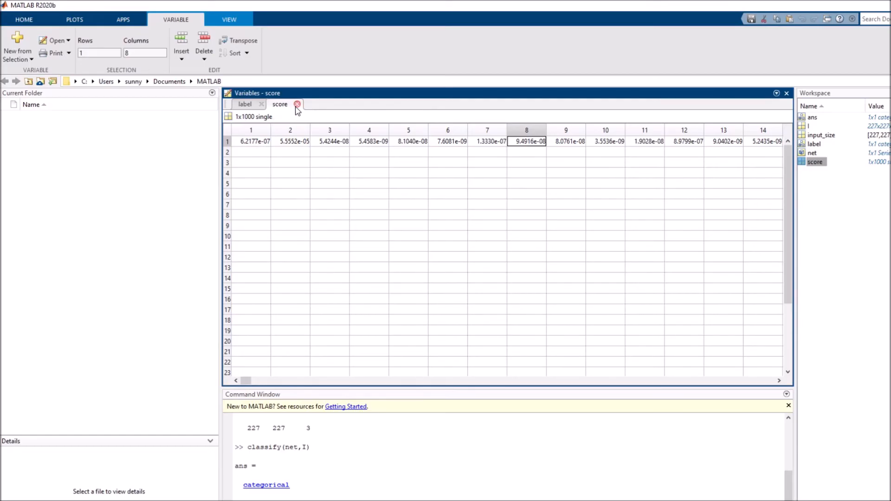
pyautogui.click(245, 104)
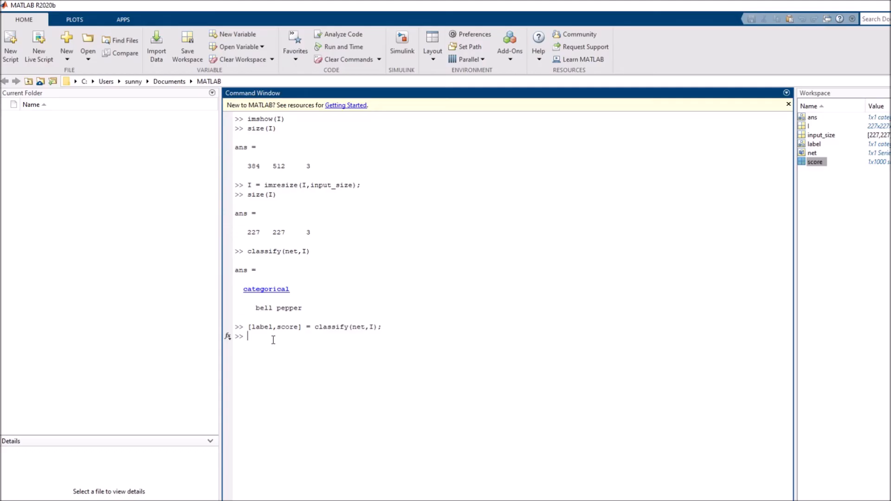
# - Run [~,idx] = sort(score,'descend'); to rank the 1000 class scores
pyautogui.write('l')
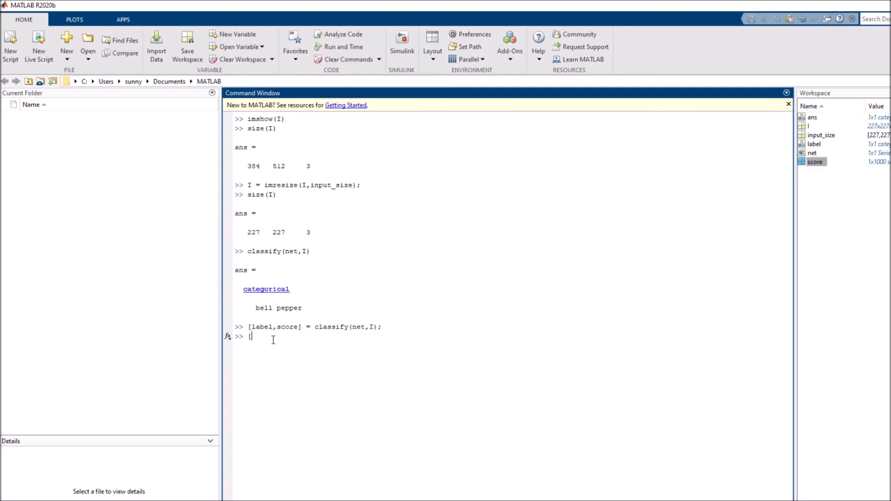
pyautogui.write('[~,idx')
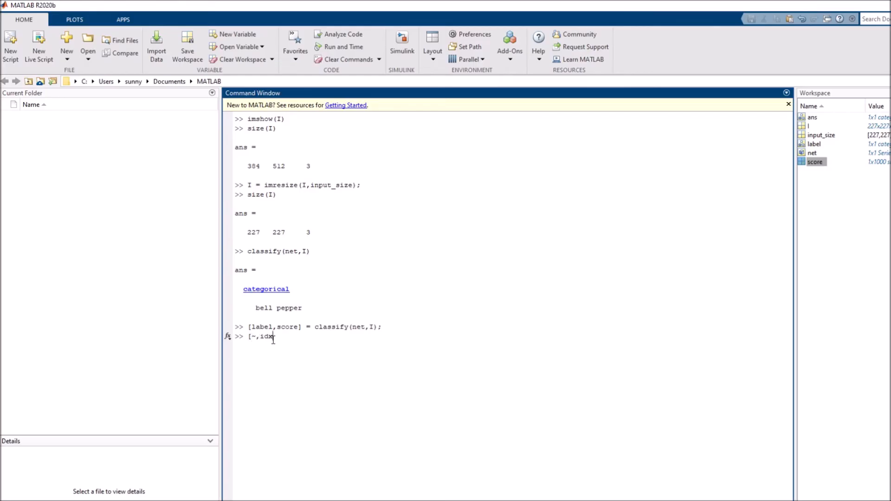
pyautogui.write('= sort')
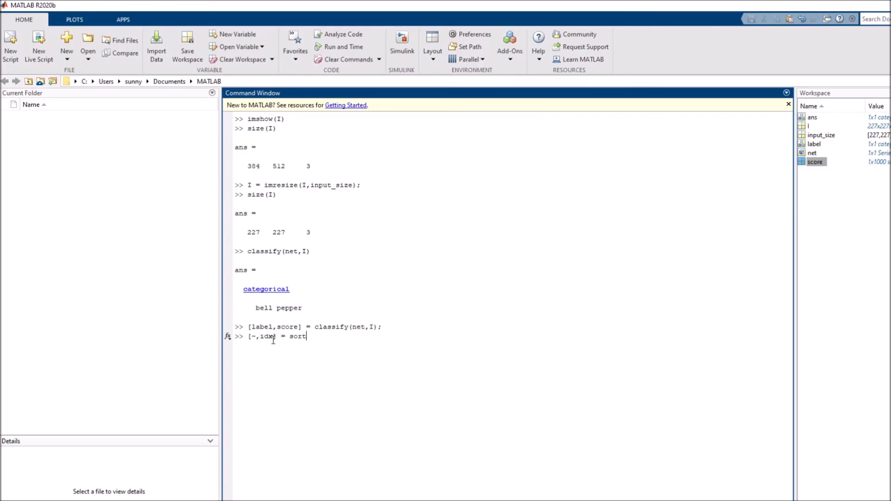
pyautogui.write('(scores')
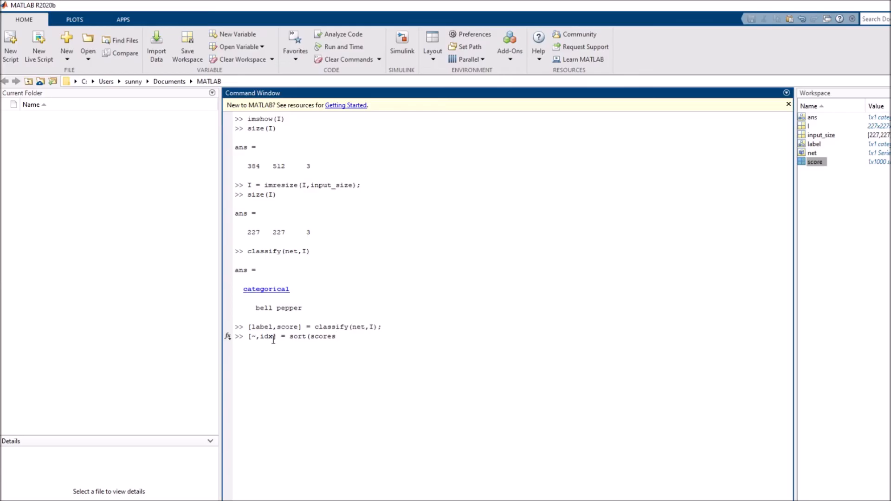
pyautogui.press('Backspace')
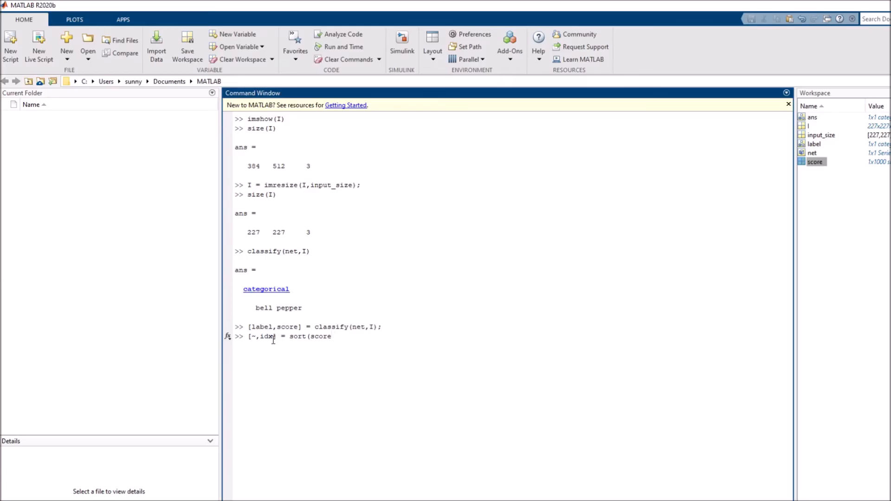
pyautogui.write(", 'desc")
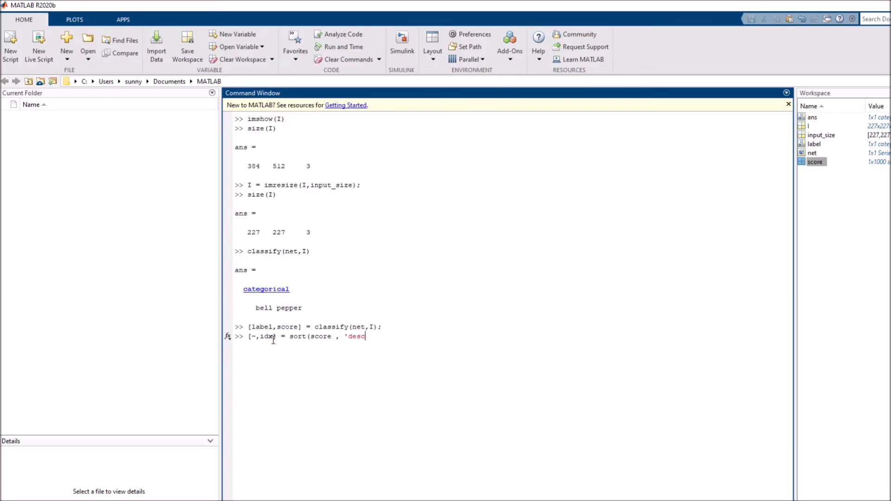
pyautogui.write('ent')
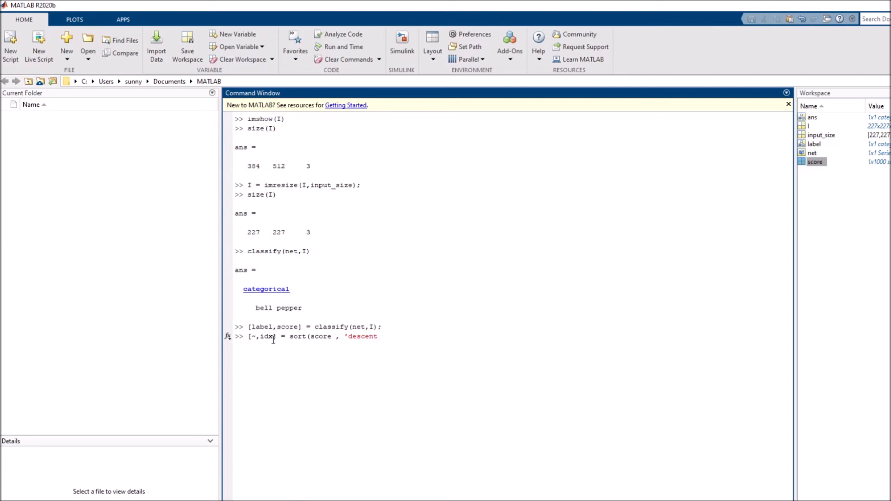
pyautogui.write("d'")
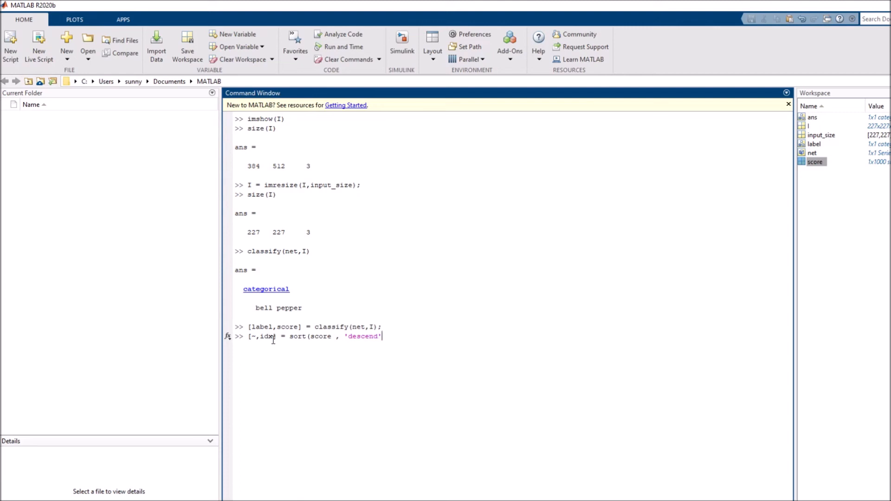
pyautogui.write(');')
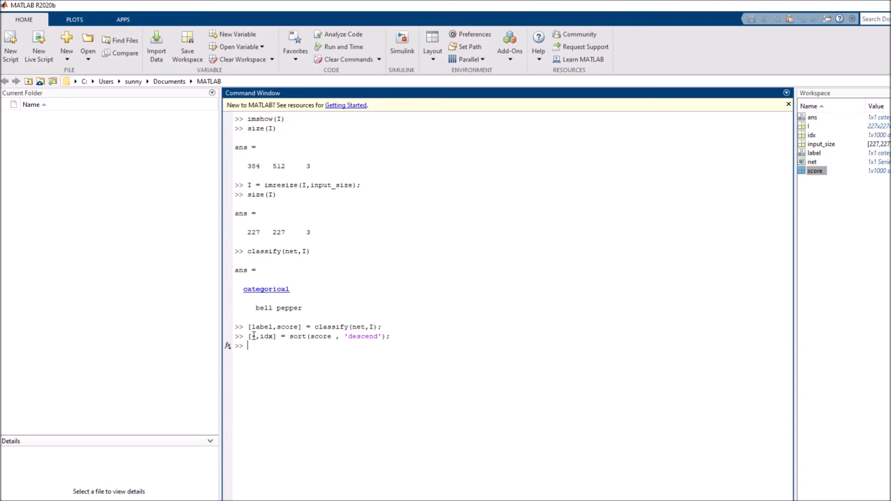
# - Review the sort command, highlighting its function name, ~ output and score argument
pyautogui.doubleClick(297, 336)
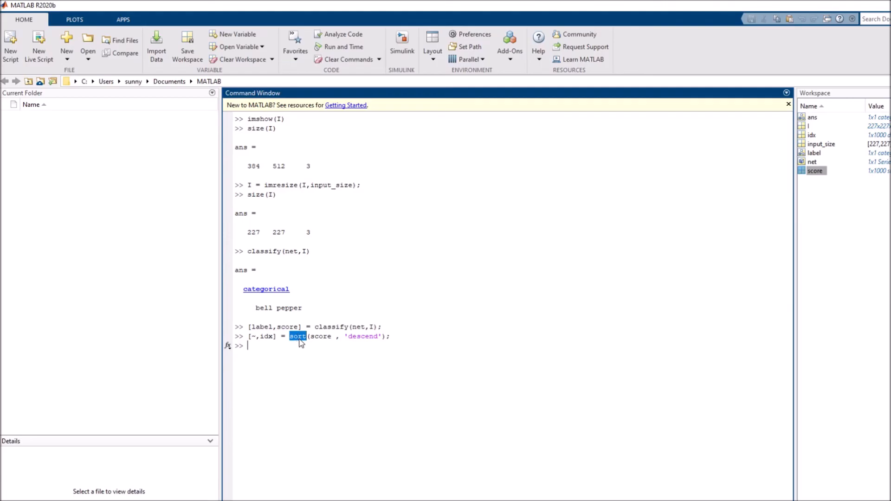
pyautogui.moveTo(257, 336)
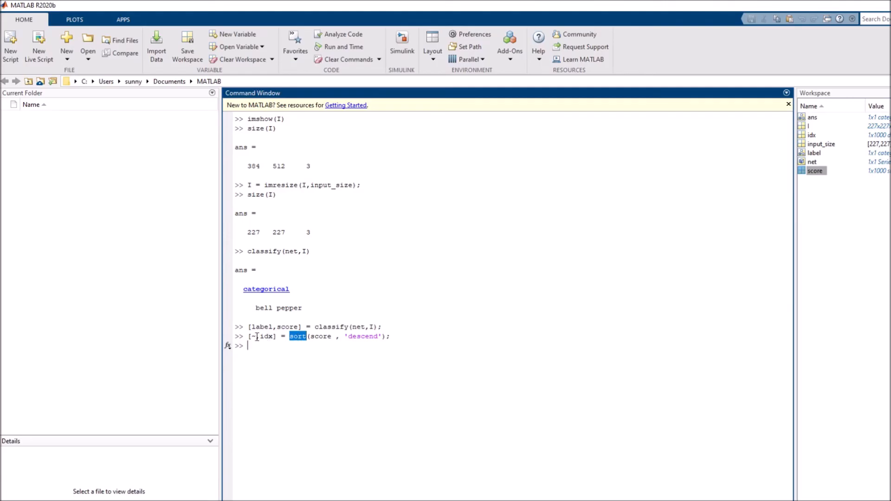
pyautogui.click(255, 336)
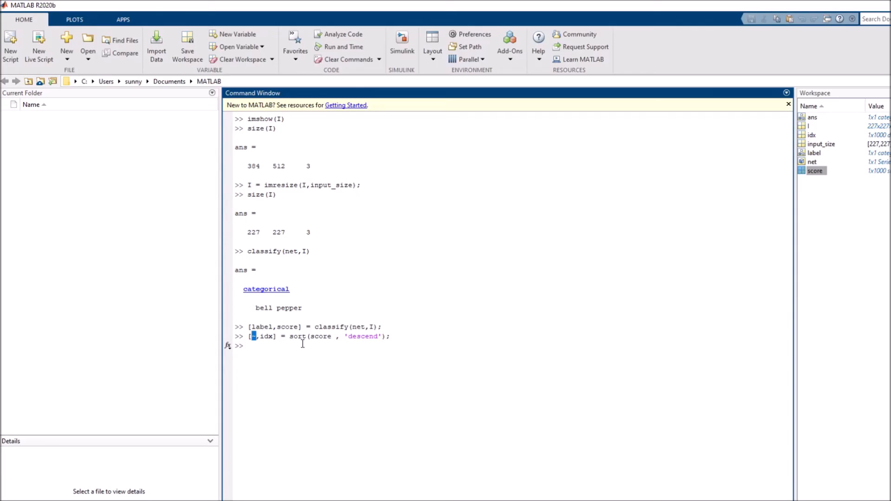
pyautogui.write('~')
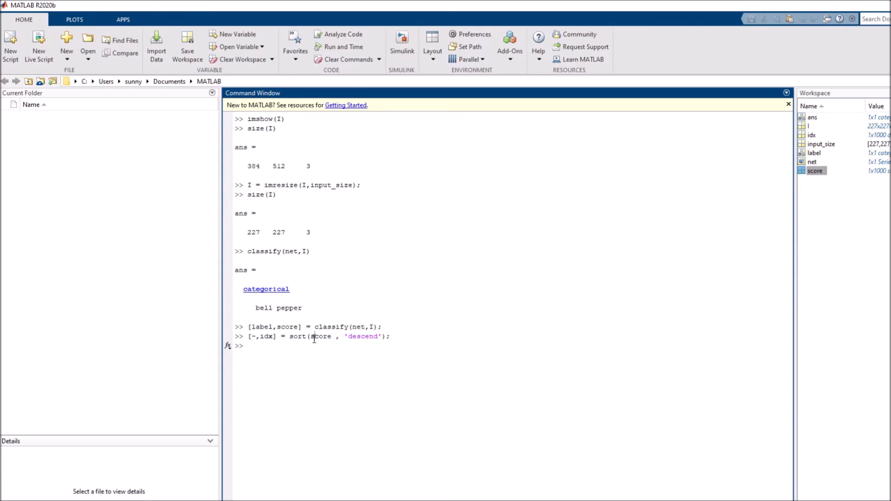
pyautogui.doubleClick(321, 335)
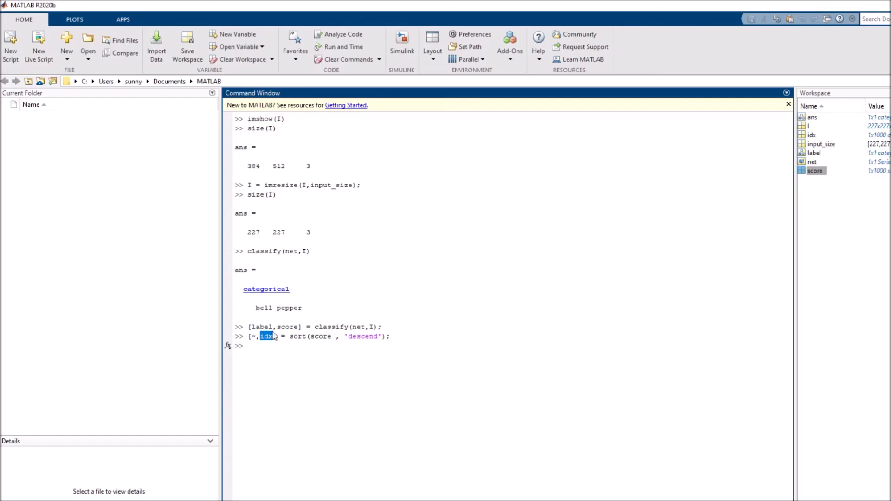
pyautogui.click(267, 336)
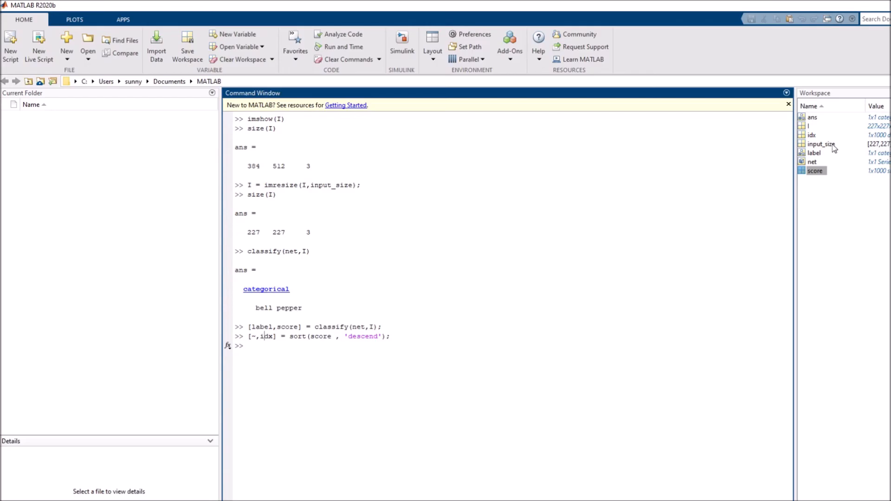
pyautogui.doubleClick(811, 134)
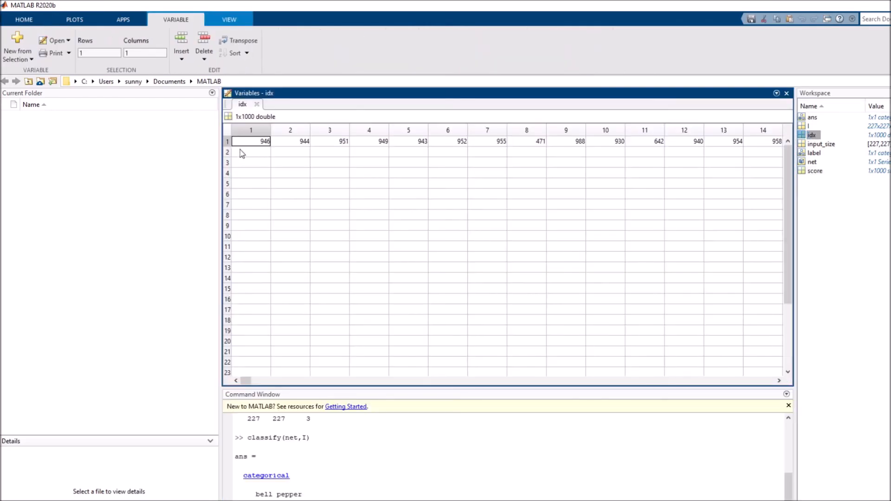
pyautogui.moveTo(255, 155)
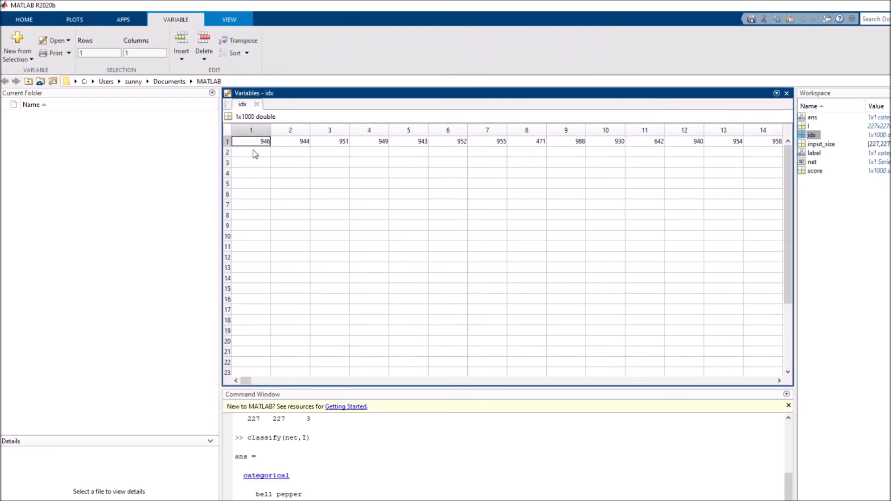
pyautogui.click(290, 141)
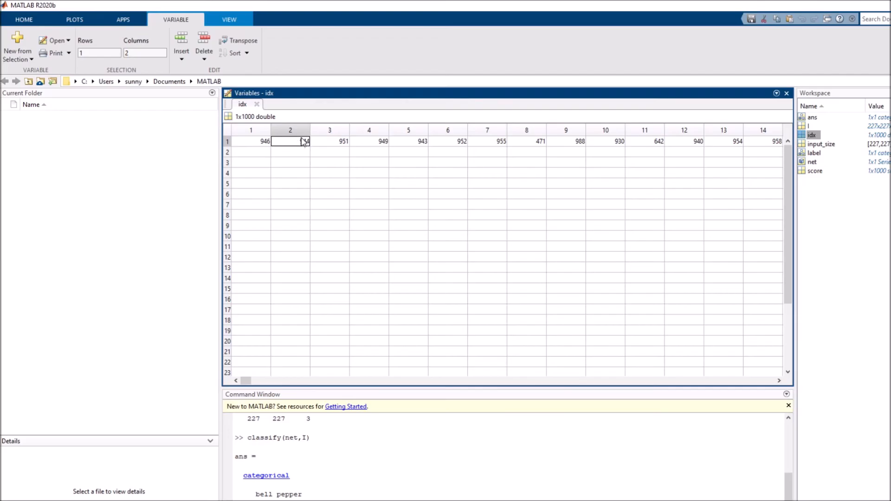
pyautogui.click(369, 141)
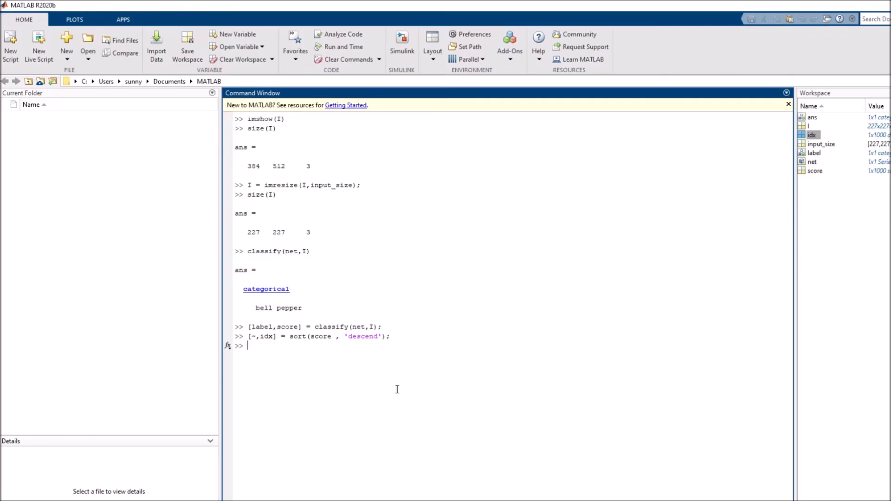
# - Run idx = idx(1:3), trimming idx to the top three indices 946 944 951
pyautogui.write('i')
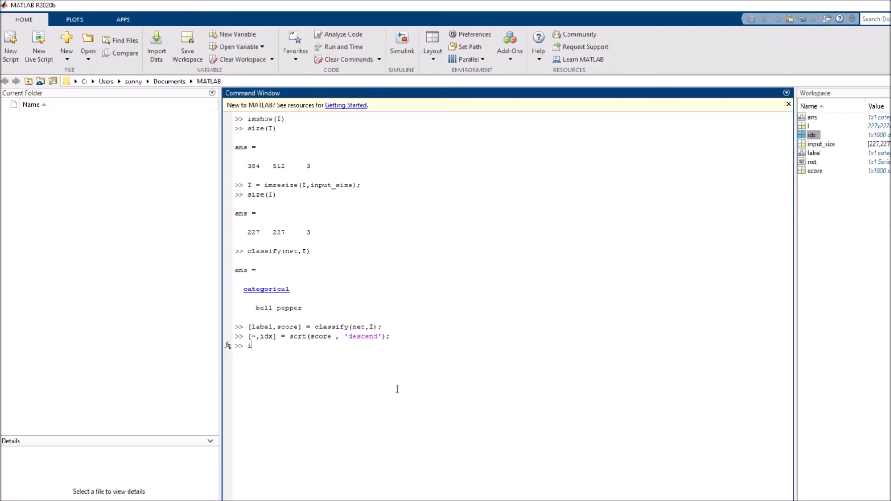
pyautogui.write('d')
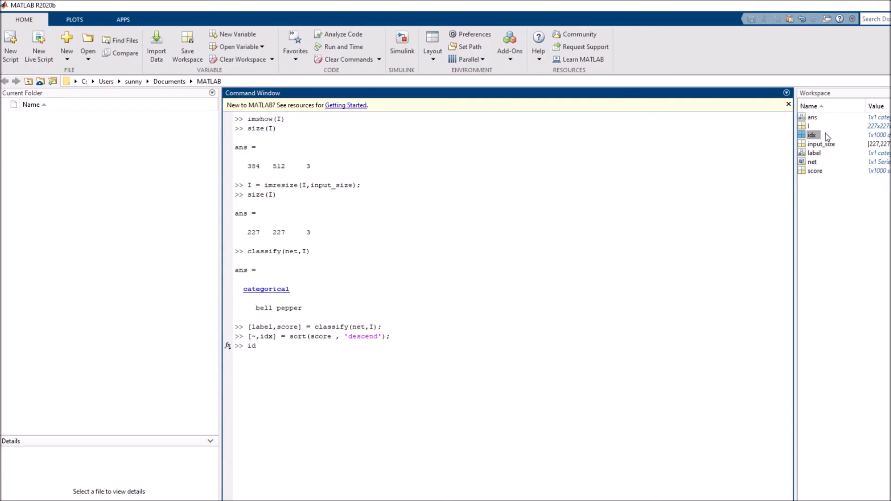
pyautogui.doubleClick(811, 135)
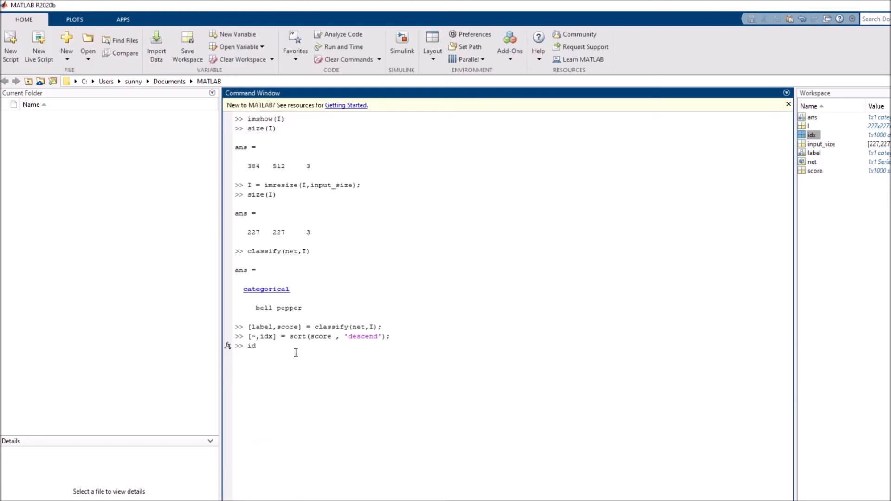
pyautogui.write('x = i')
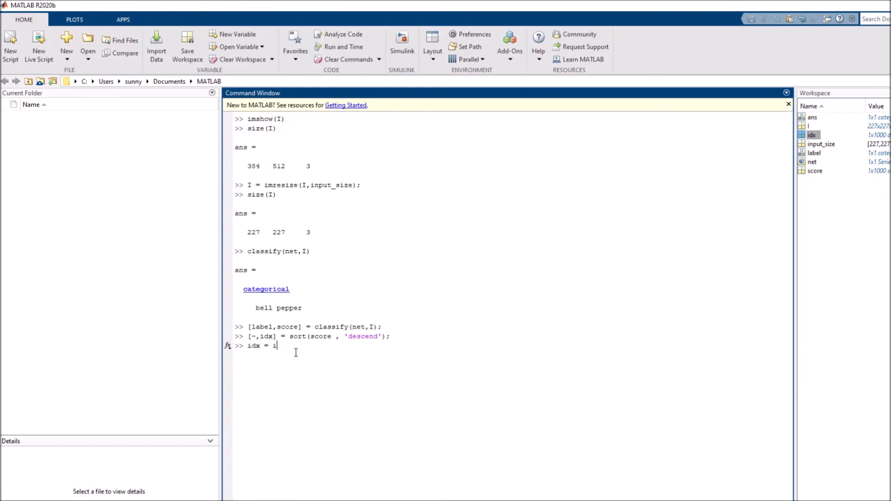
pyautogui.write('dx(1;')
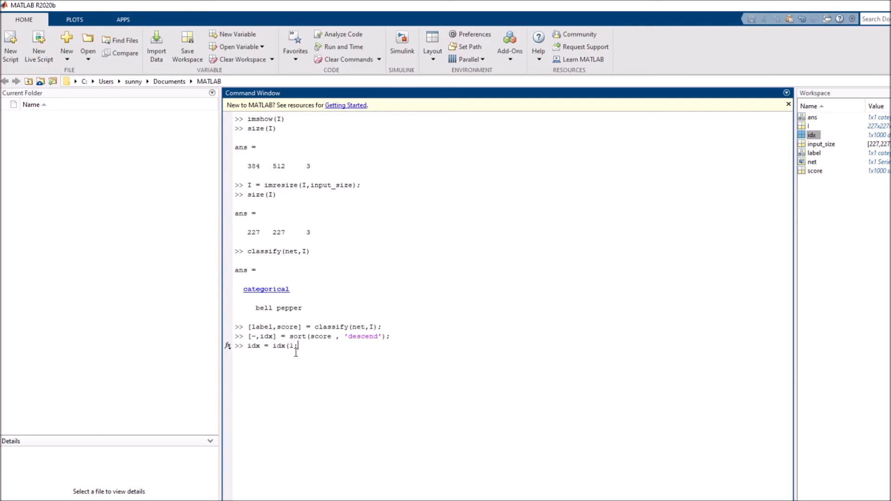
pyautogui.write('3)')
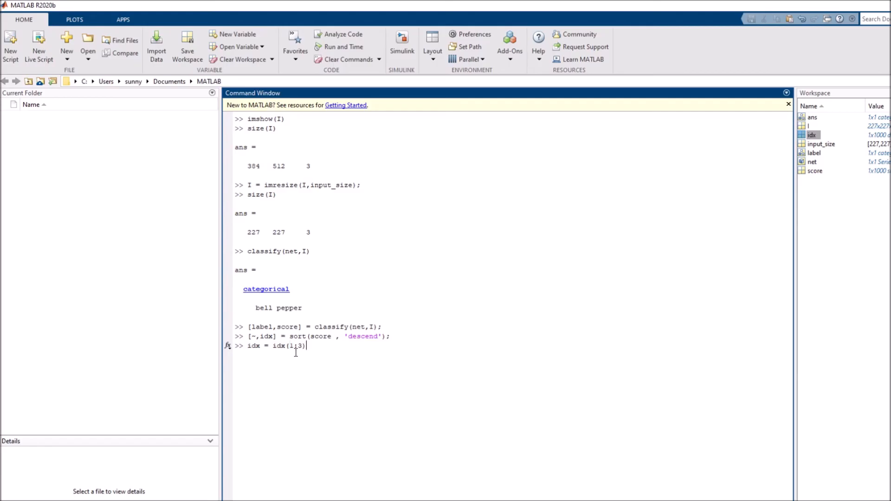
pyautogui.press('Return')
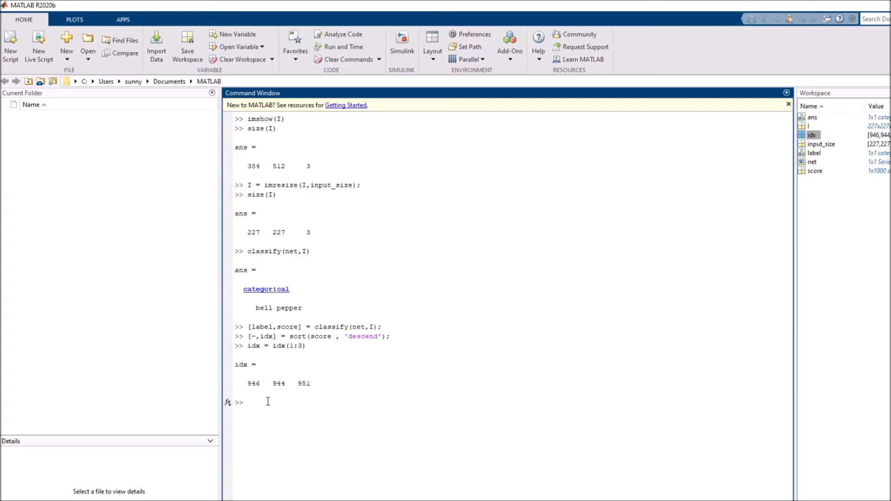
pyautogui.write('scor')
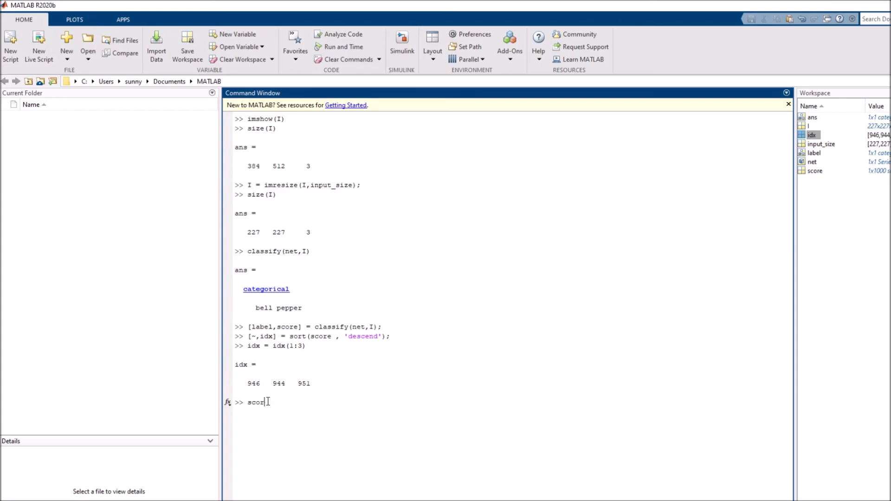
pyautogui.write('clc')
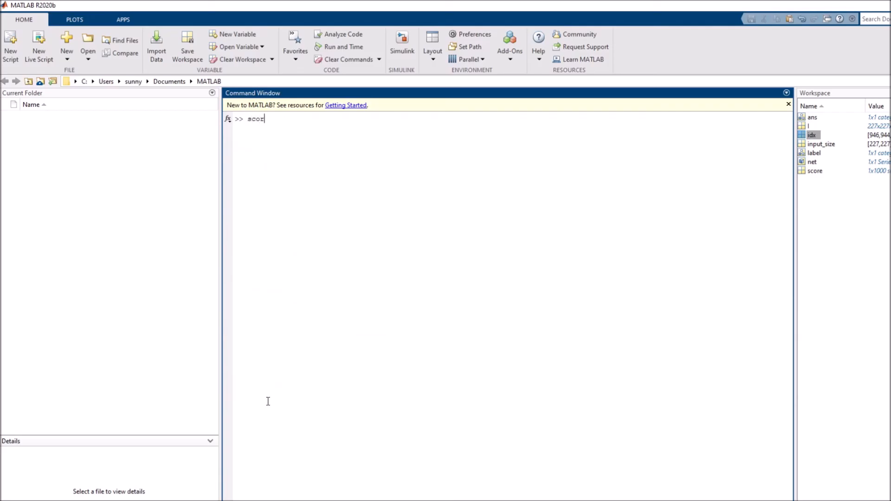
pyautogui.write('es (')
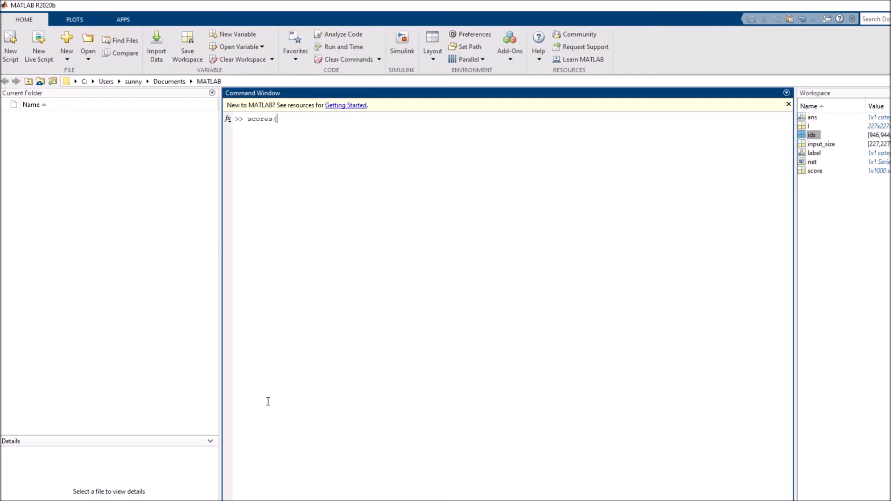
pyautogui.write('idx')
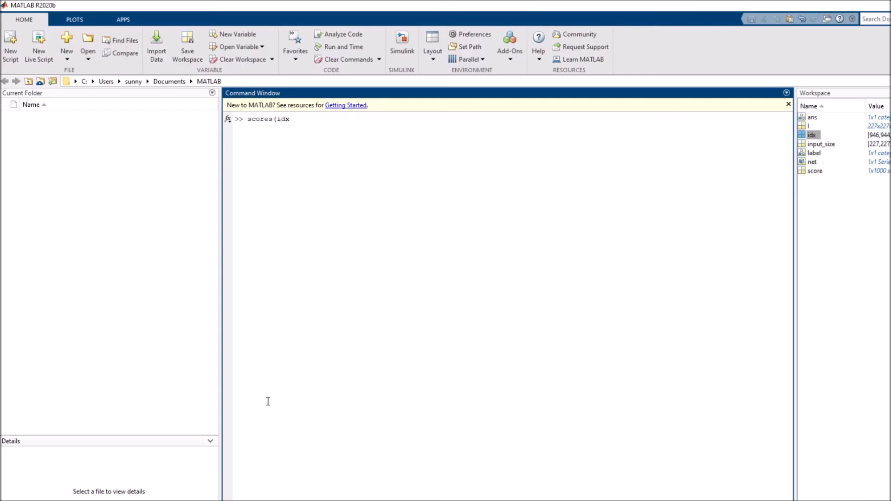
pyautogui.write(')')
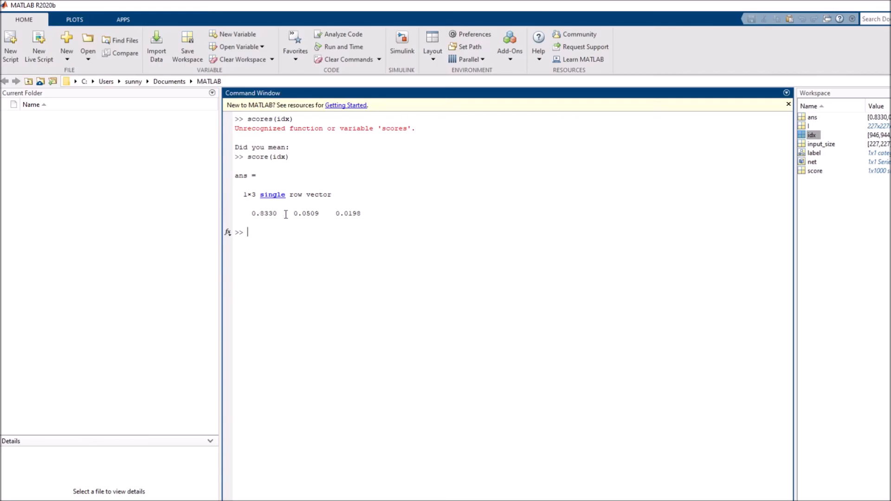
pyautogui.moveTo(328, 214)
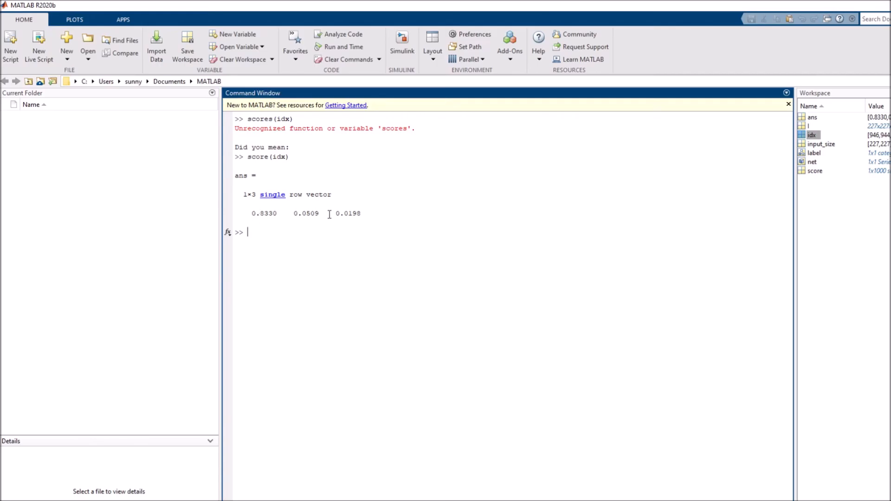
pyautogui.moveTo(362, 216)
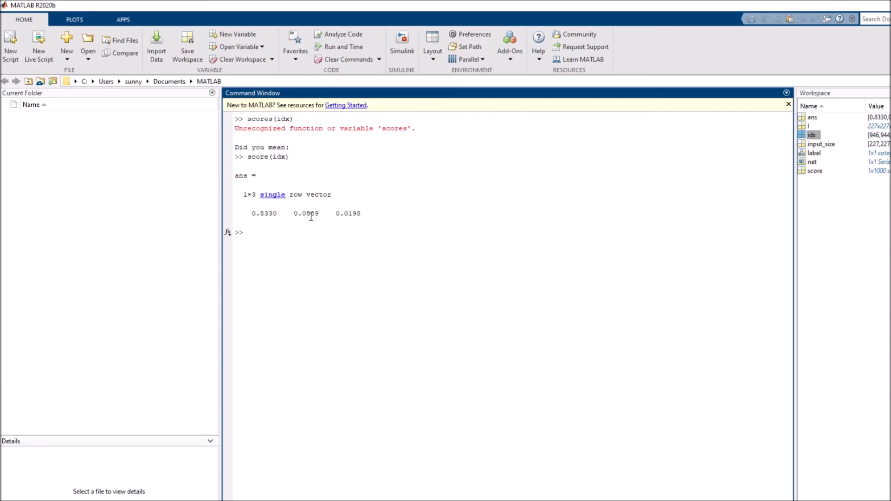
pyautogui.moveTo(236, 224)
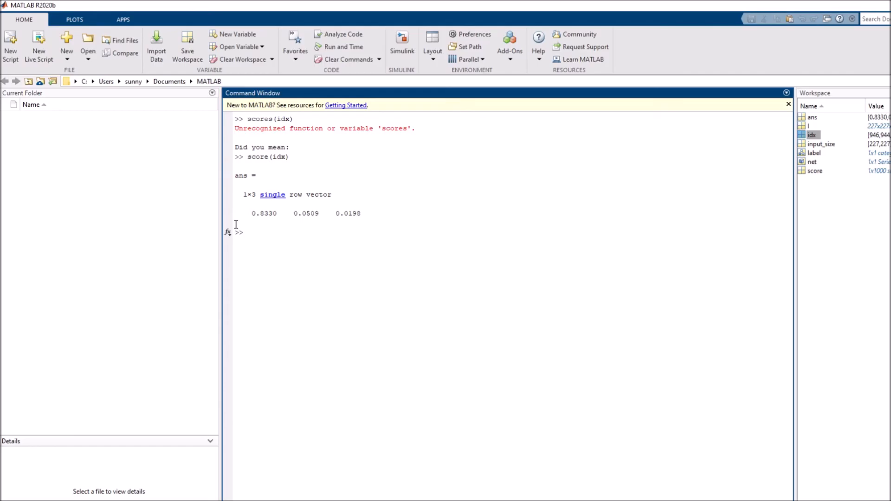
pyautogui.click(247, 232)
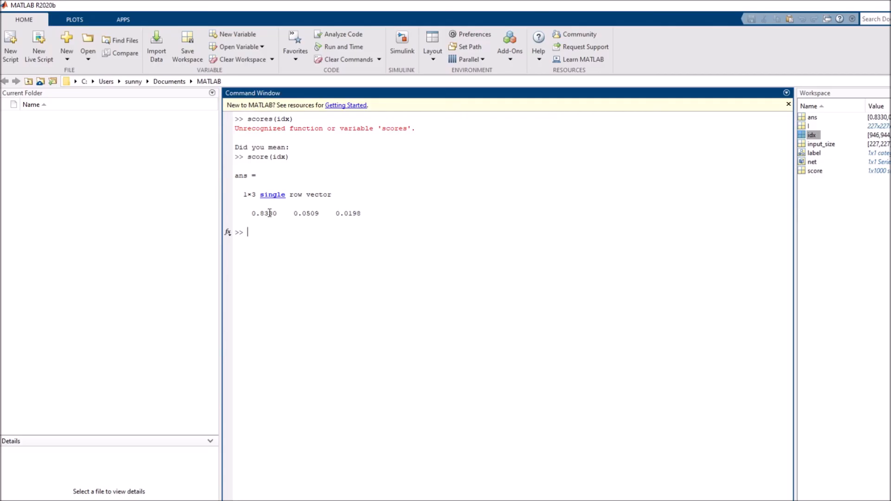
pyautogui.moveTo(298, 216)
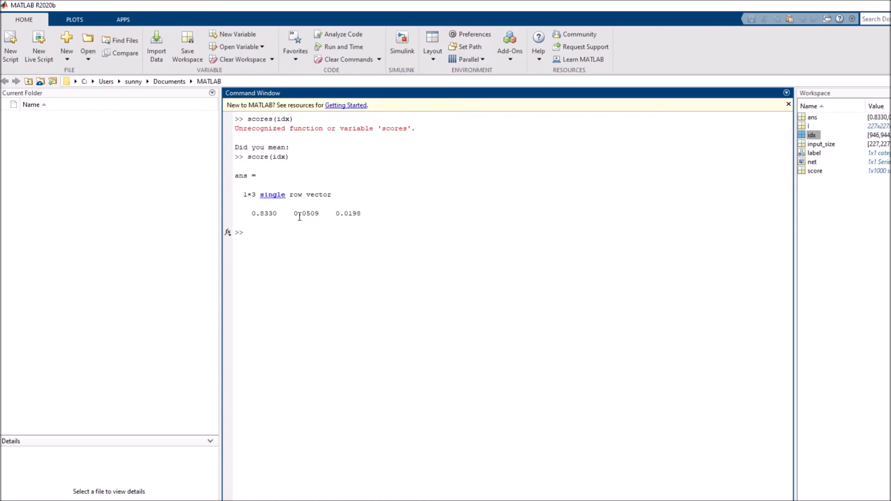
pyautogui.moveTo(218, 244)
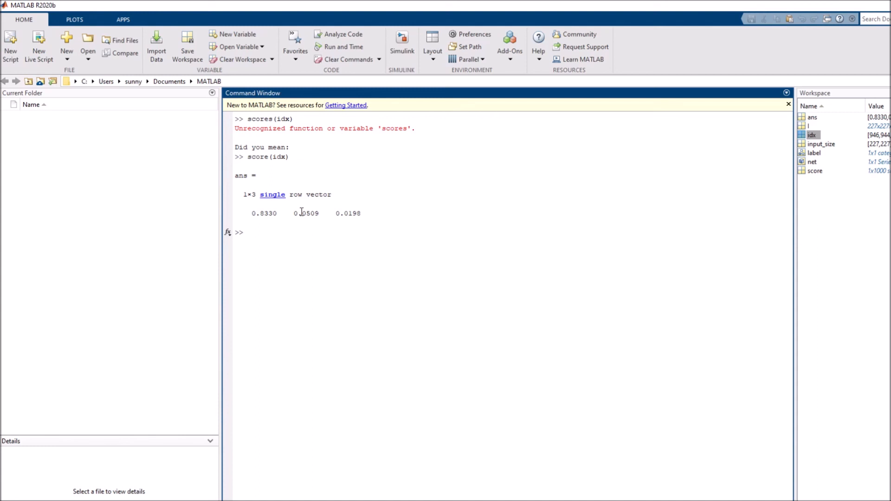
pyautogui.click(247, 232)
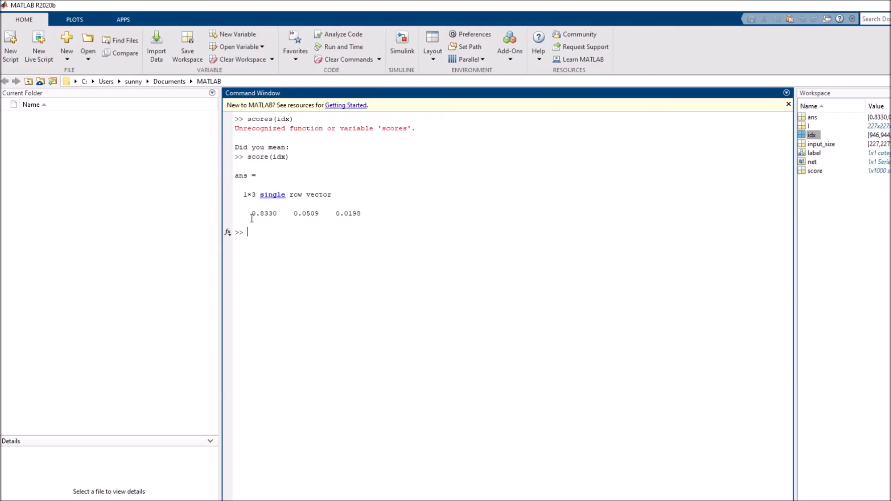
pyautogui.moveTo(264, 228)
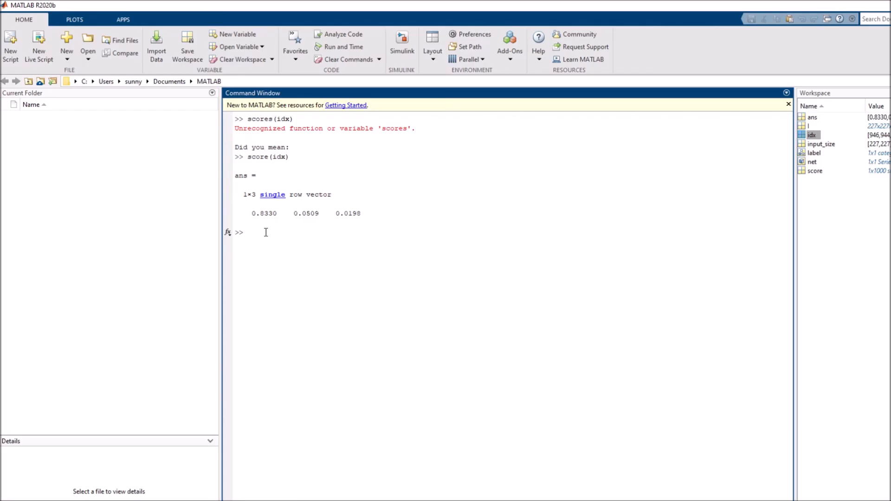
# - Enter net.Layers(end).ClasseNames(idx), which errors on the misspelled property
pyautogui.write('net')
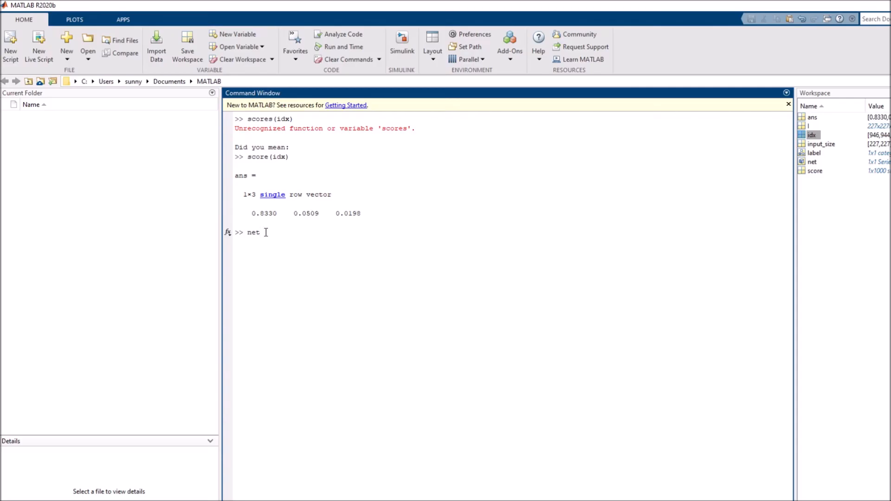
pyautogui.write('.')
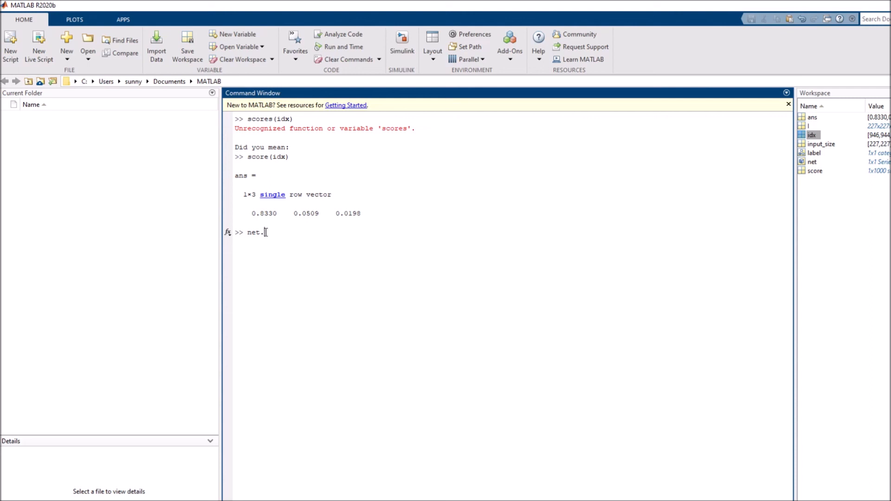
pyautogui.write('L')
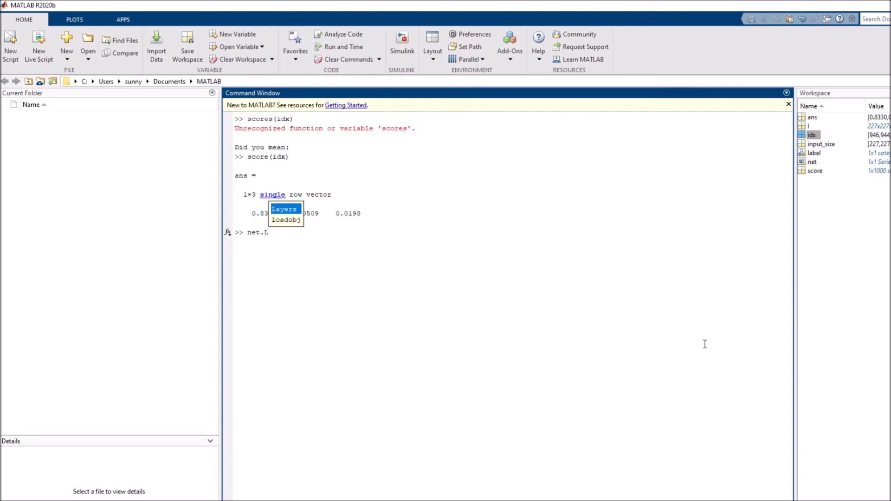
pyautogui.click(283, 208)
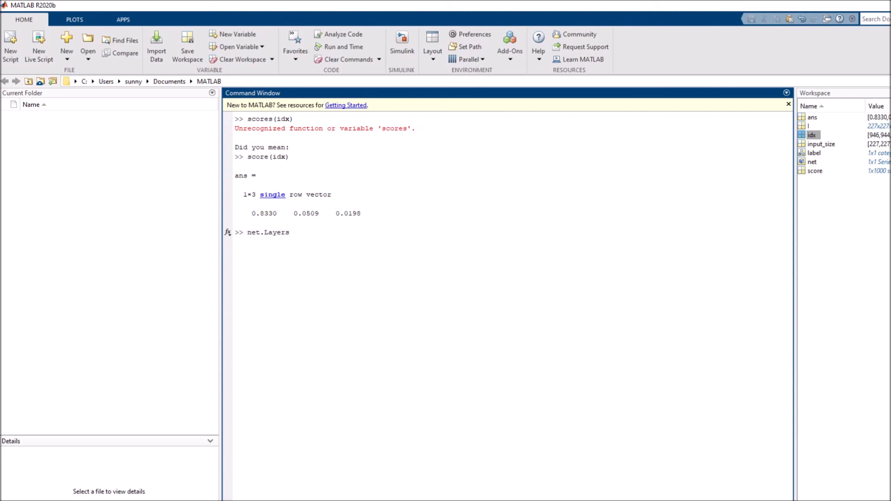
pyautogui.write('(end')
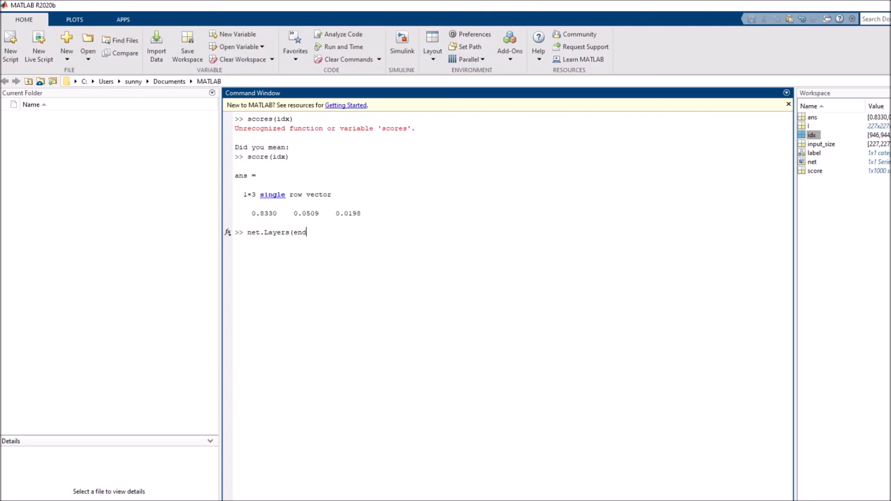
pyautogui.write(')')
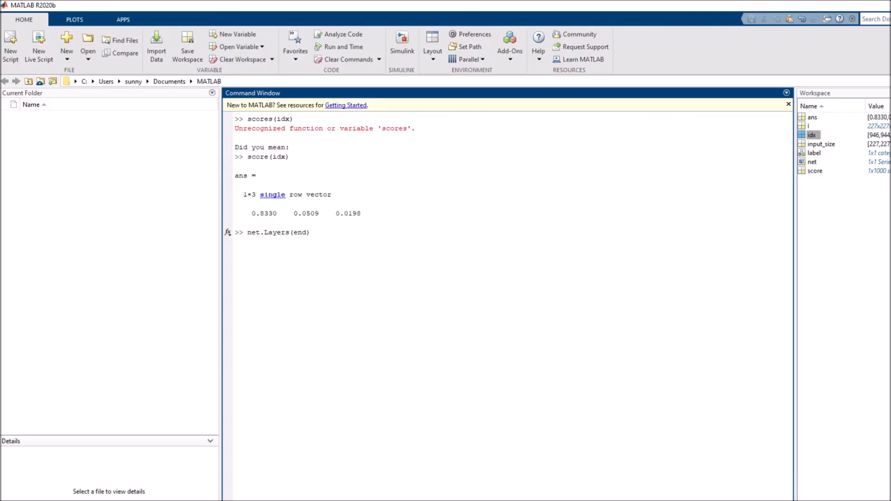
pyautogui.moveTo(538, 397)
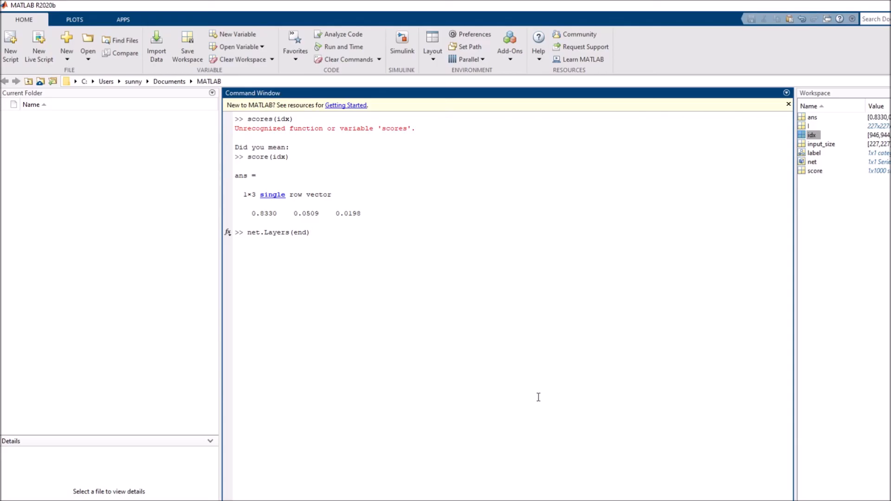
pyautogui.write('Classes')
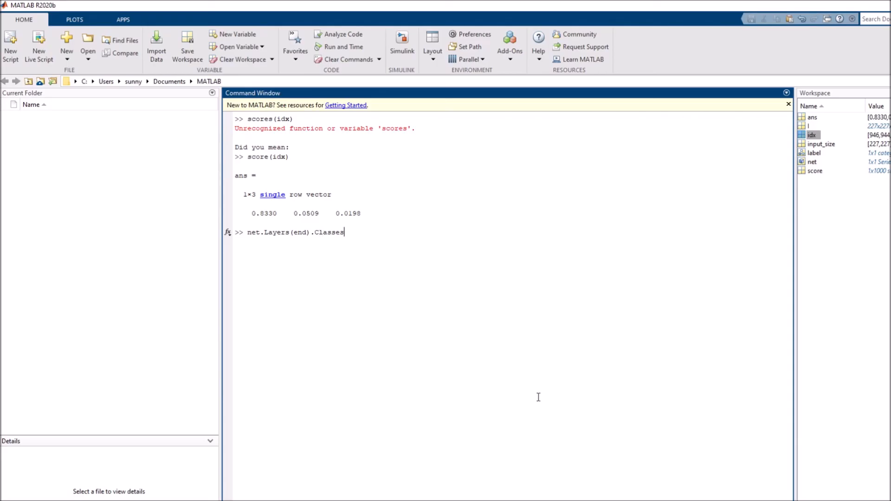
pyautogui.write('Names')
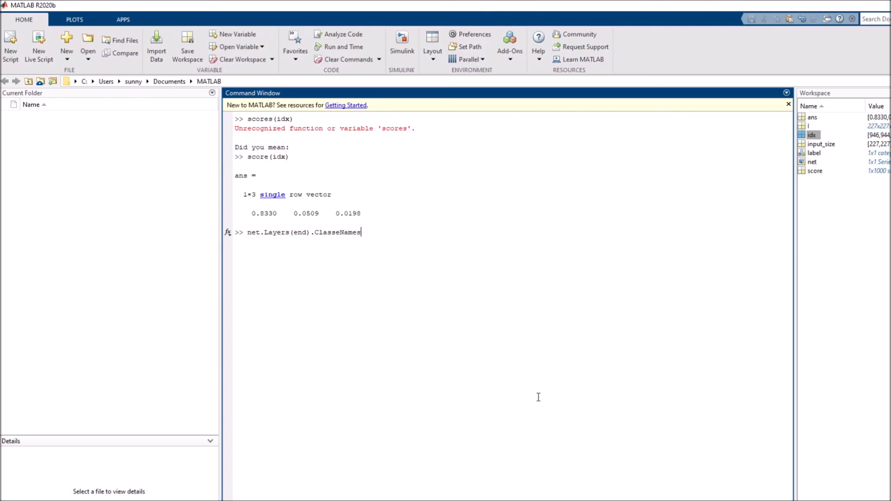
pyautogui.write('(id')
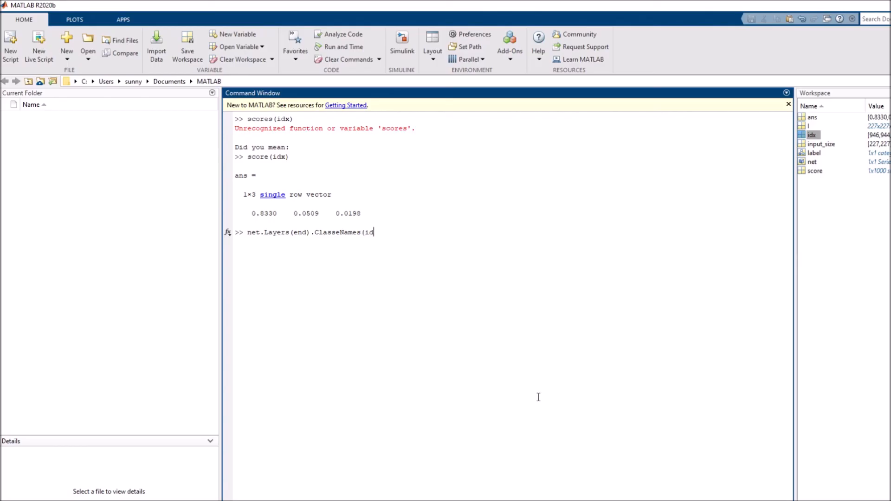
pyautogui.write('x)')
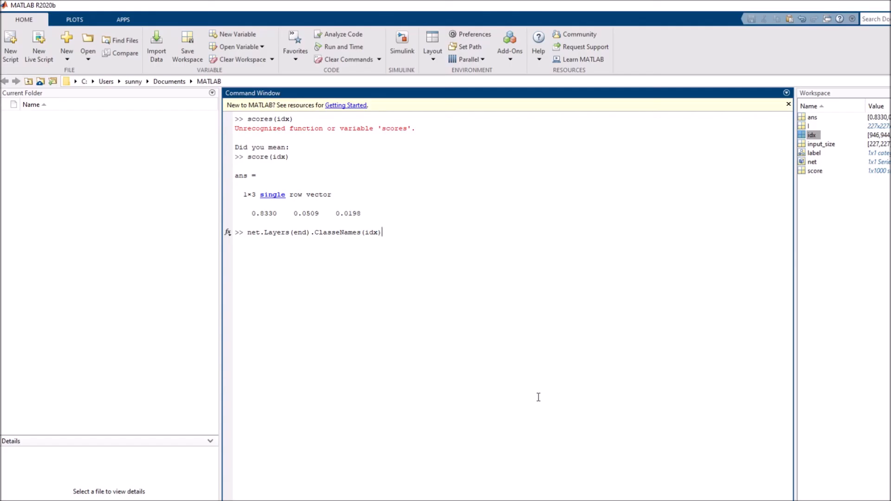
pyautogui.press('Return')
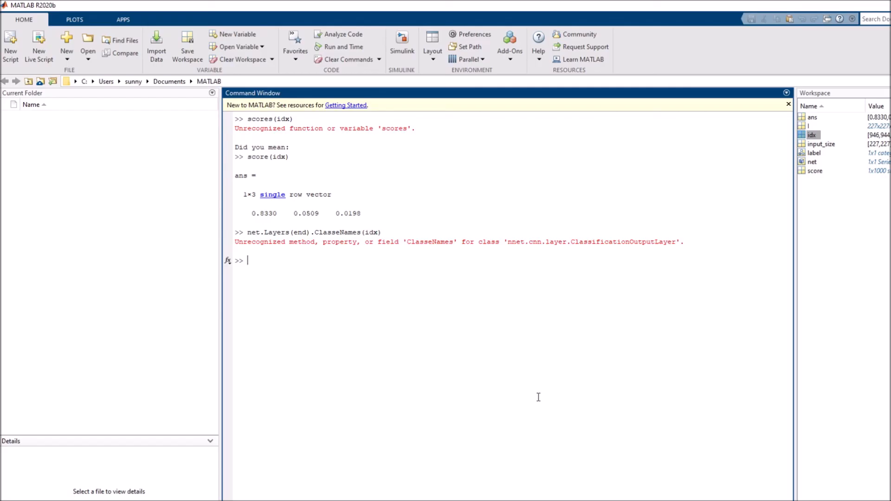
# - Correct it to net.Layers(end).ClassNames(idx), listing bell pepper, cucumber, orange
pyautogui.write('net.Layers(end).ClasseNames(idx)')
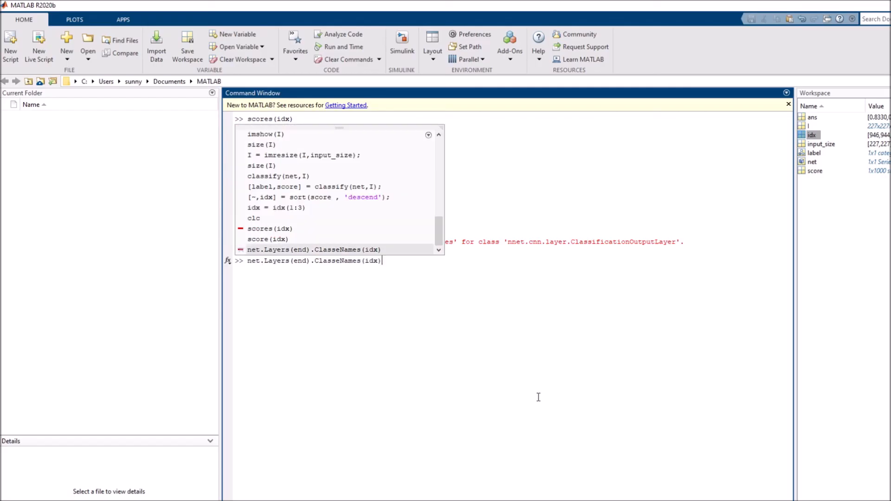
pyautogui.press('Return')
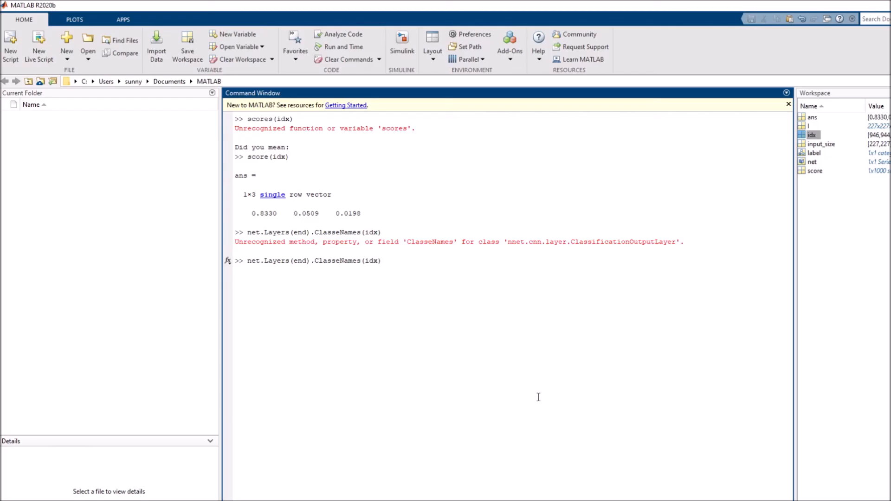
pyautogui.press('Return')
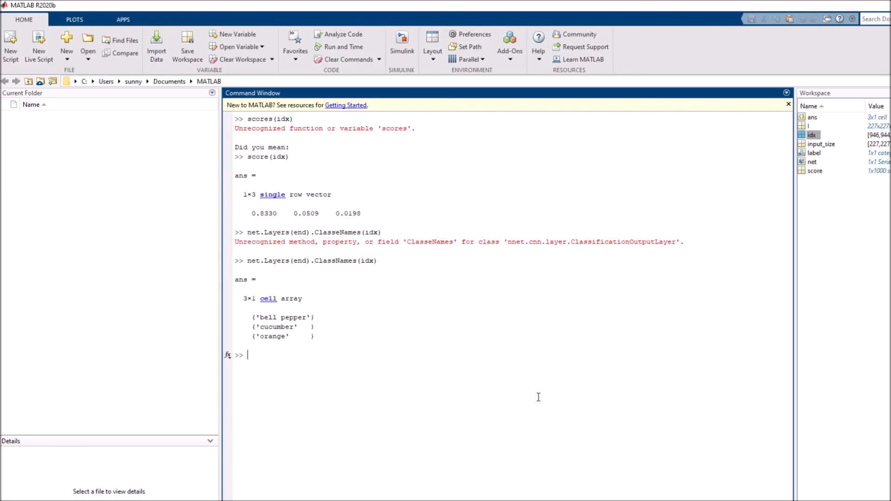
pyautogui.moveTo(318, 309)
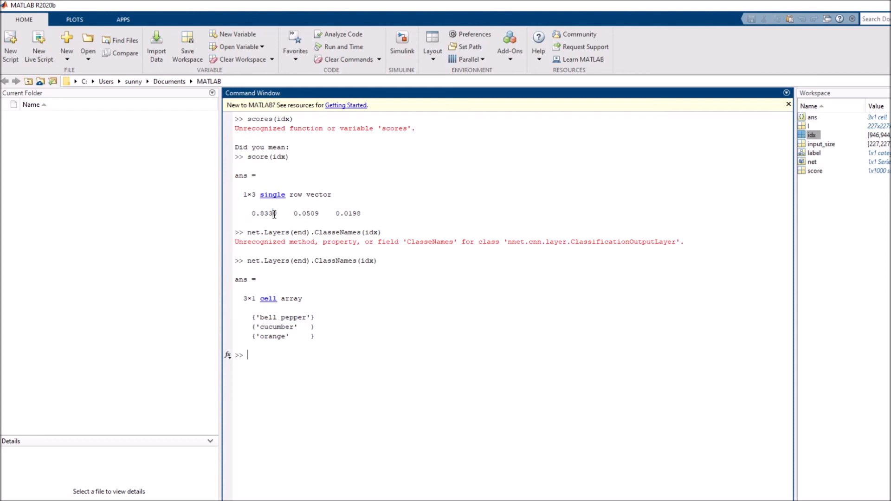
pyautogui.doubleClick(275, 326)
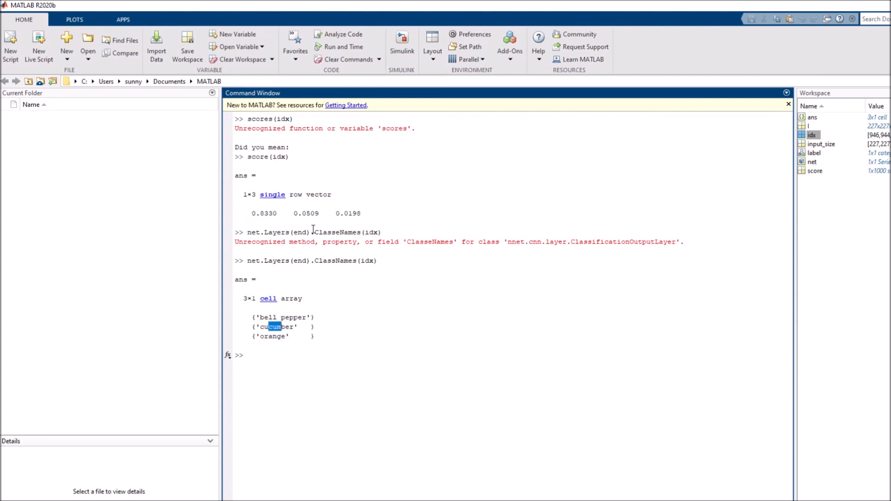
pyautogui.moveTo(269, 340)
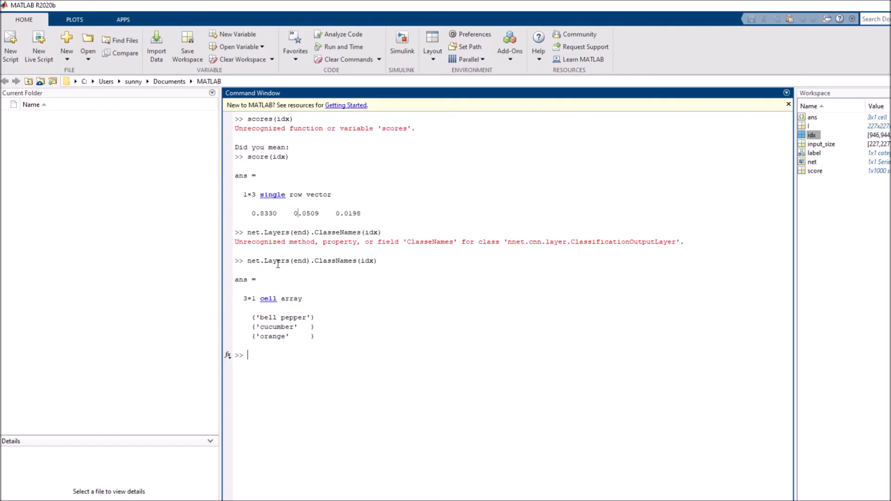
pyautogui.moveTo(269, 292)
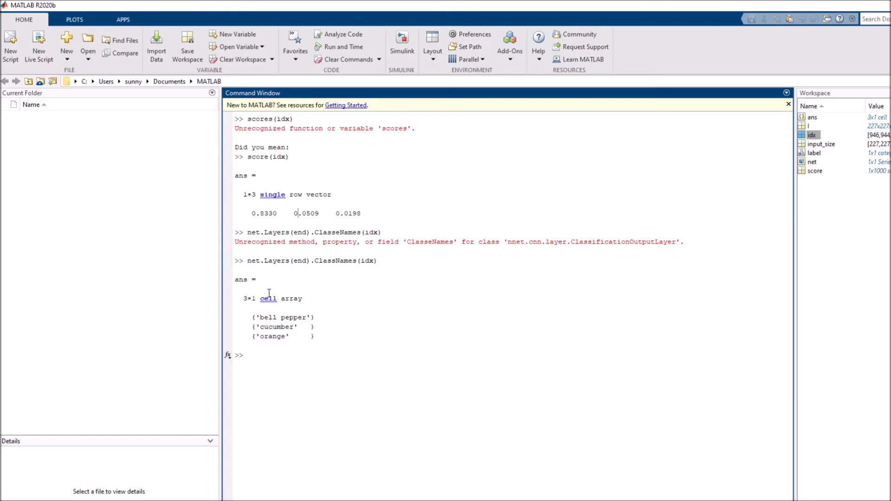
pyautogui.moveTo(306, 316)
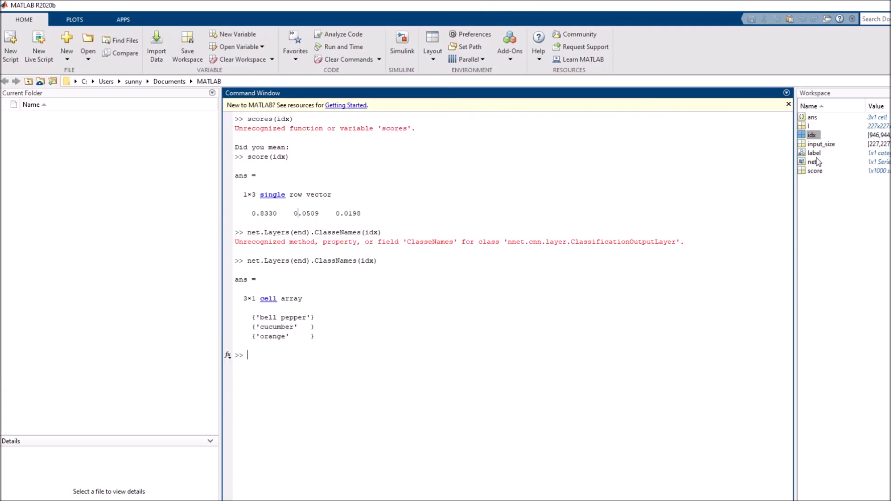
pyautogui.click(813, 161)
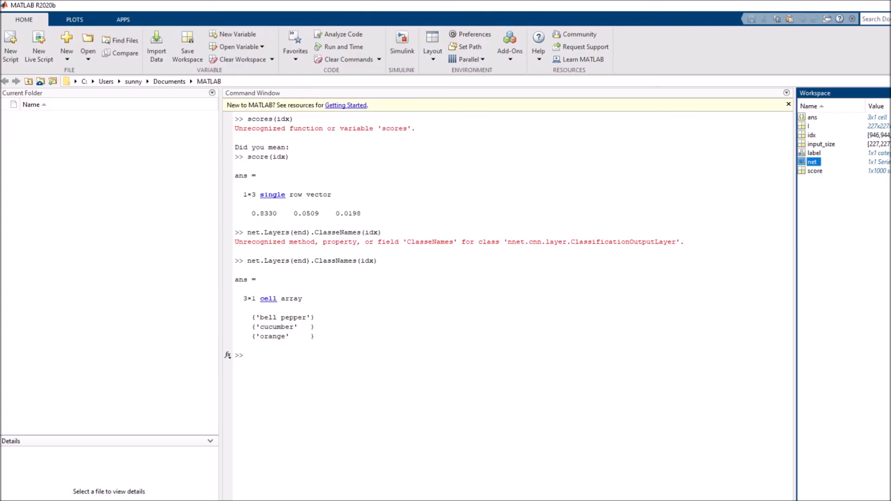
pyautogui.moveTo(257, 372)
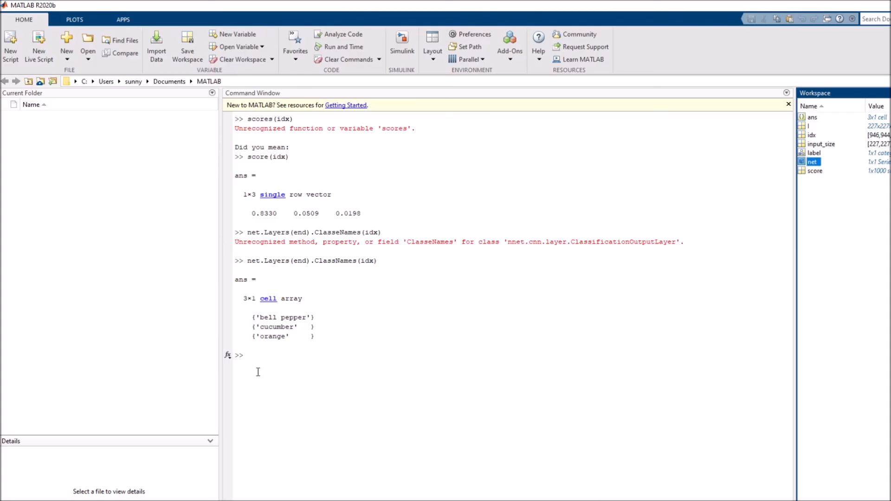
pyautogui.moveTo(806, 497)
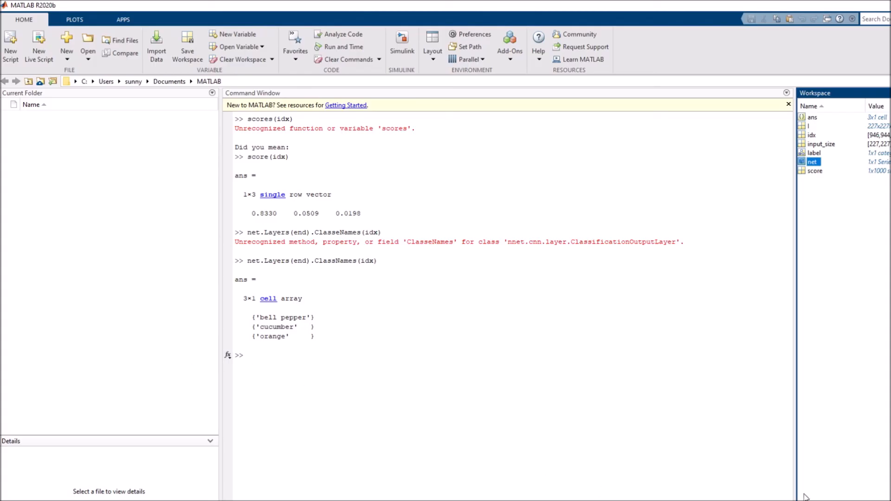